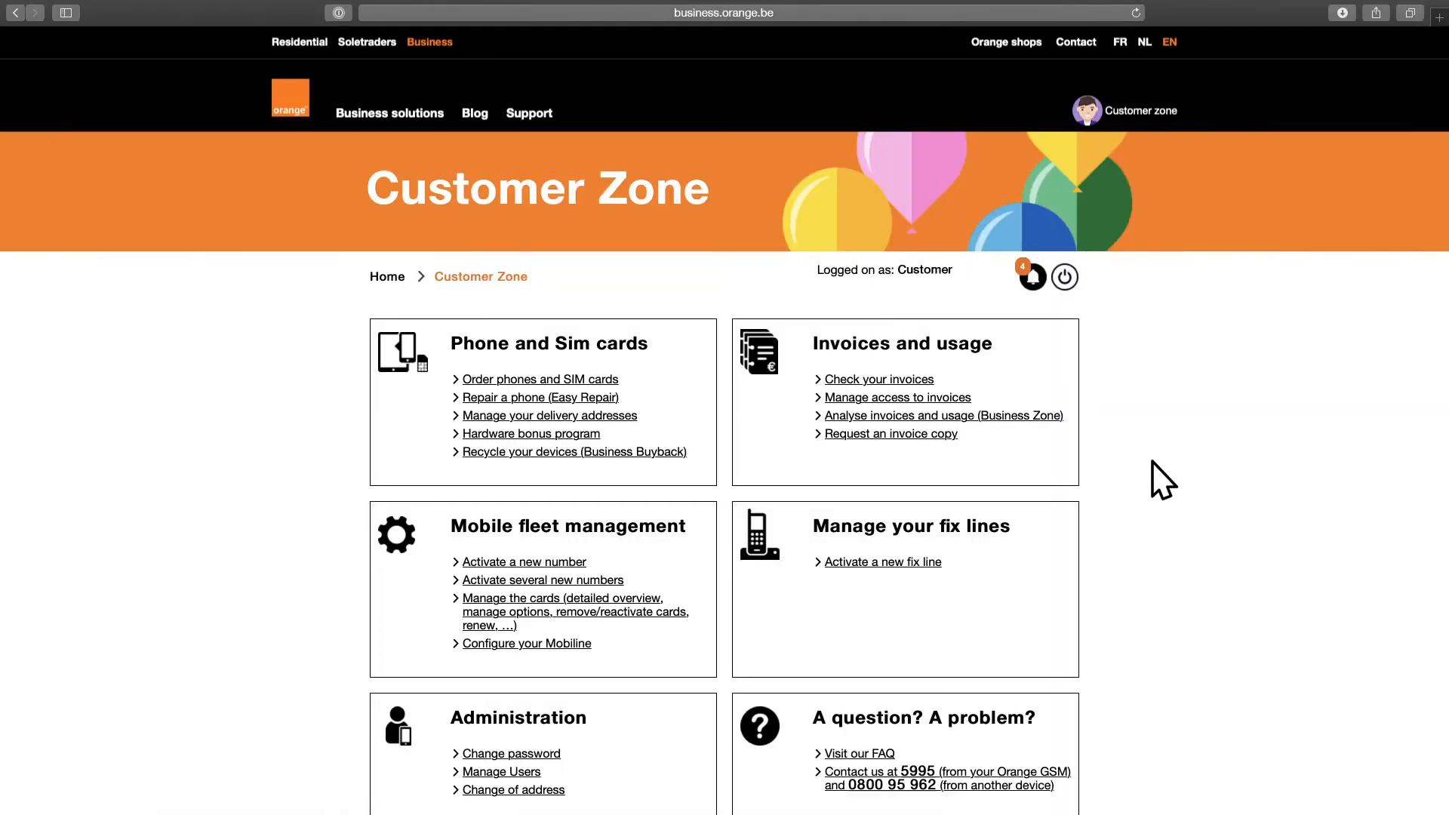
mouse_move(945, 415)
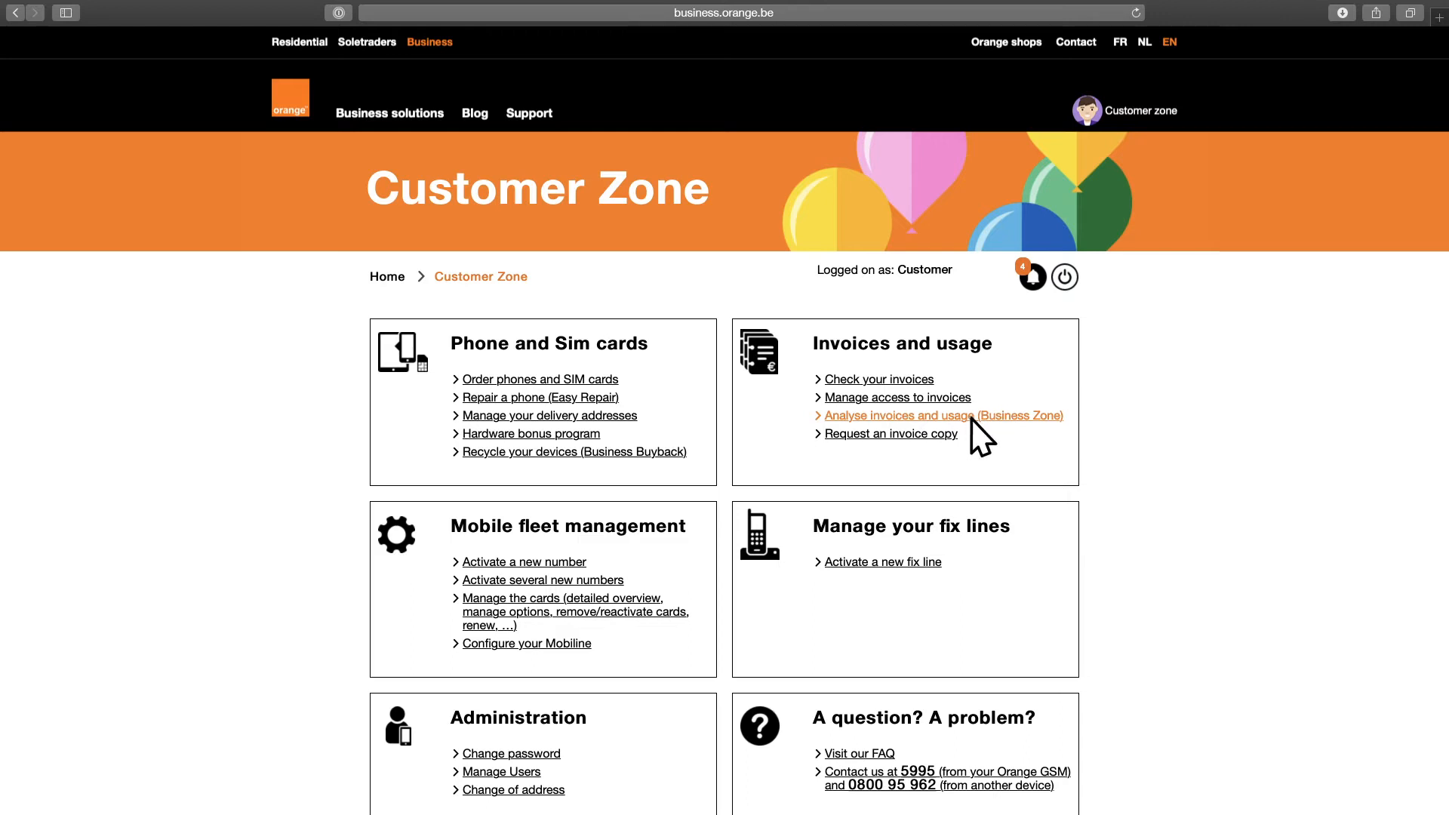
- Open 'Analyse invoices and usage (Business Zone)' to reach the spending dashboard
left_click(940, 415)
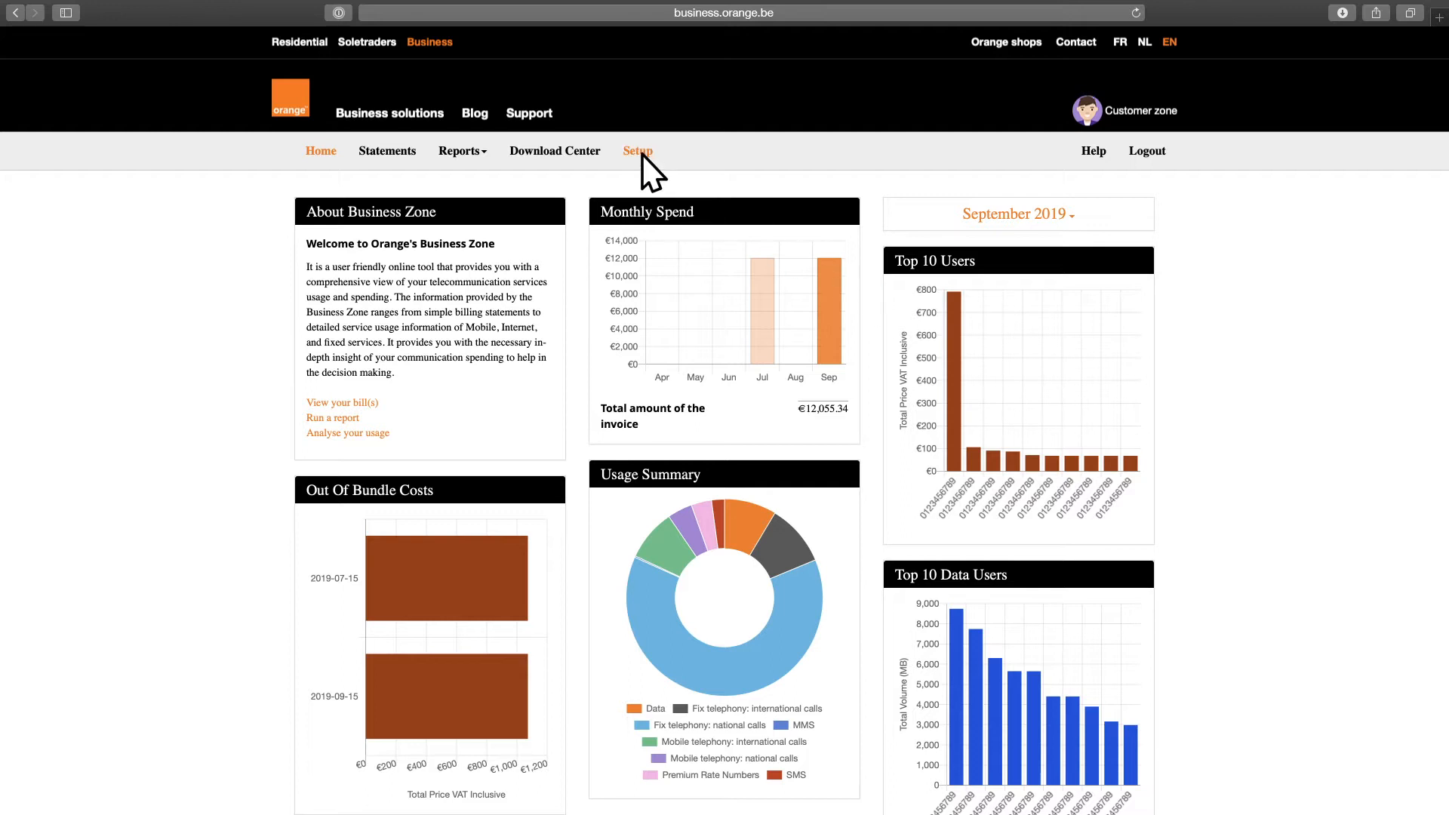
- Reach the hierarchy Tree Builder via Setup > Set Hierarchy
left_click(637, 151)
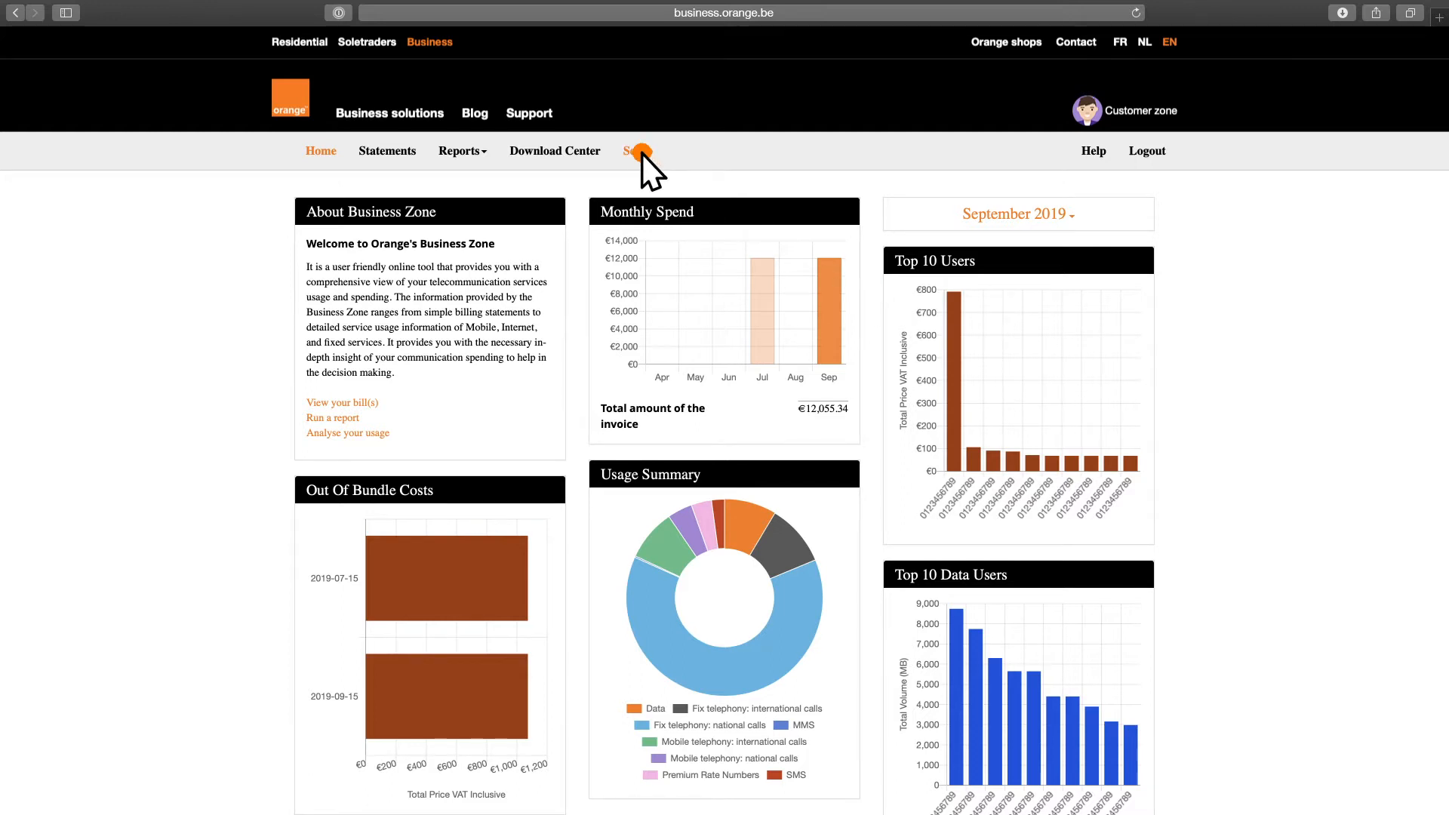
left_click(637, 151)
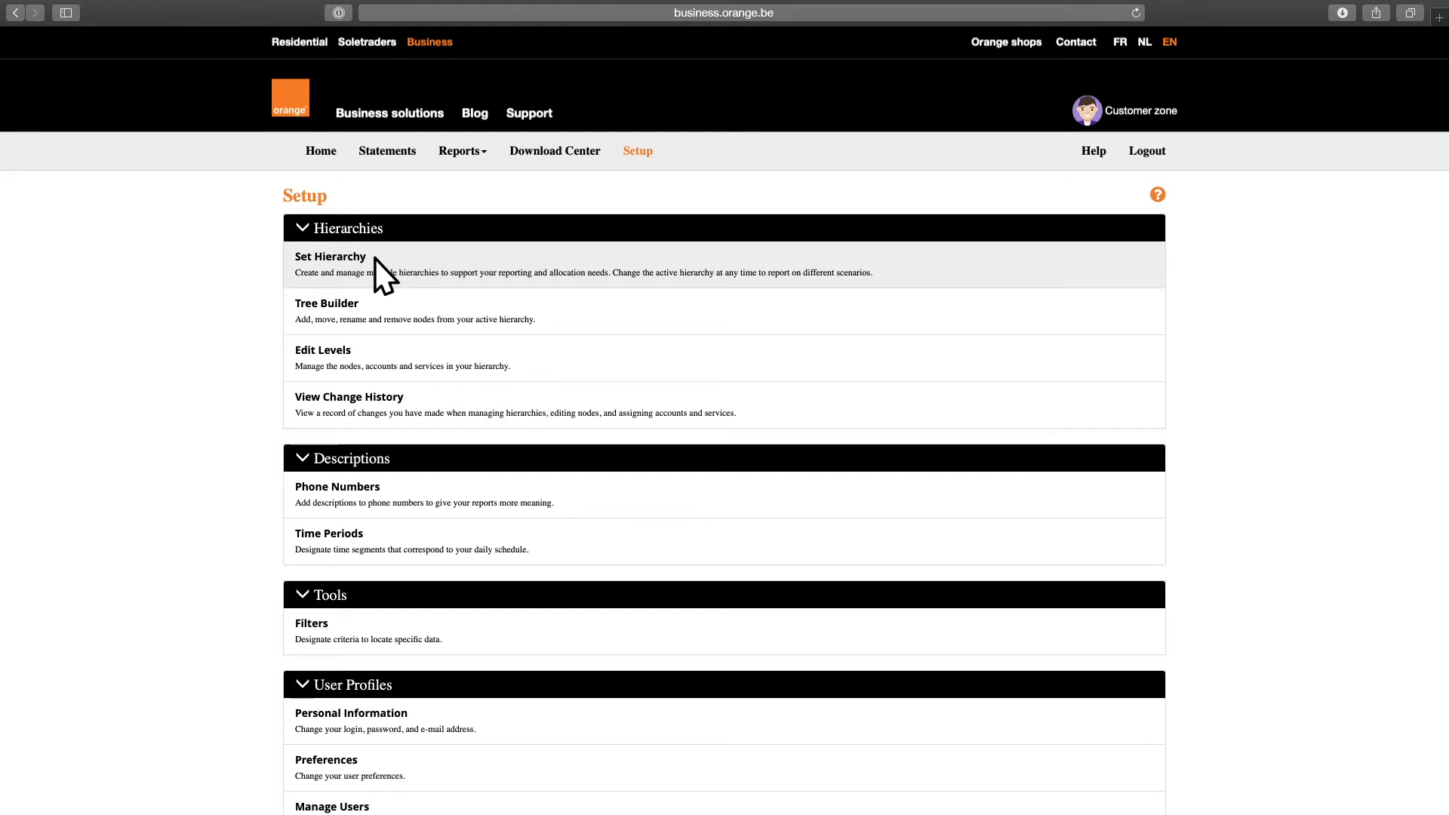
left_click(330, 257)
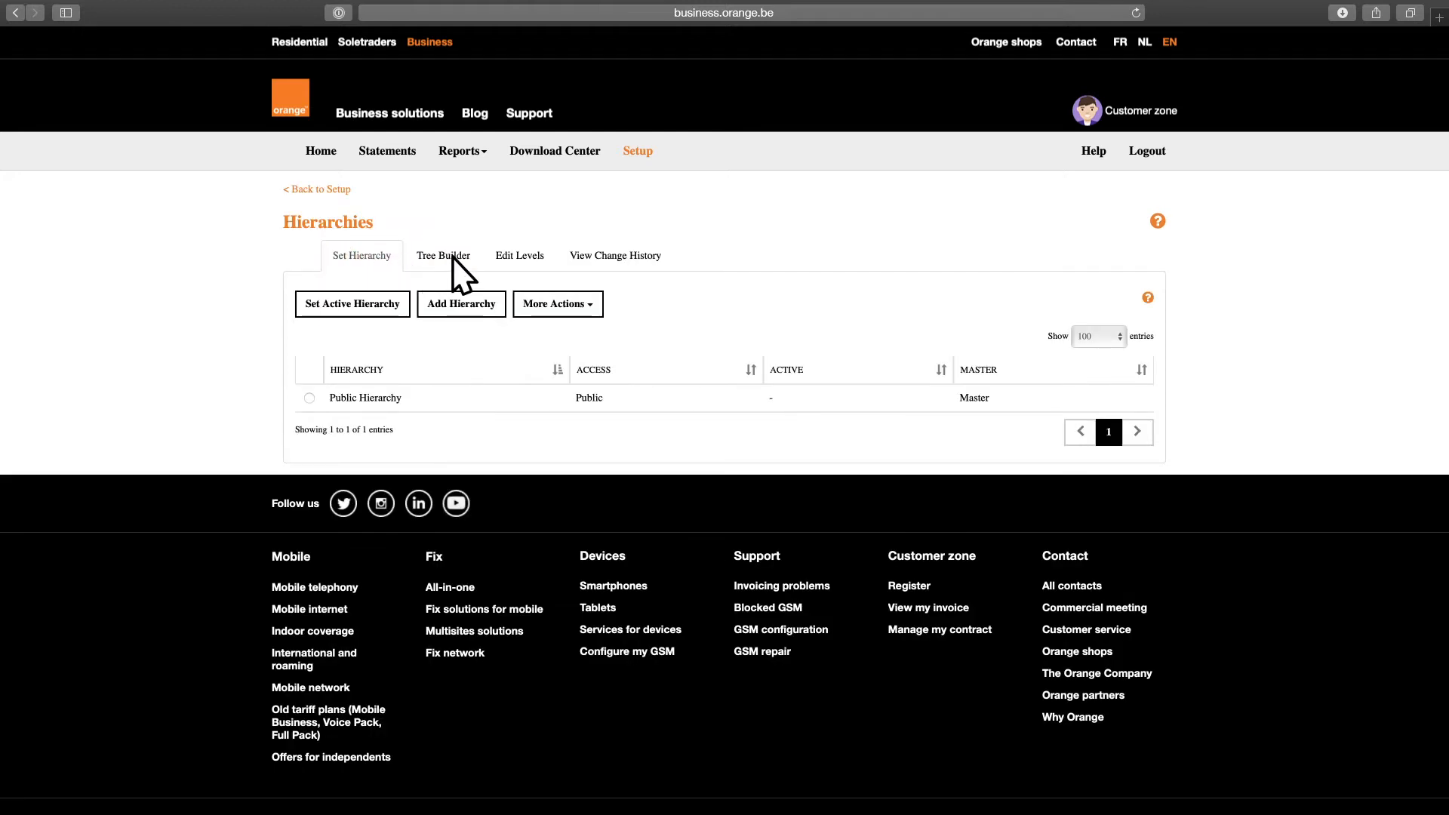
left_click(442, 256)
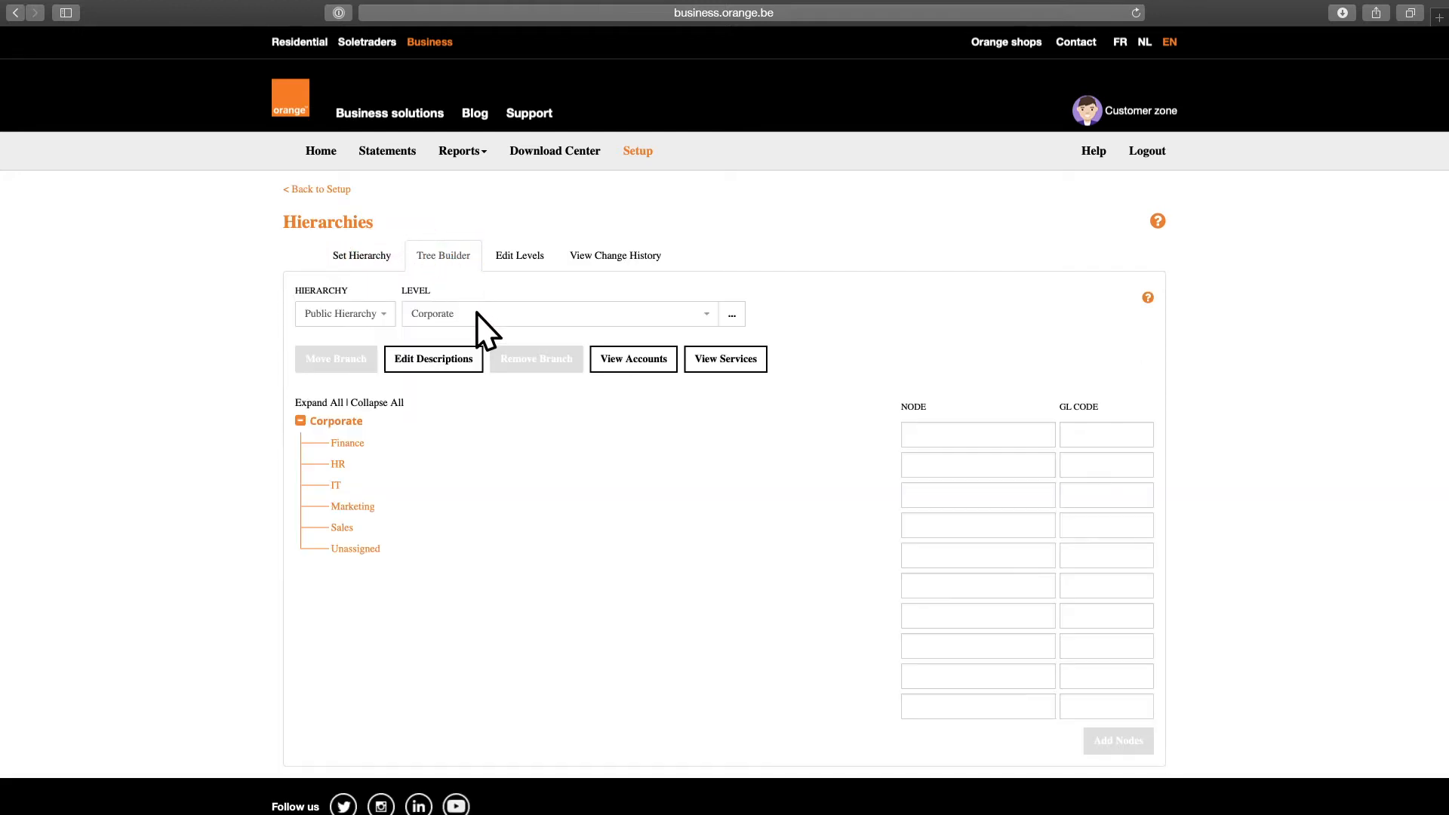
- Add node 'New Structure' with GL code 123456 under the Corporate level
left_click(557, 314)
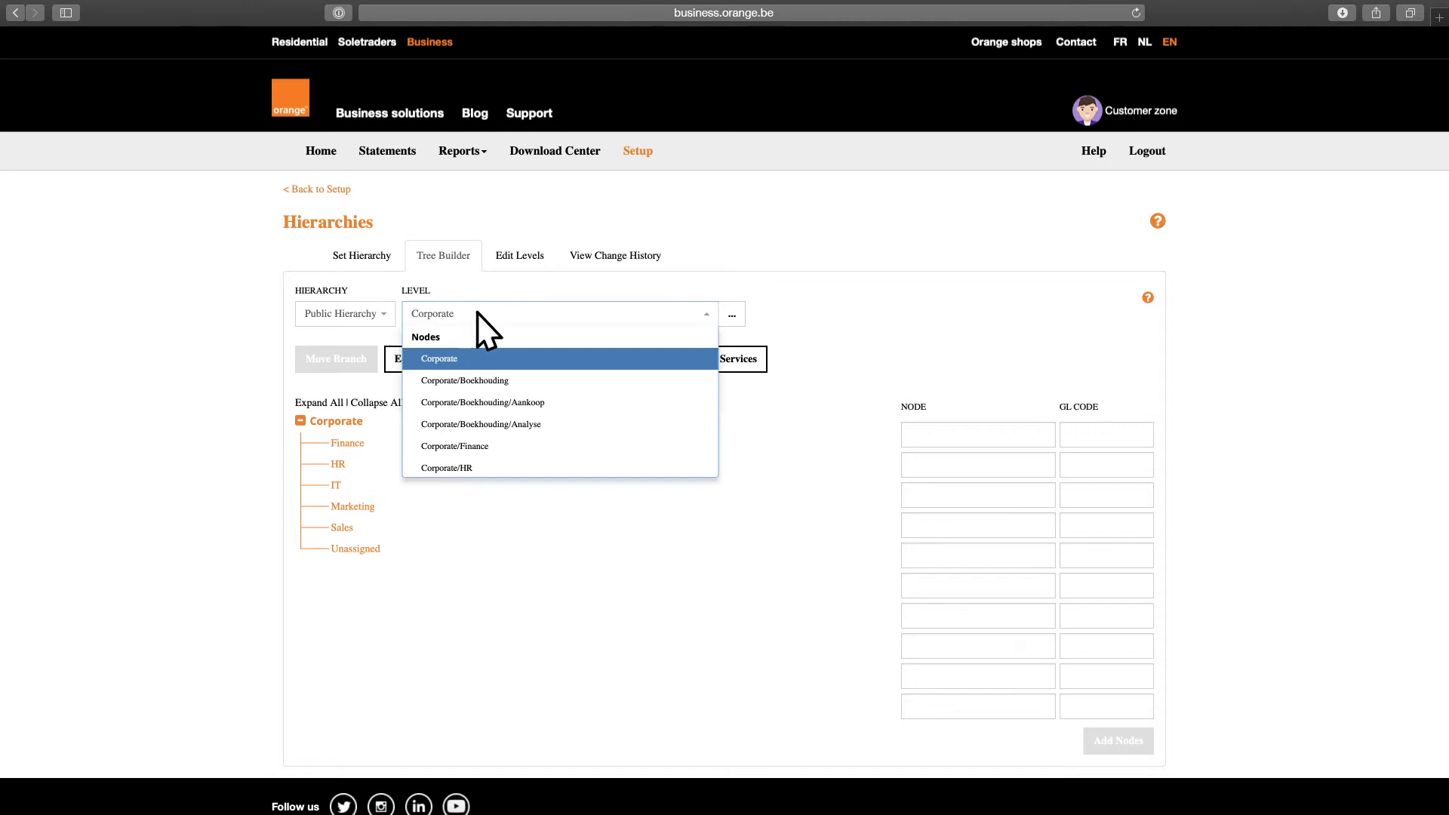
left_click(439, 359)
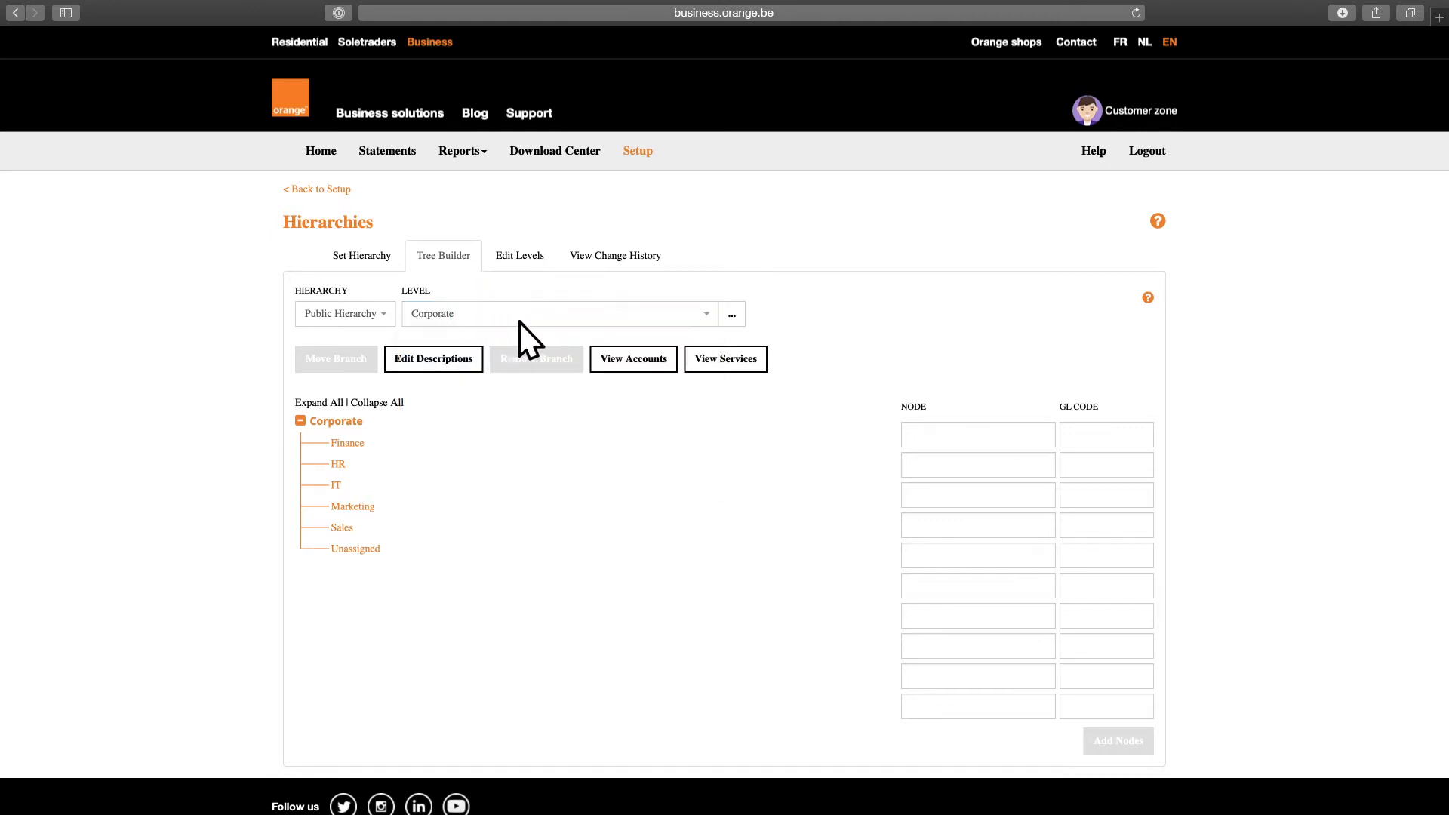
type("New S")
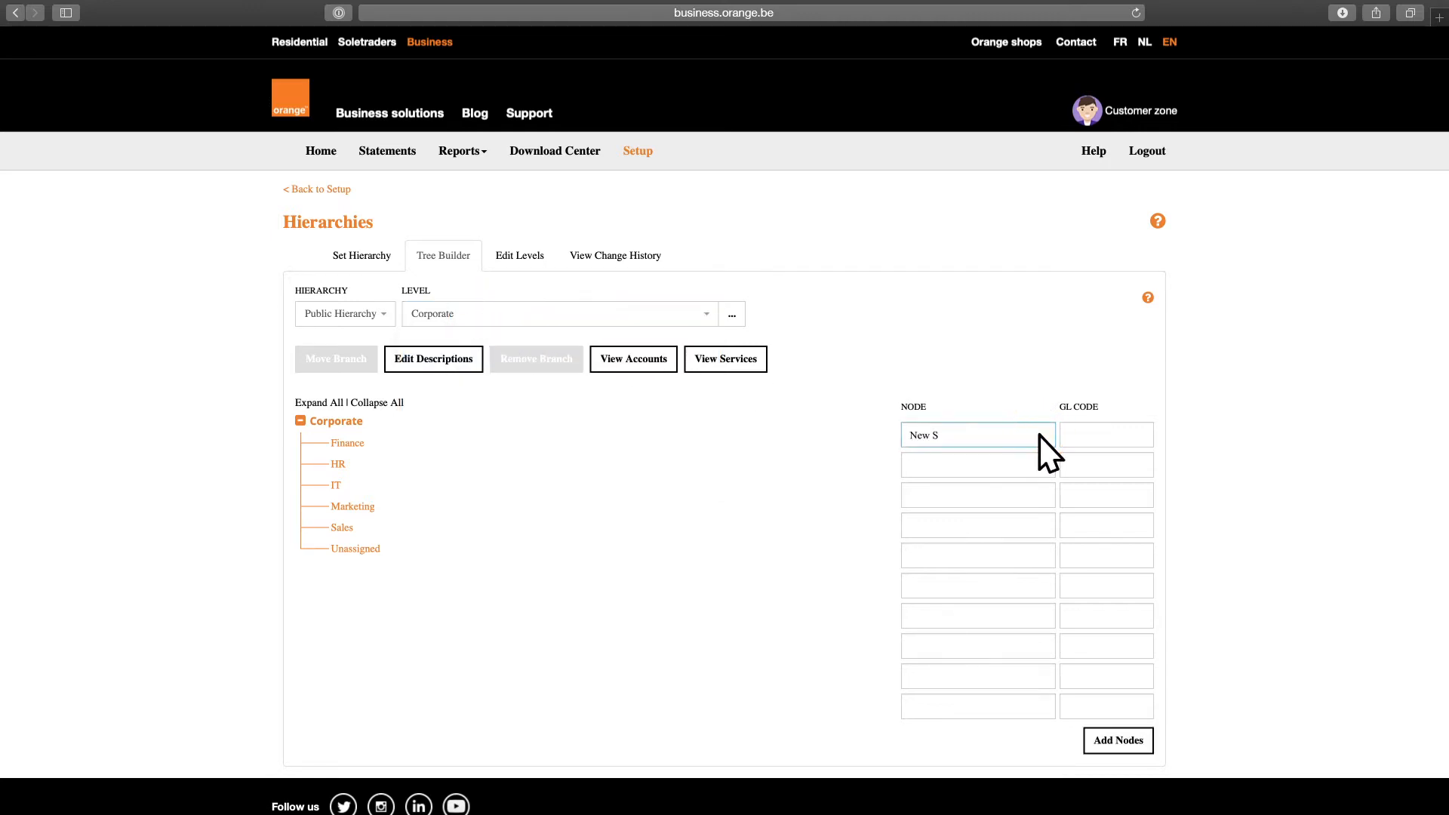
type("123456")
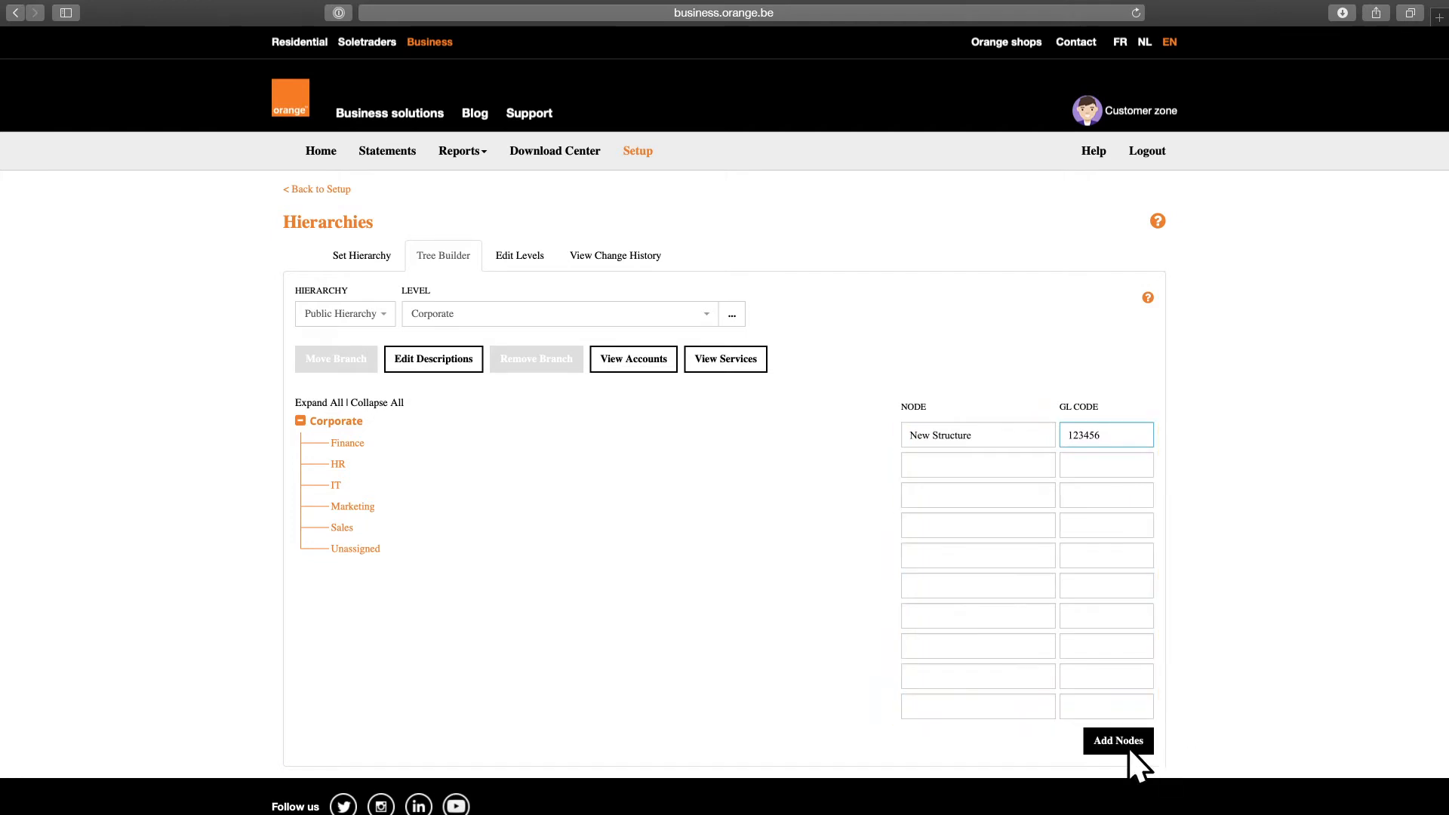
left_click(1117, 739)
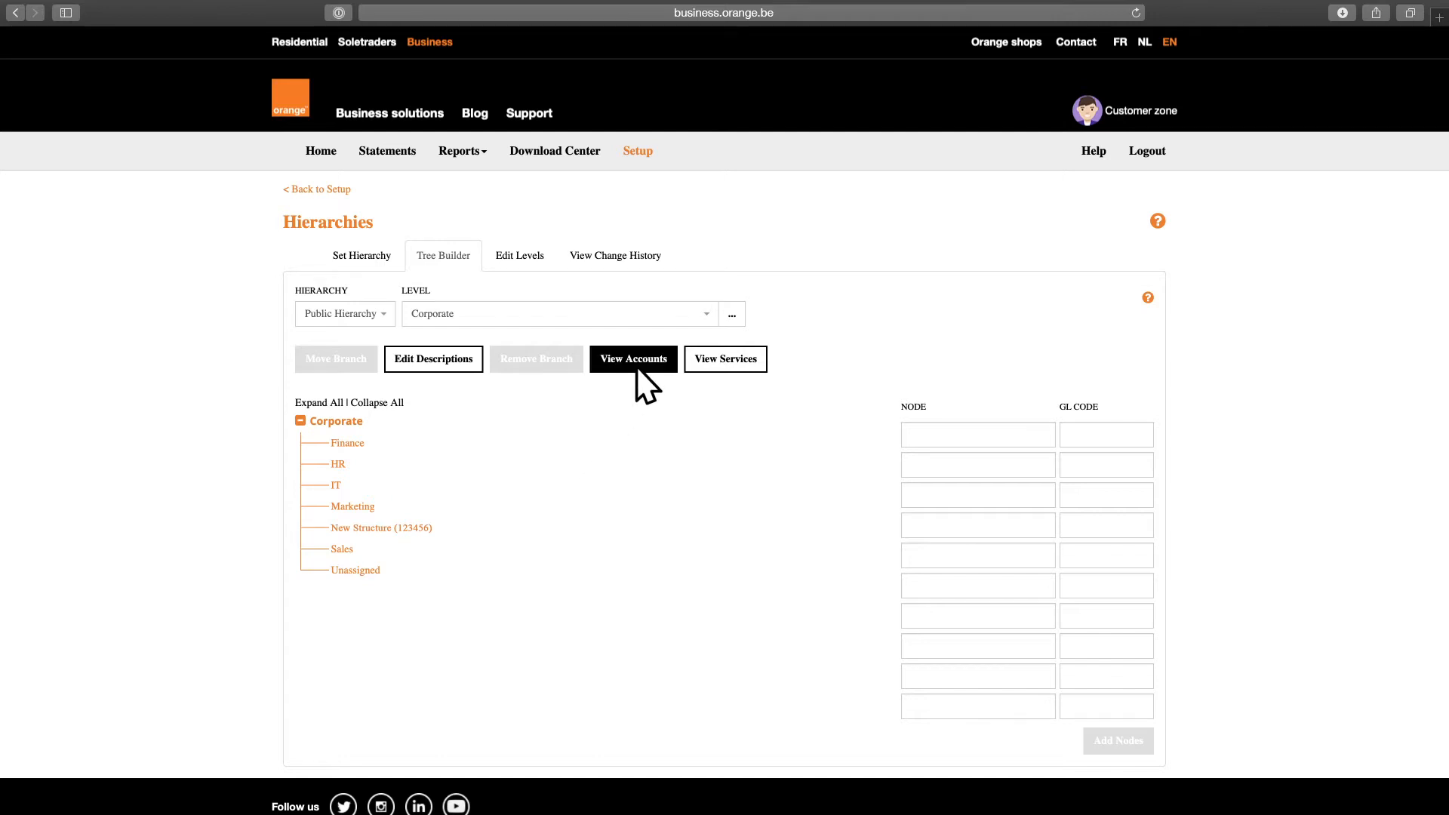
- View the hierarchy accounts and select ACCOUNT 1 for moving
left_click(634, 359)
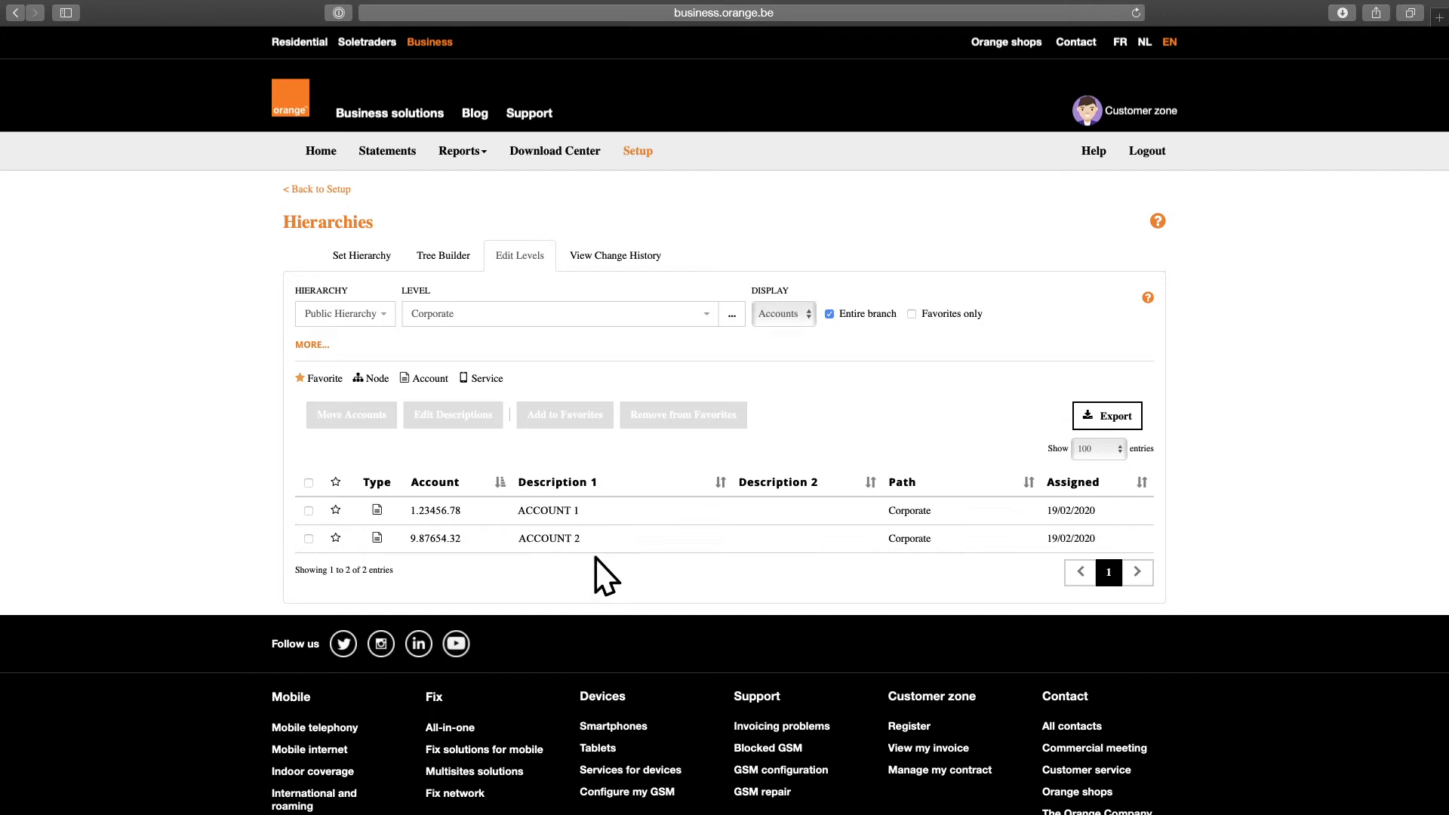
left_click(308, 510)
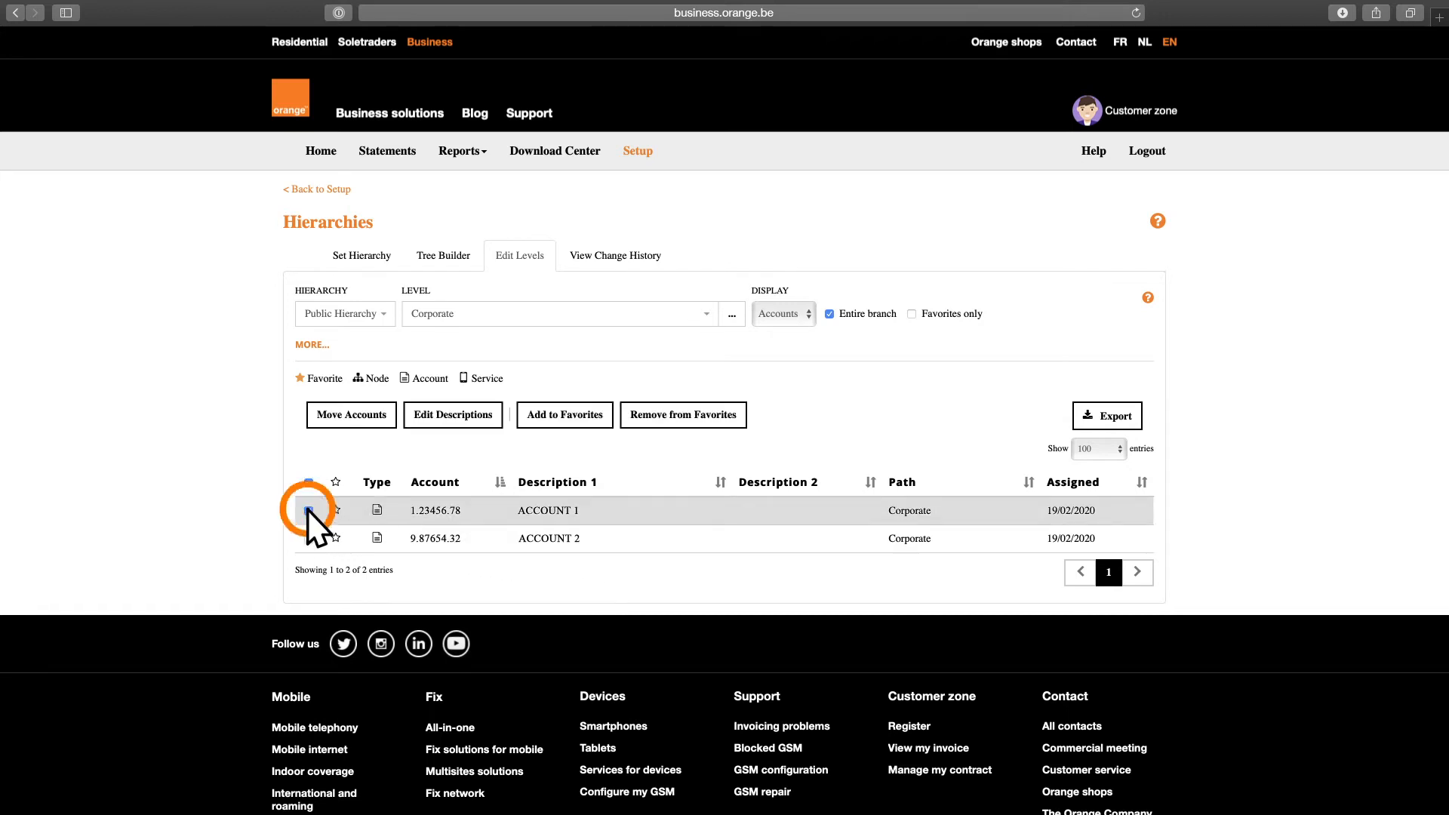
left_click(308, 510)
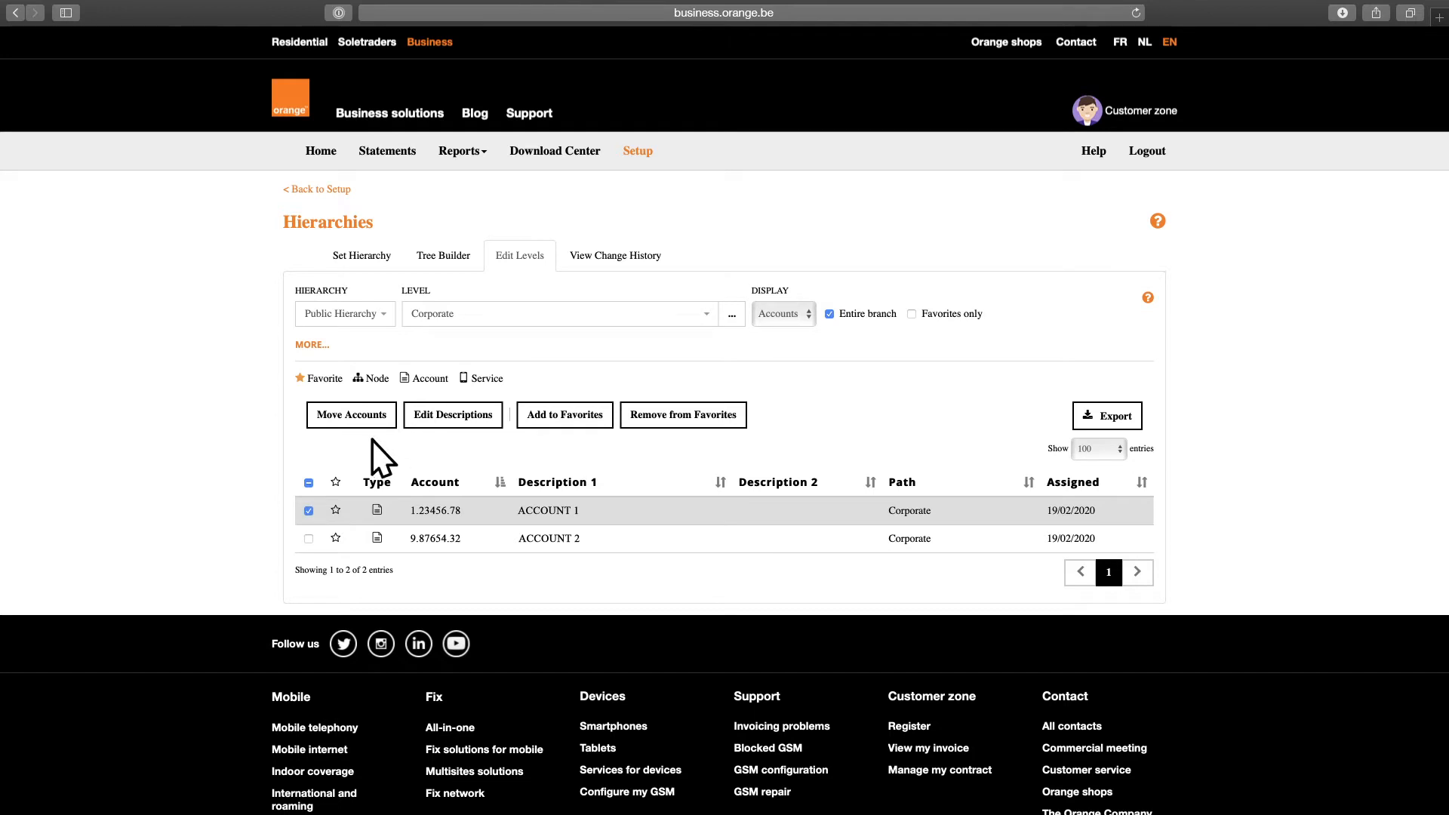
left_click(351, 413)
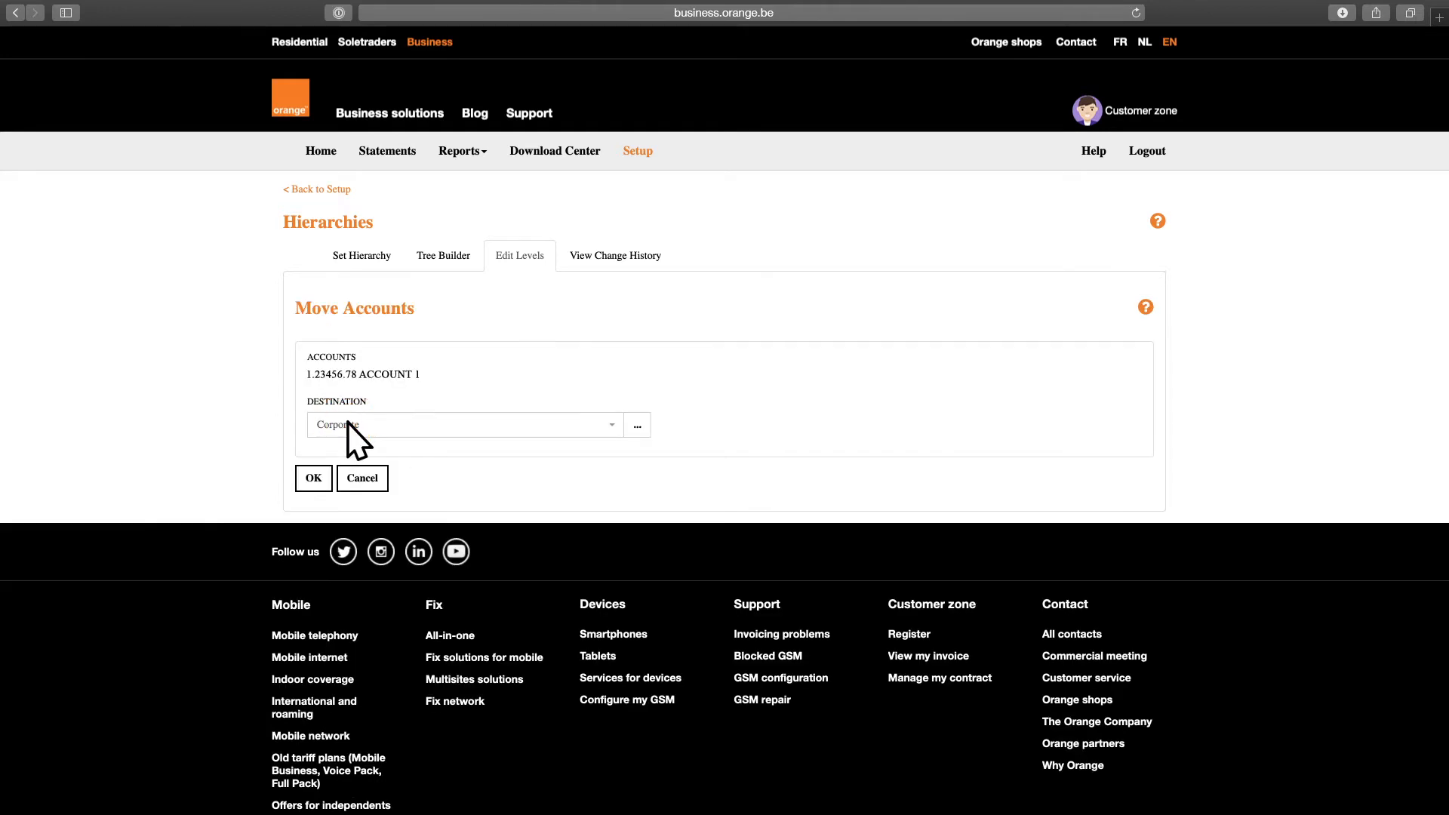
- Move ACCOUNT 1 to the Corporate node and confirm the move
left_click(465, 424)
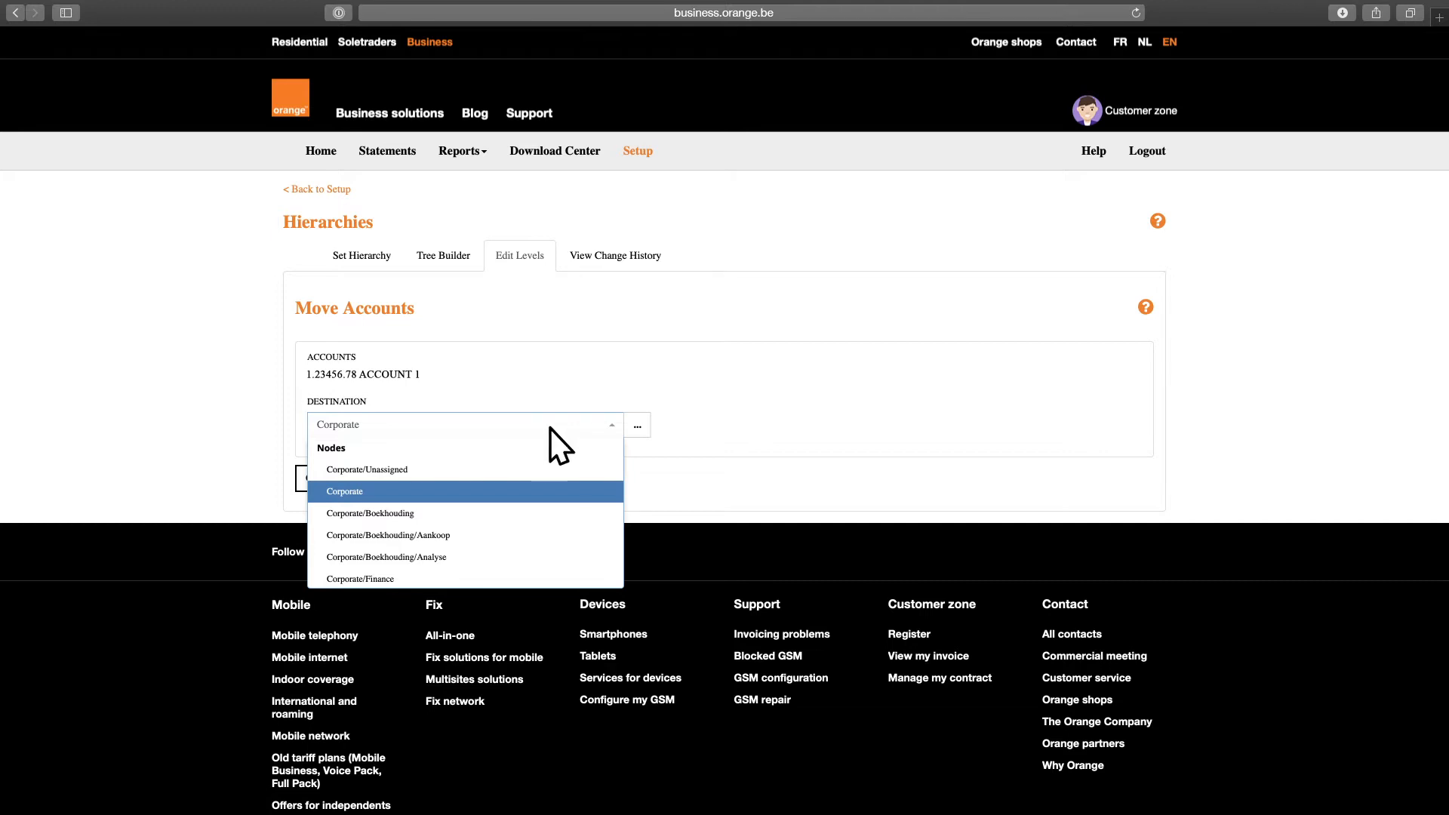
left_click(344, 491)
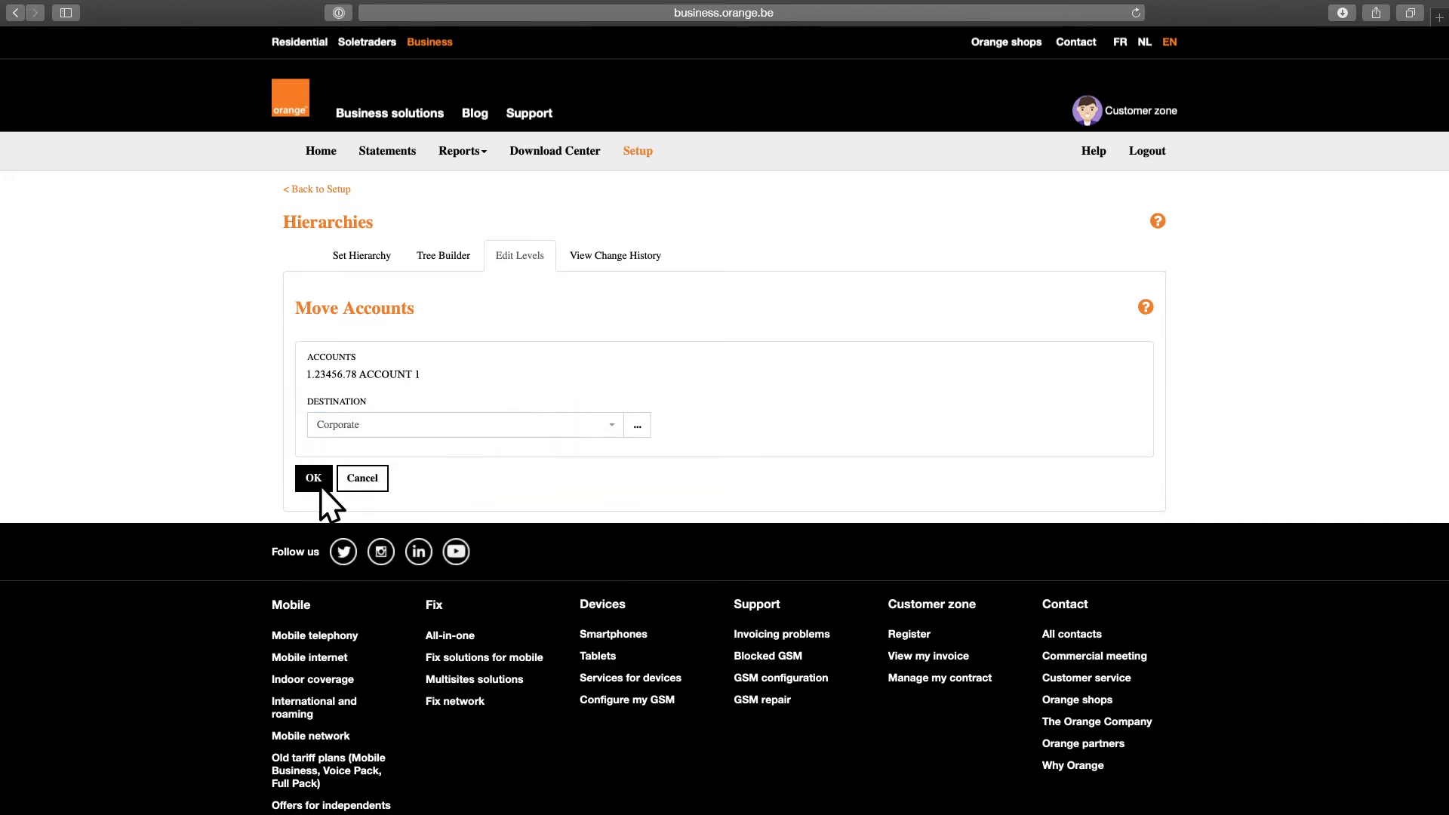
left_click(314, 478)
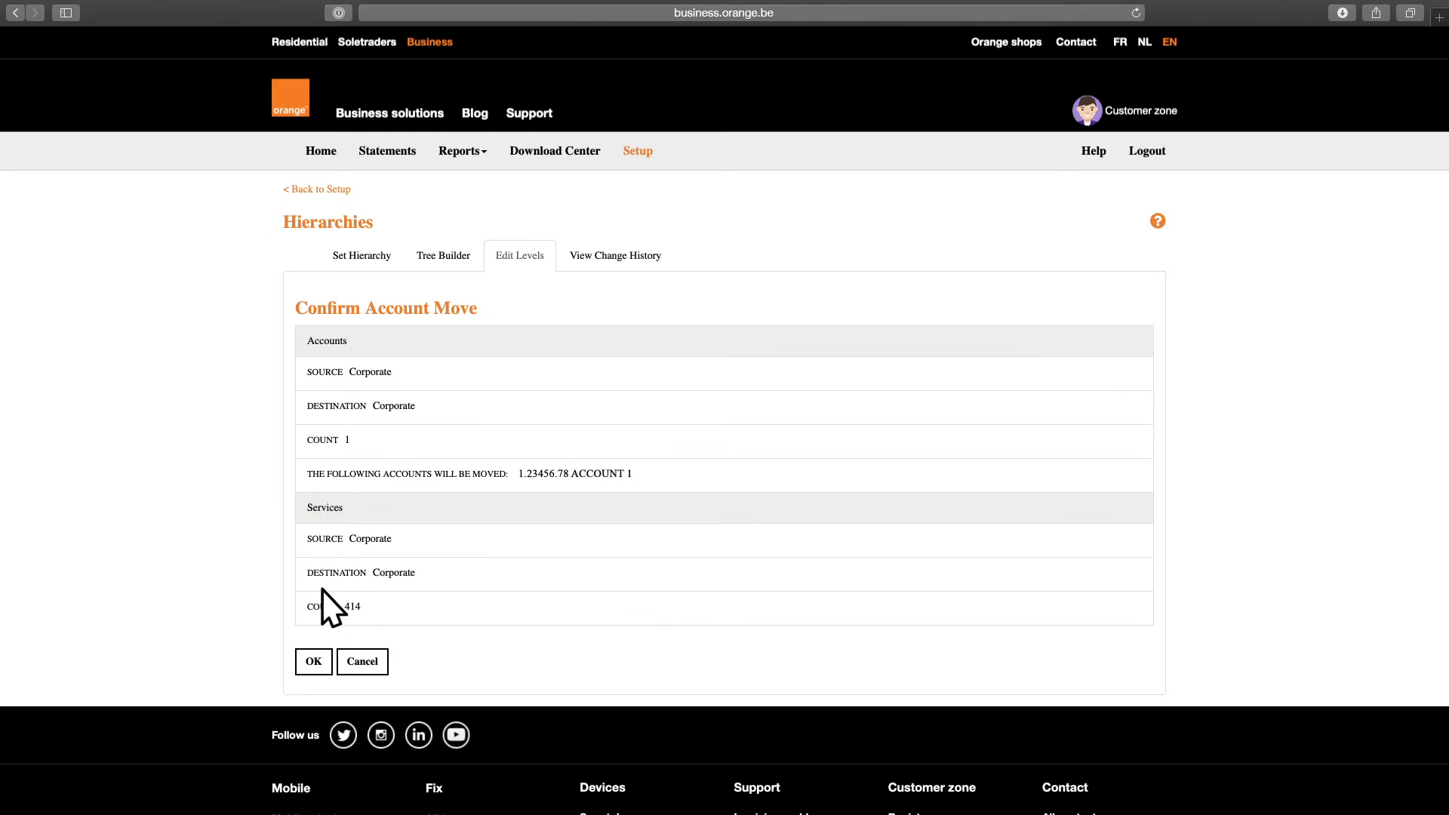
left_click(312, 661)
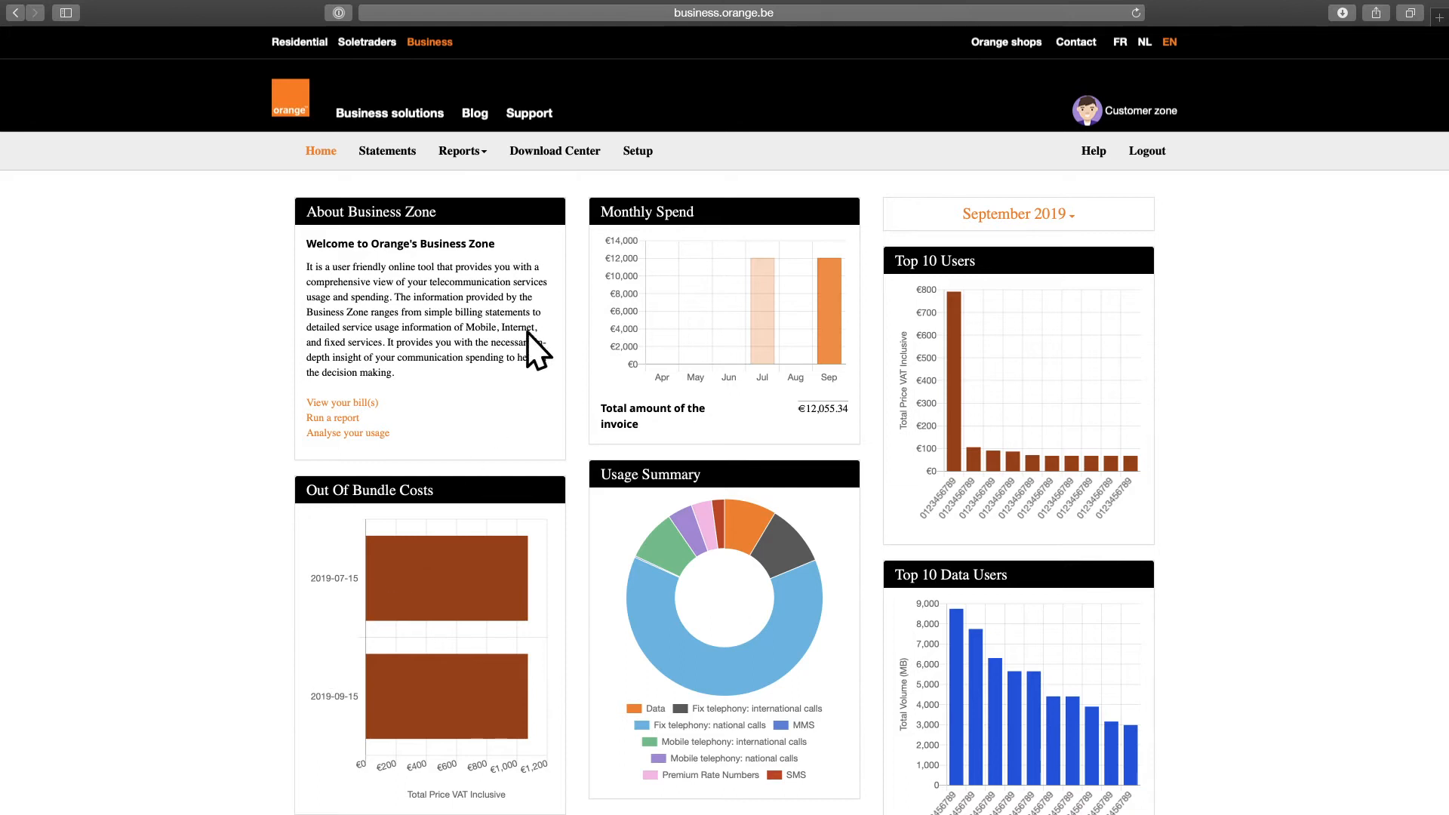
- Start an Import Descriptions upload for Phone Numbers and browse for a CSV file
left_click(635, 151)
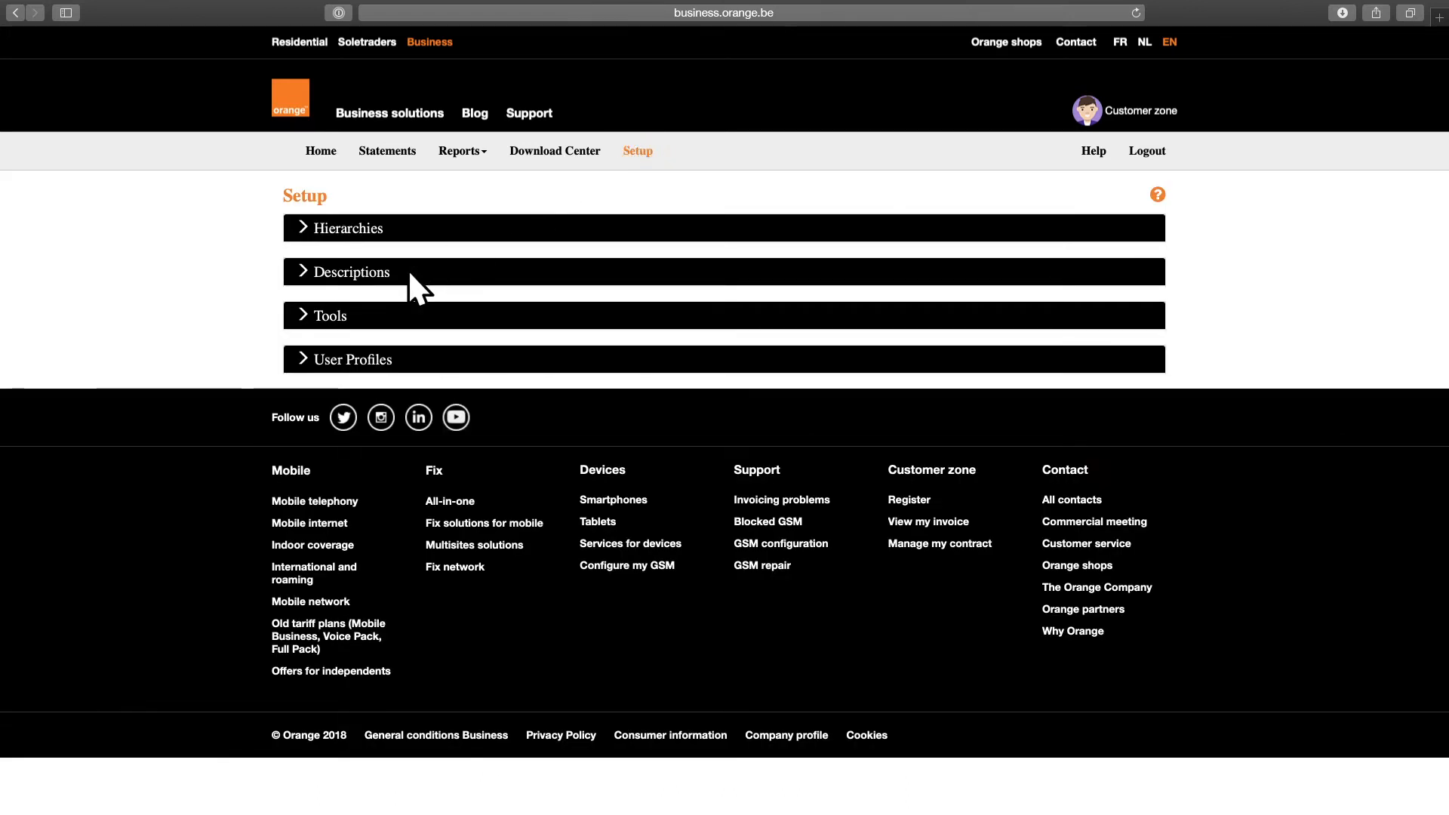
left_click(351, 271)
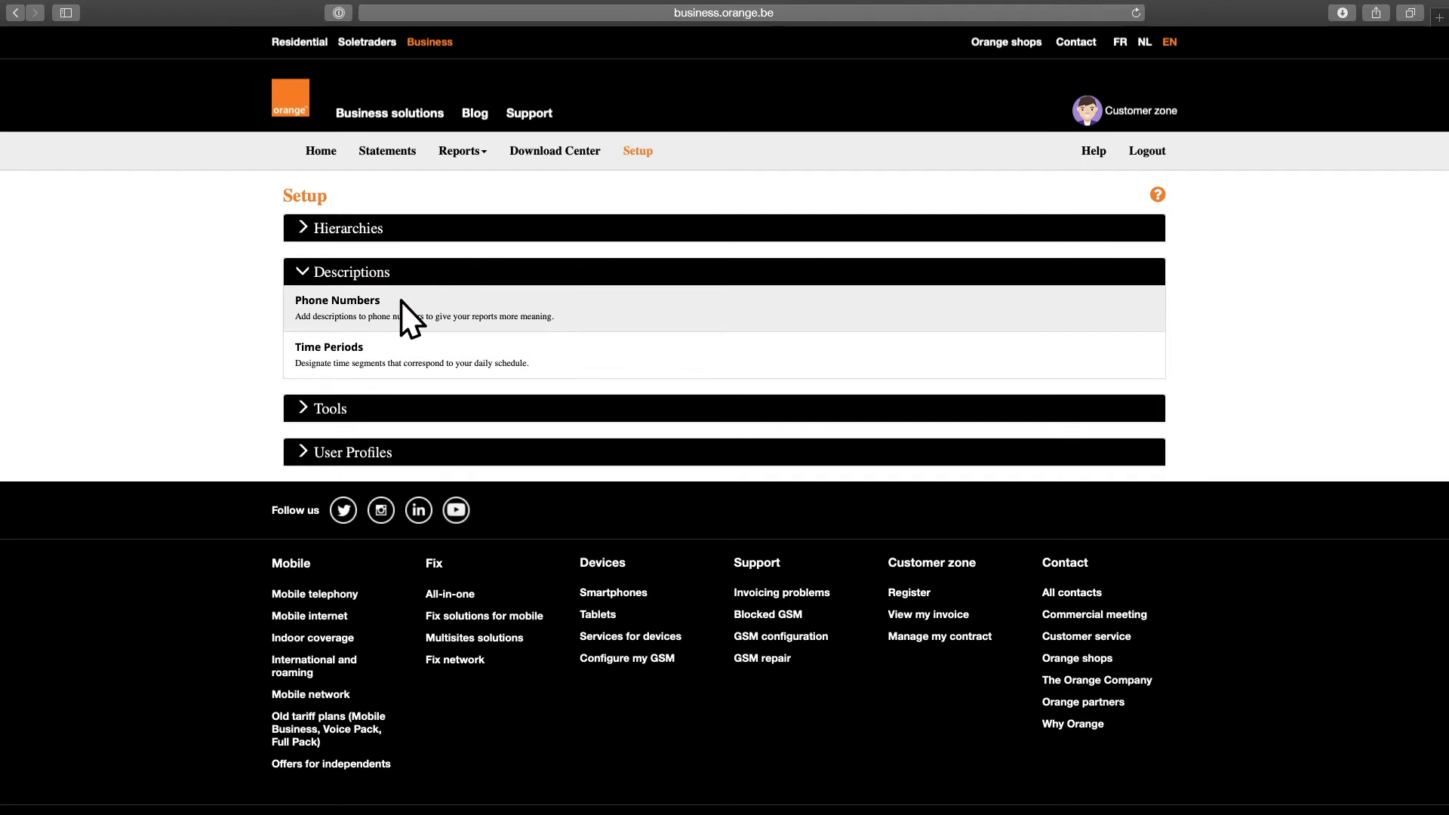
left_click(337, 299)
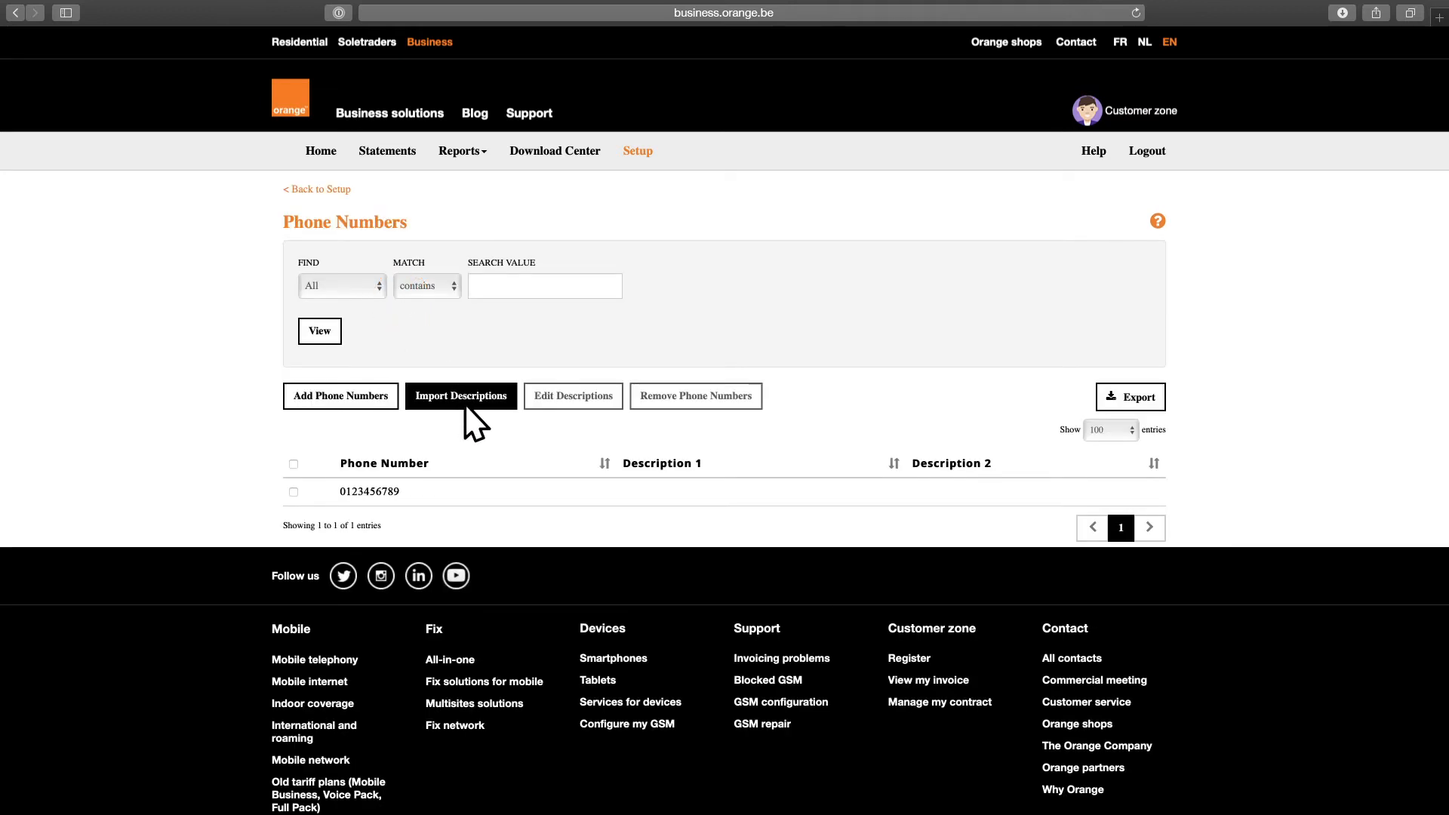
left_click(461, 395)
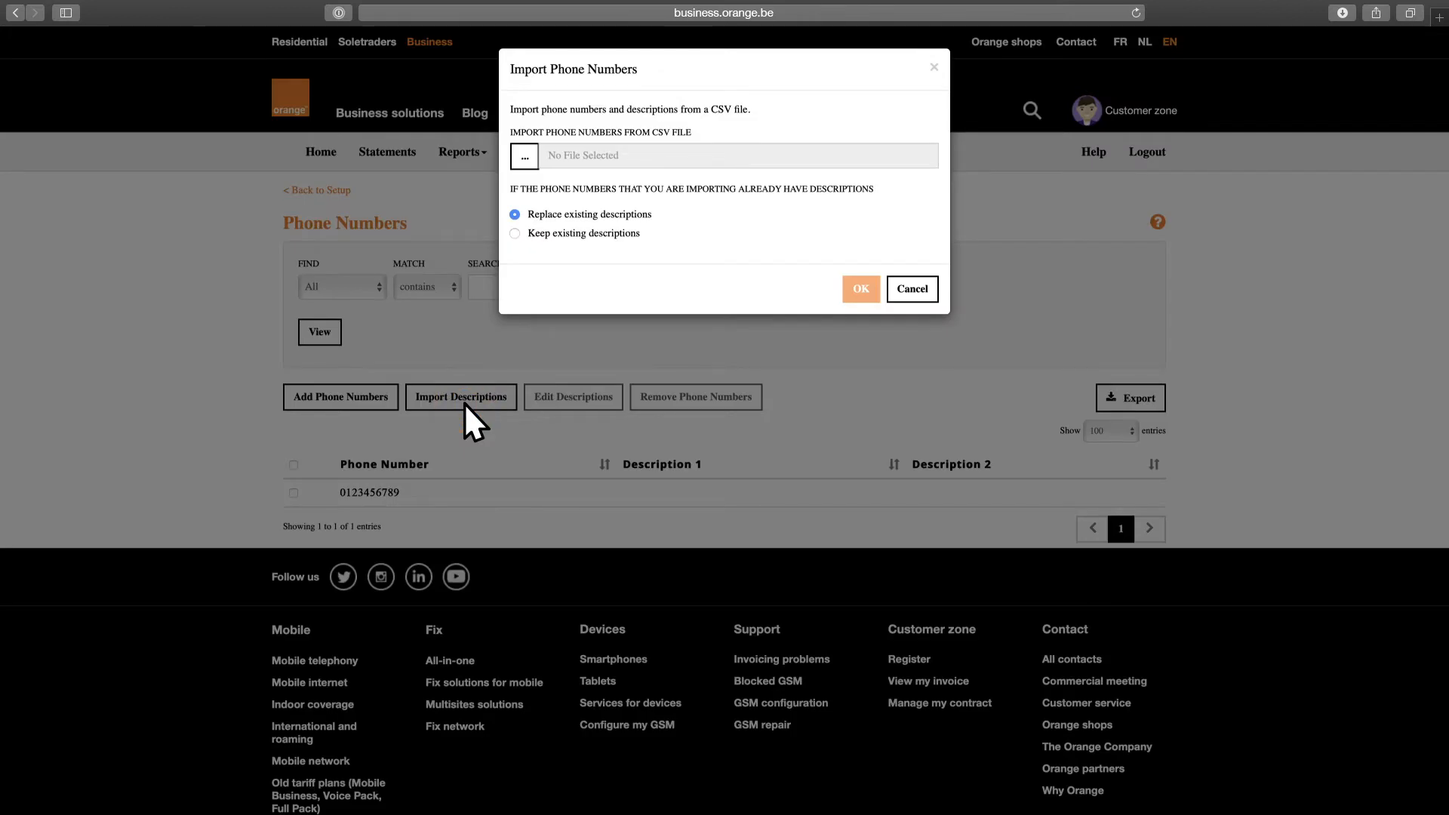
left_click(523, 154)
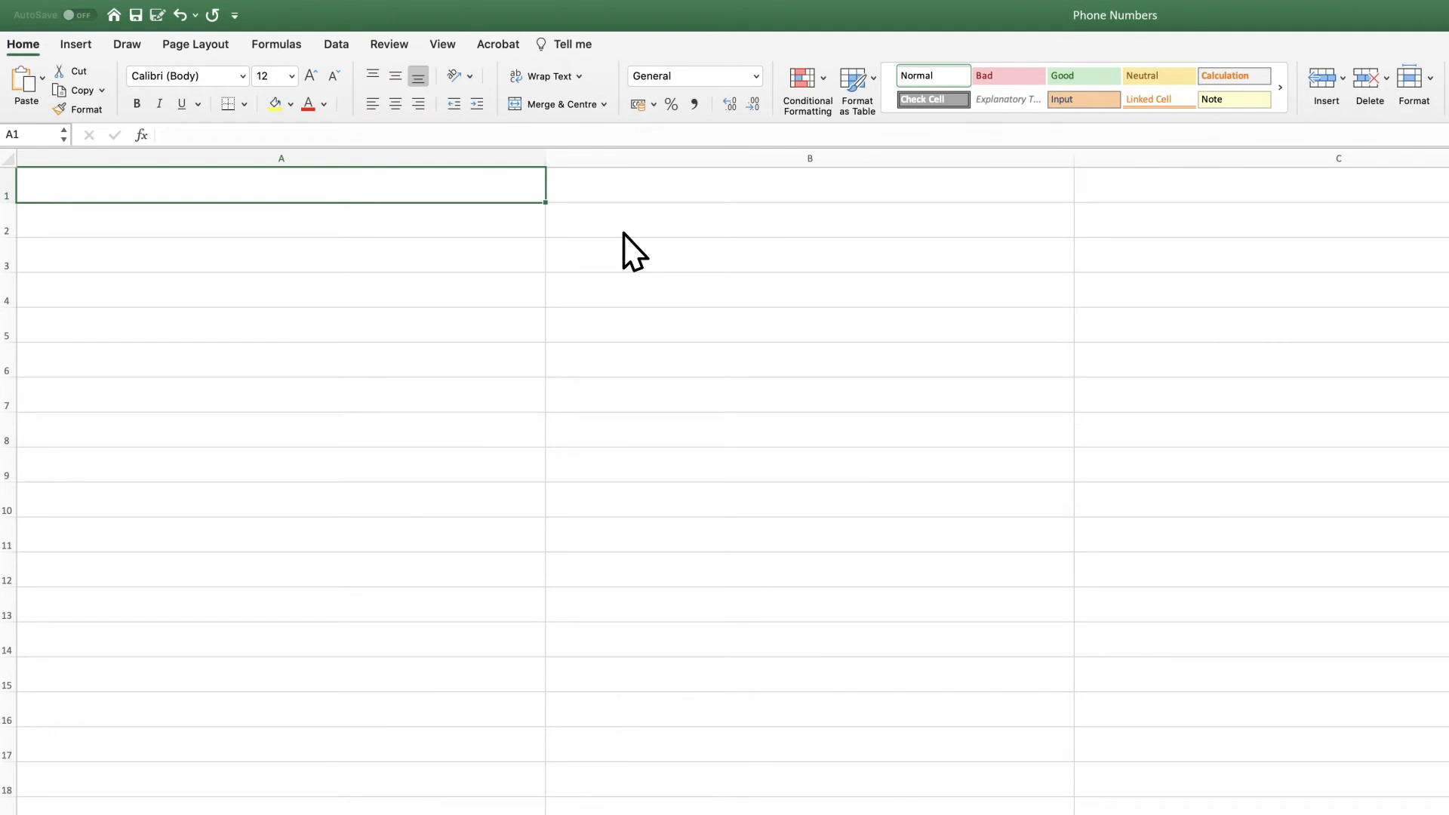
type("0123456789,")
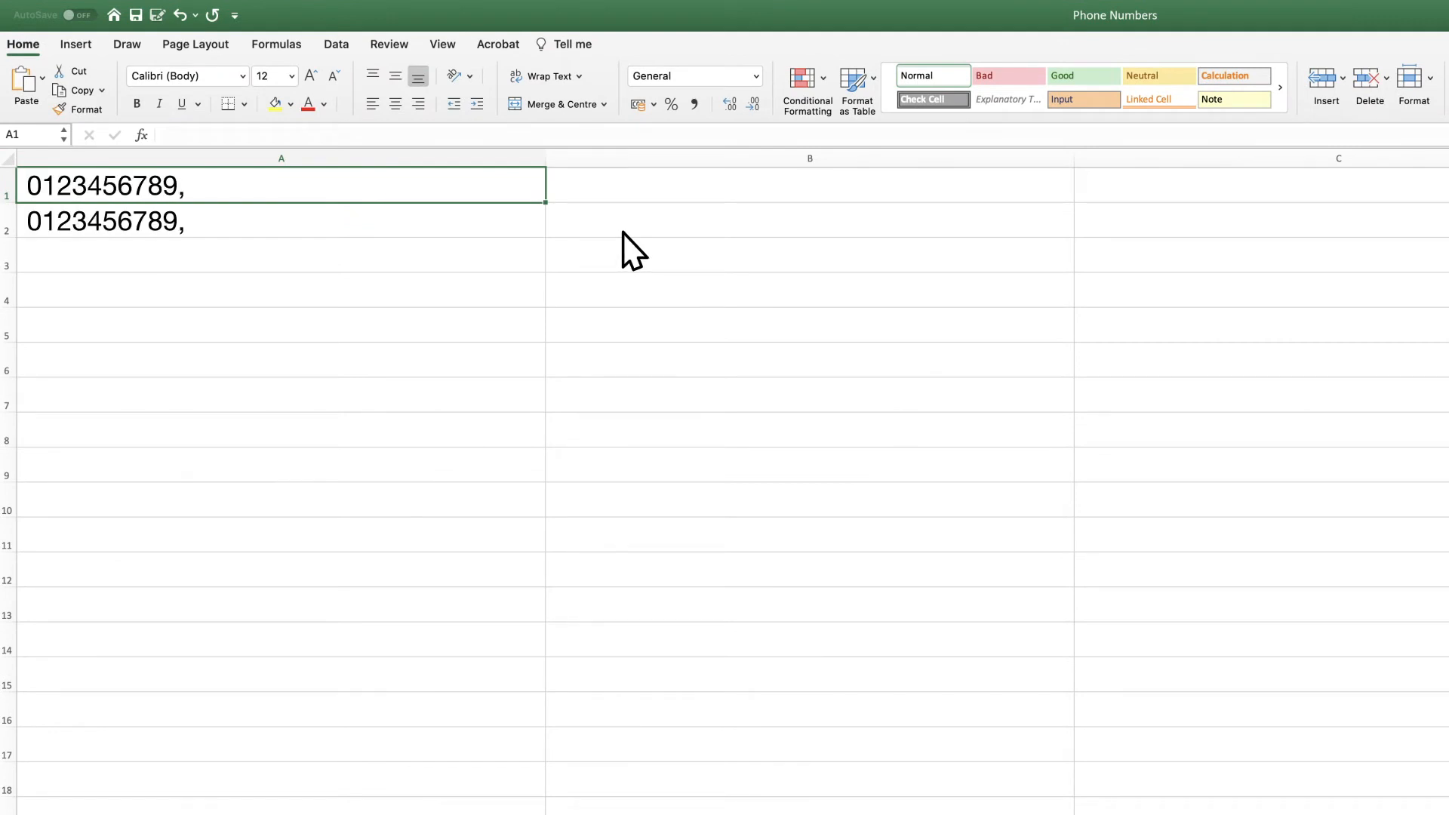
type("Name 1,Main office")
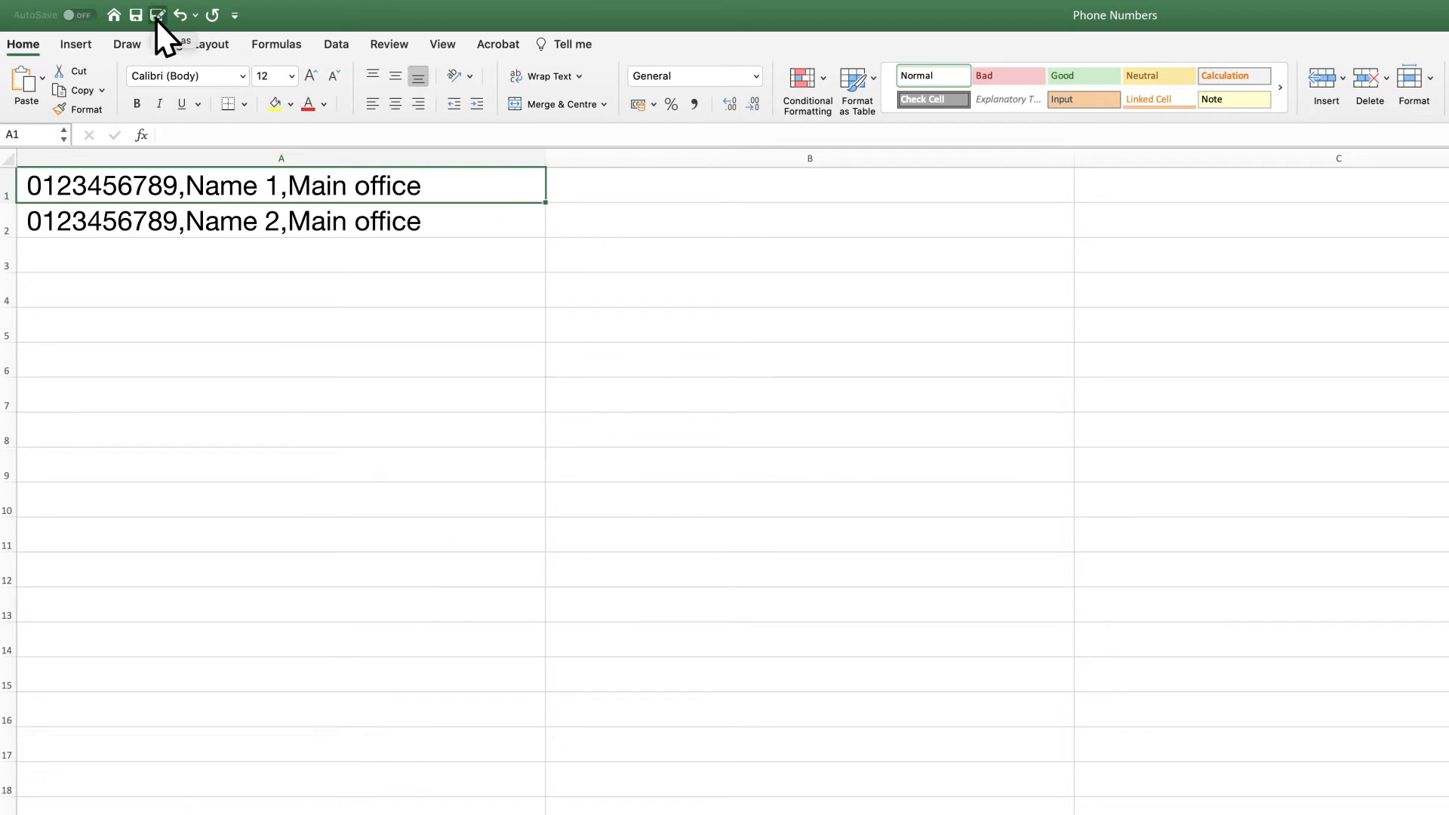
left_click(157, 15)
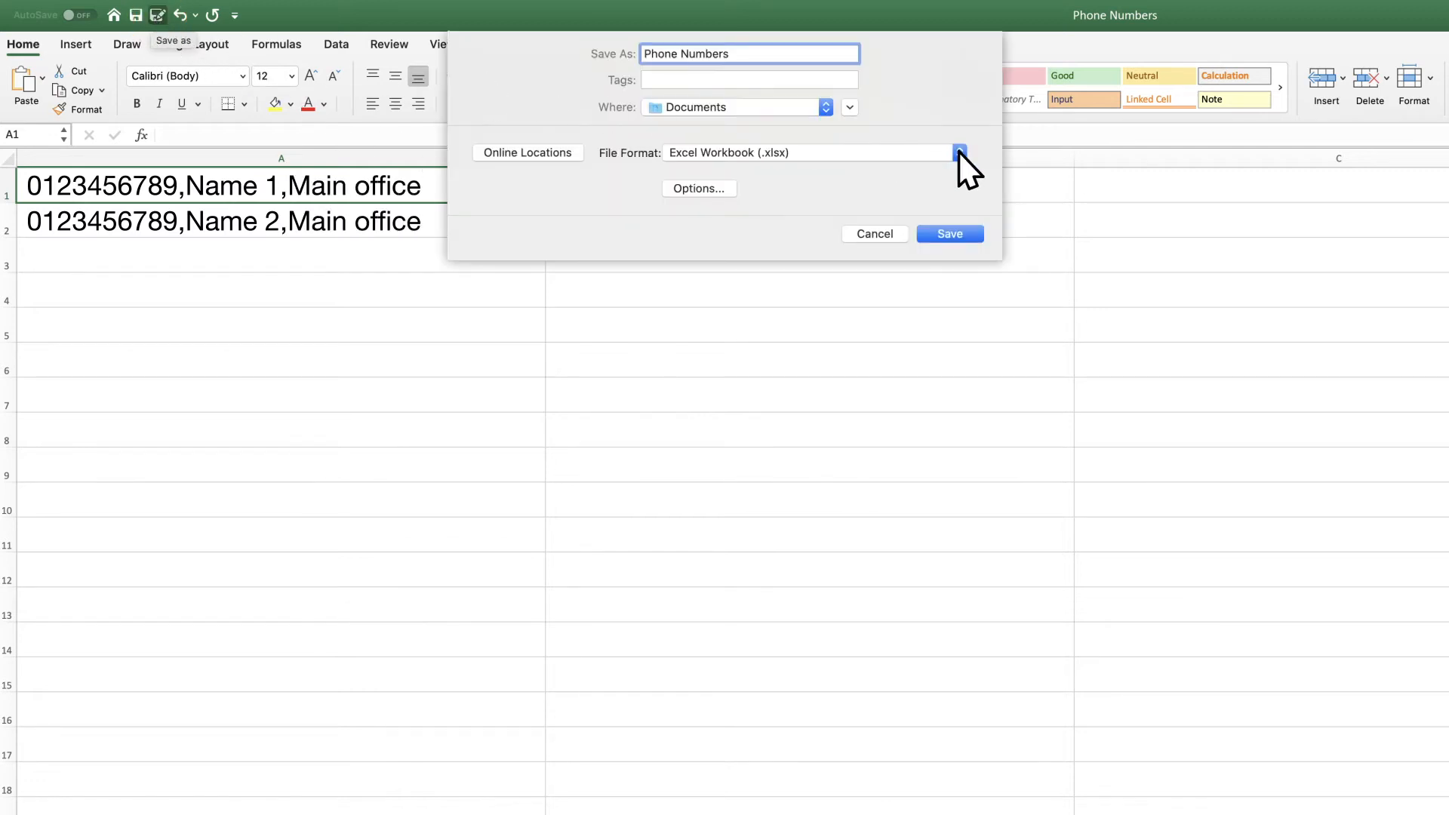
left_click(958, 151)
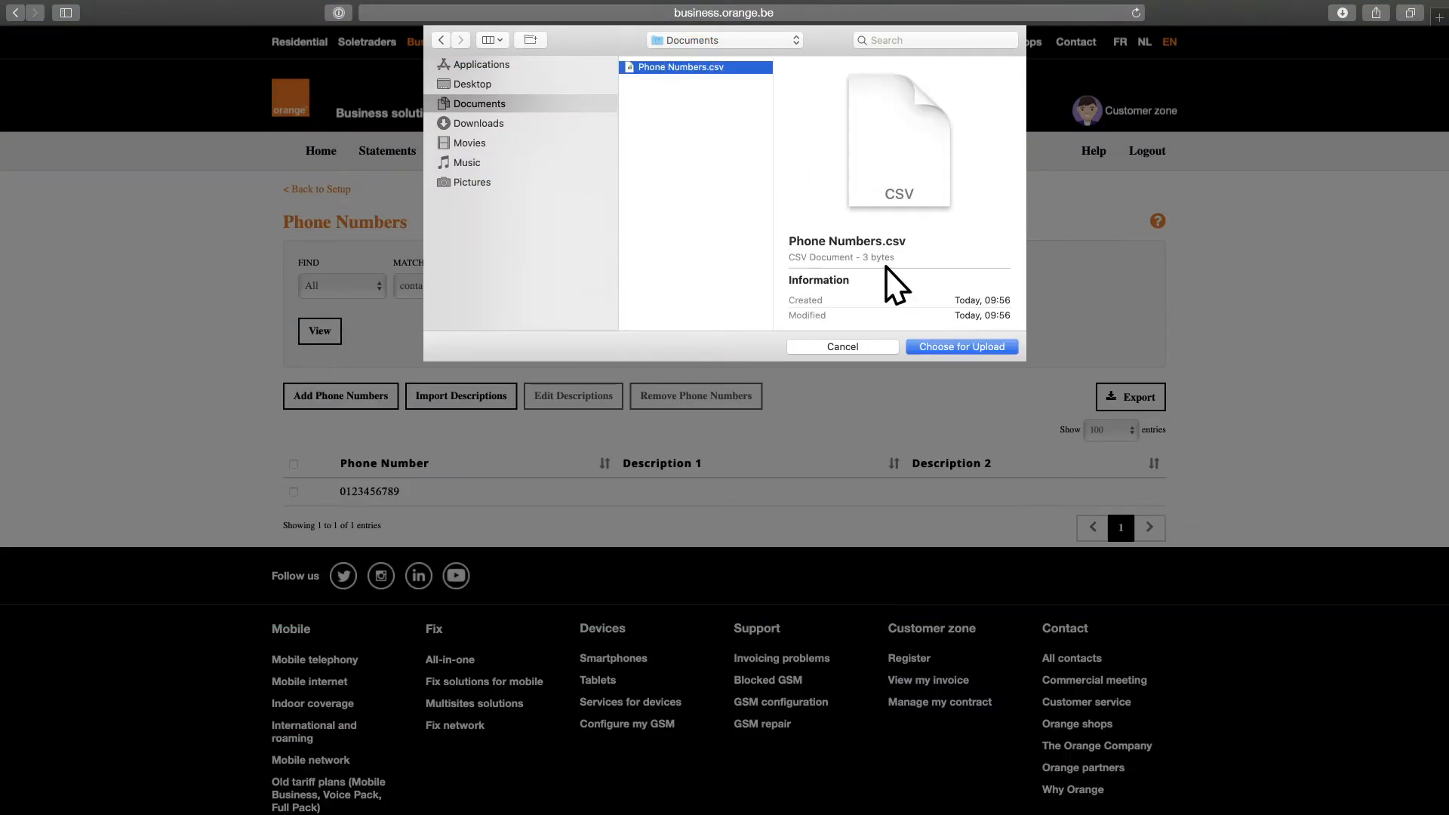
- Upload Phone Numbers.csv and return to the Phone Numbers descriptions list
left_click(962, 347)
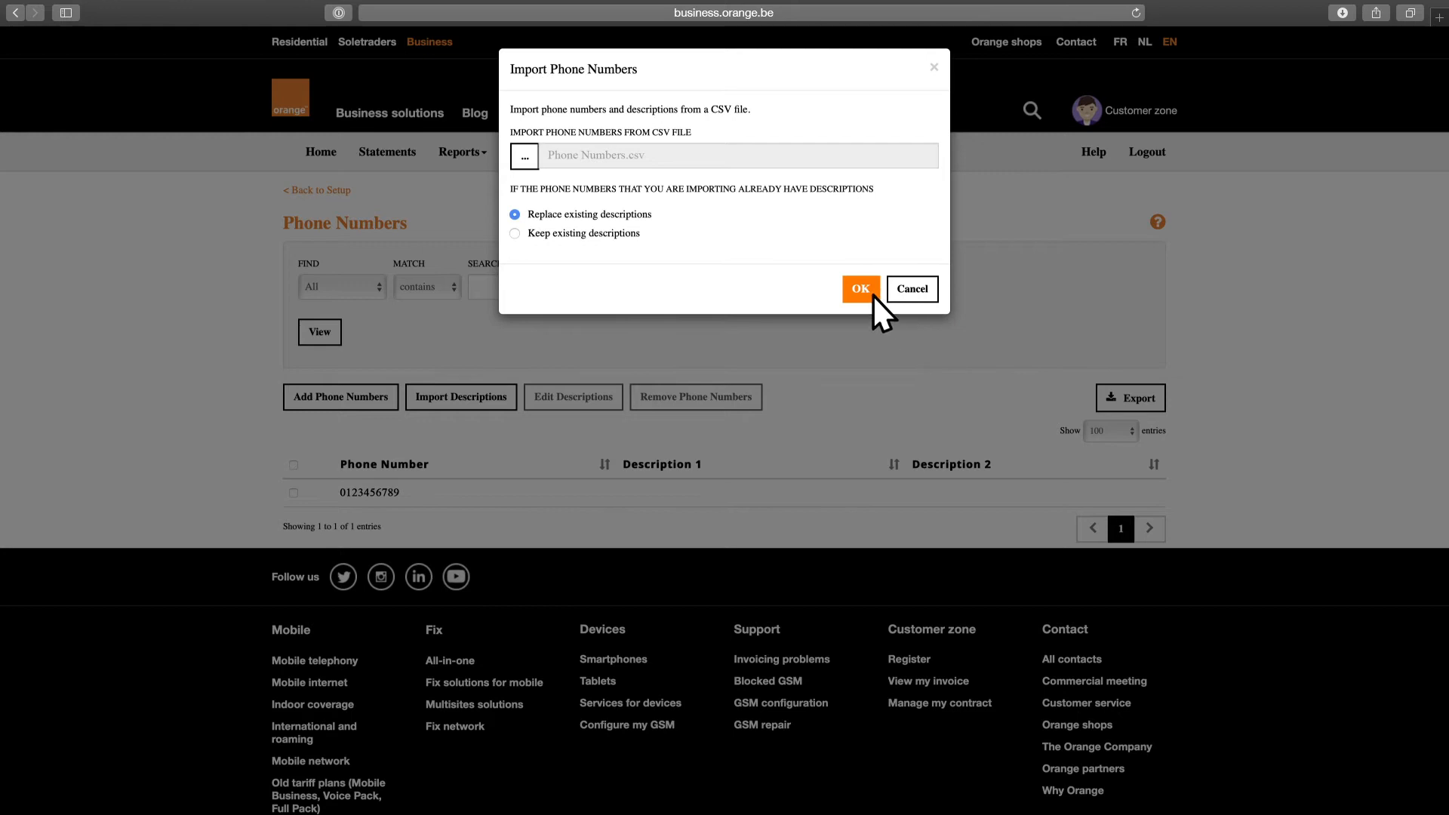
left_click(859, 288)
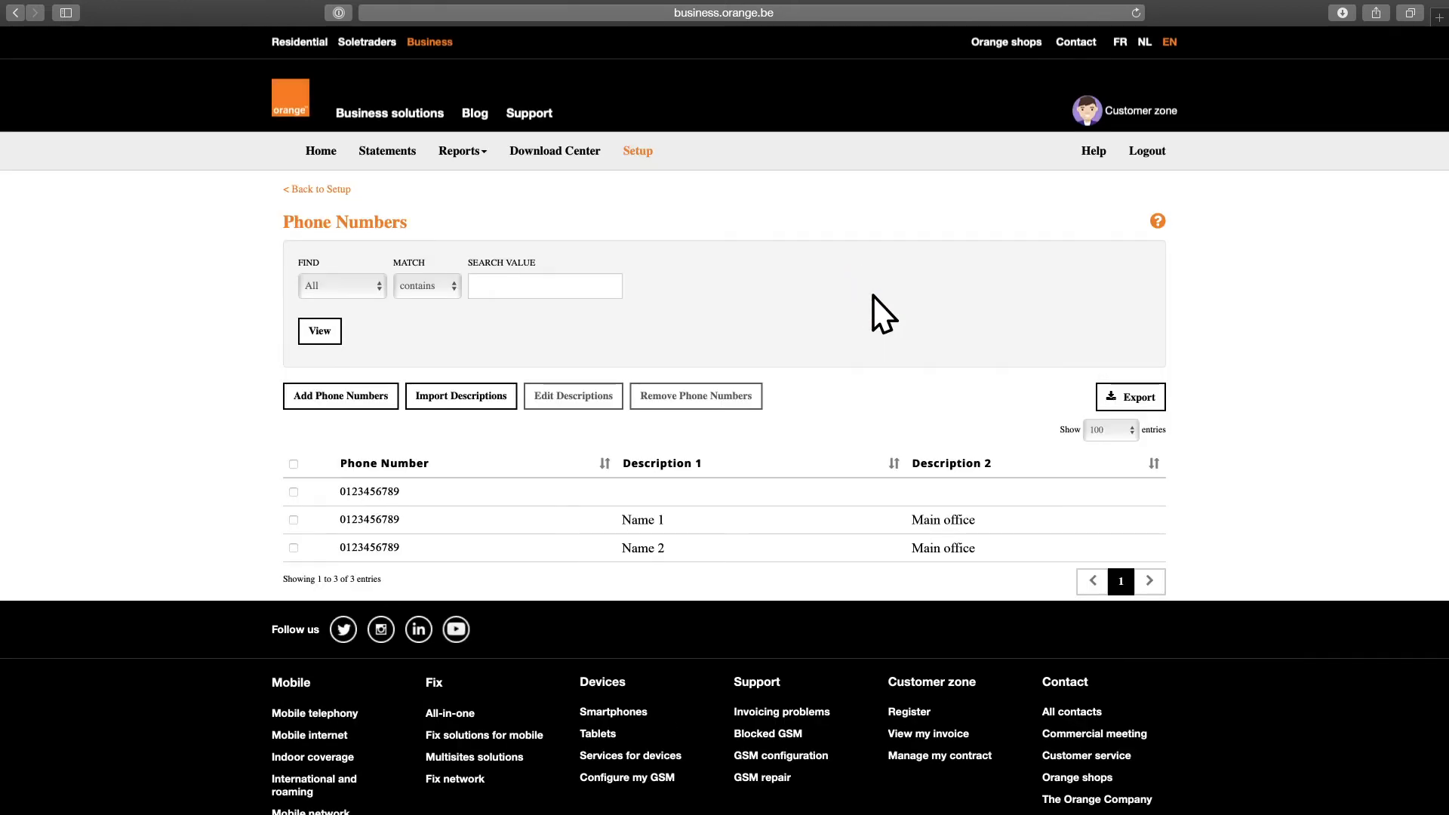
mouse_move(812, 330)
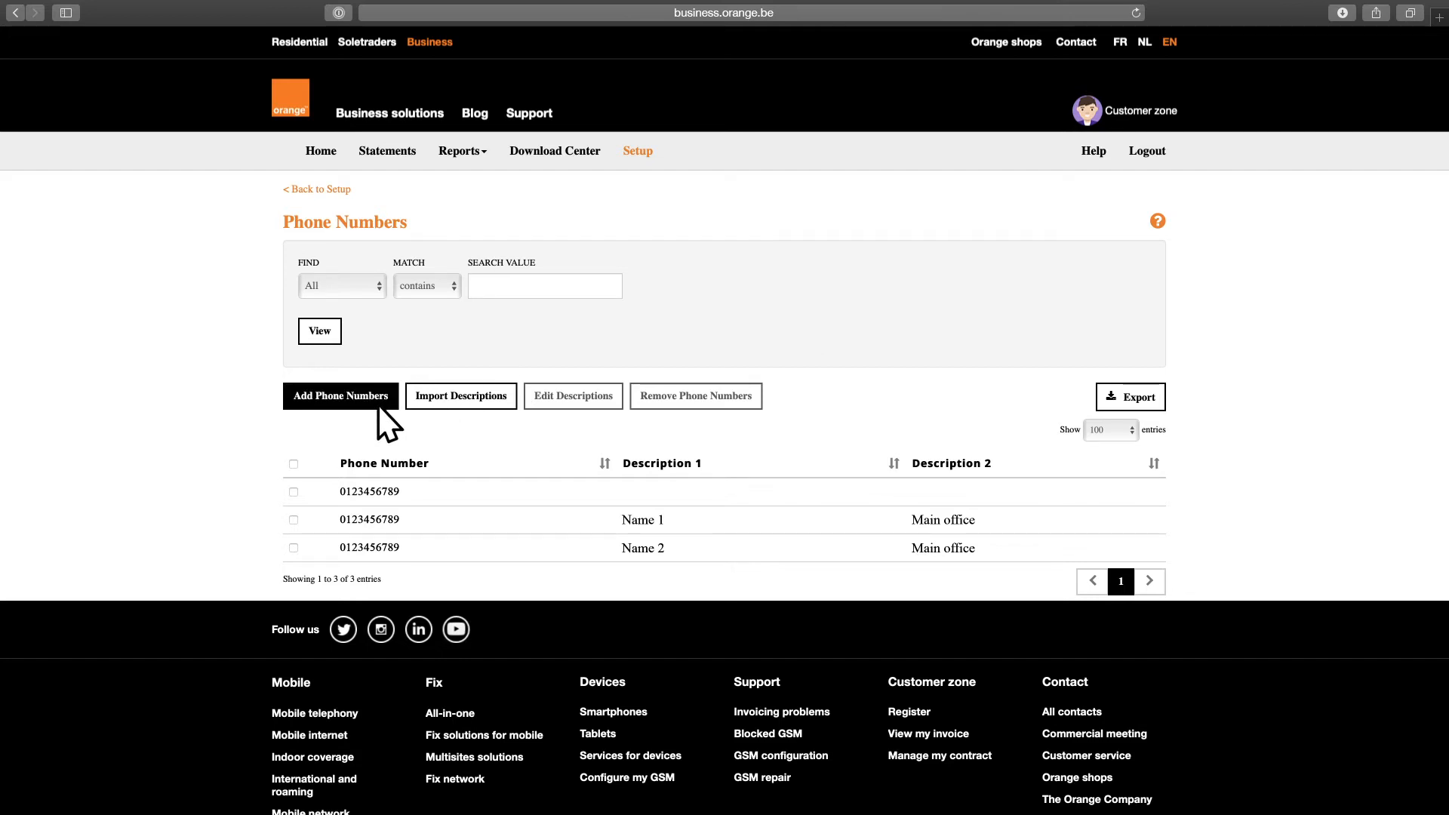
- Add a phone number described as Name 3, Main office, and save it
left_click(340, 395)
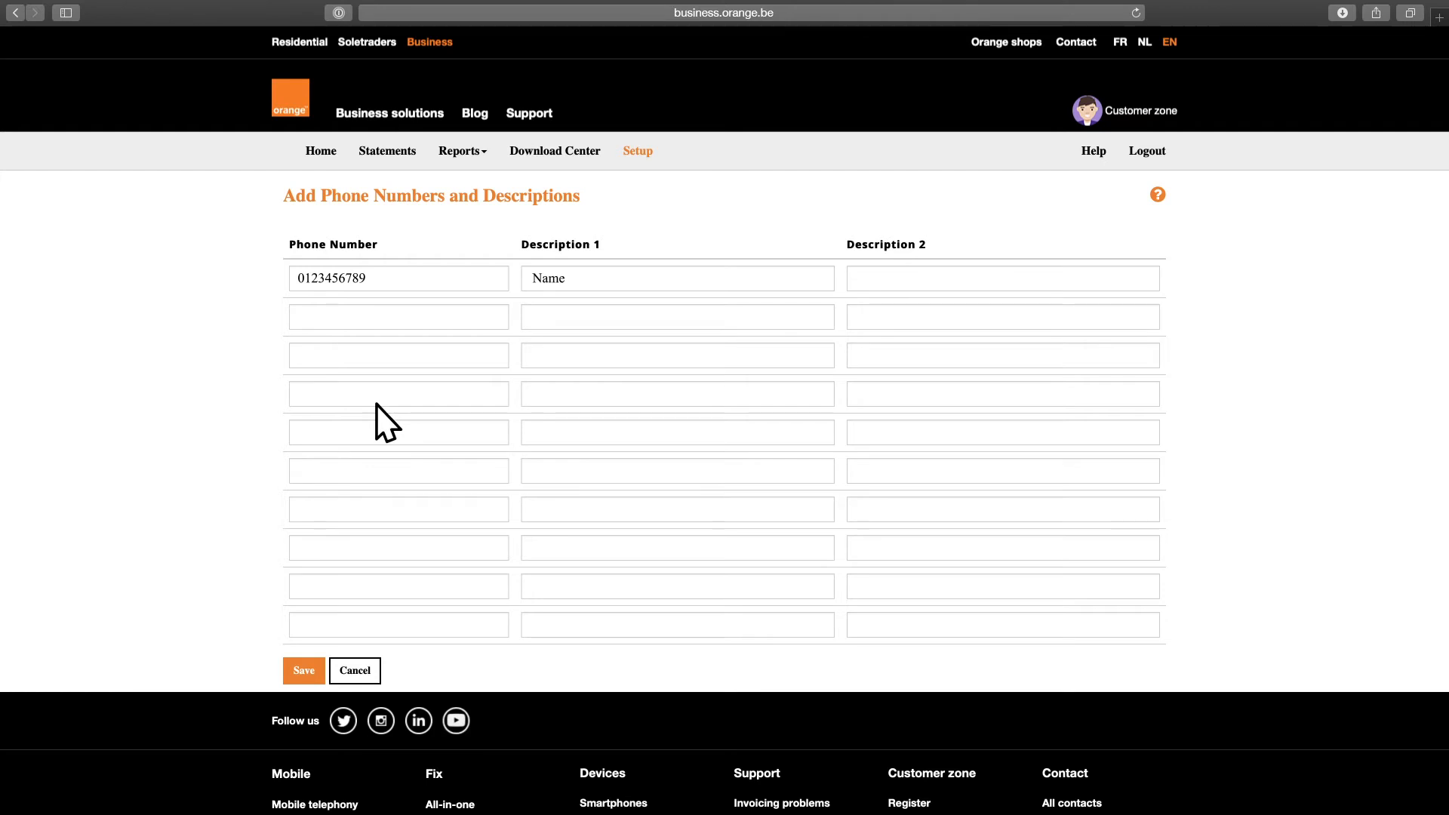
type("Main office")
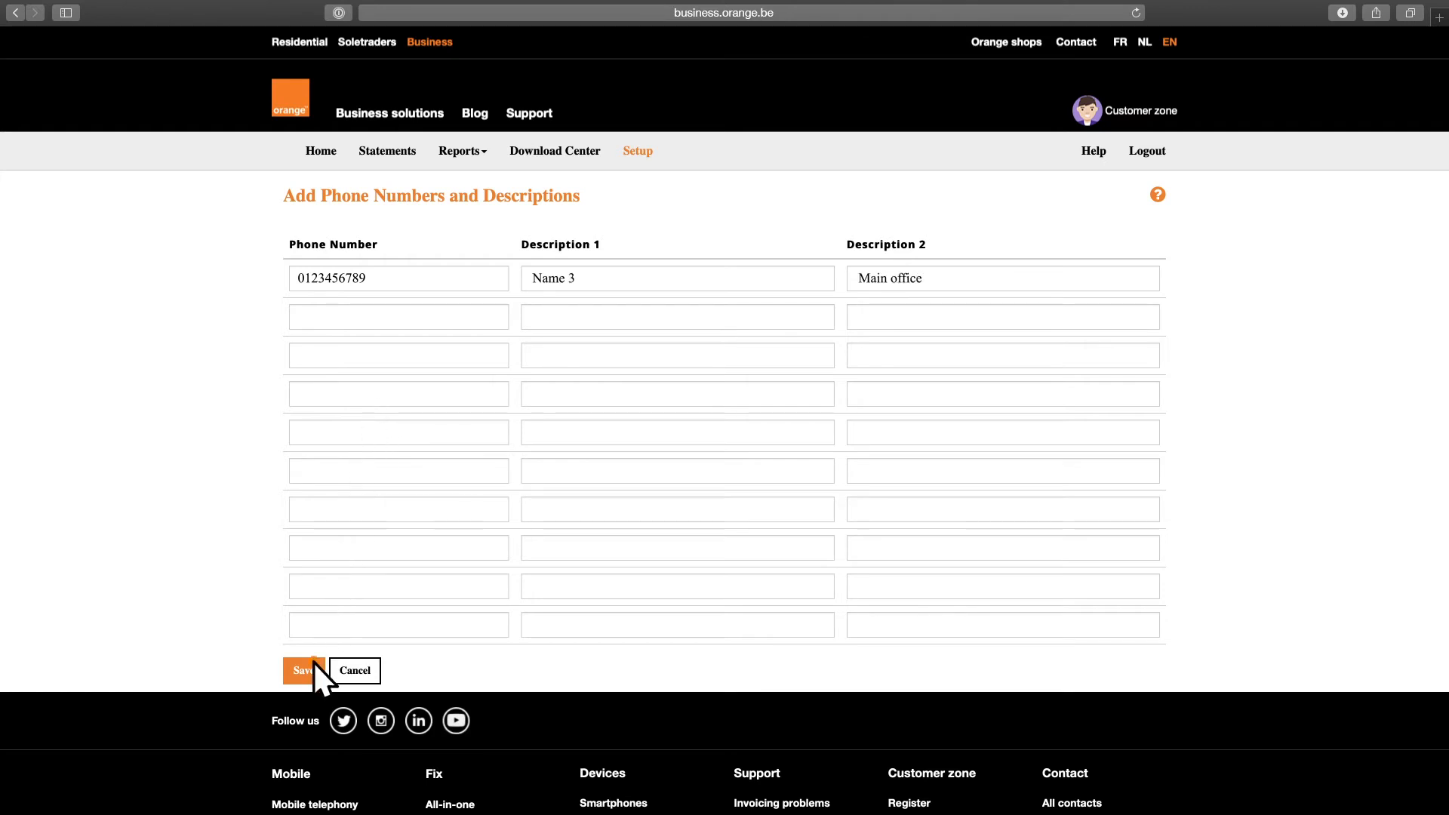
left_click(302, 670)
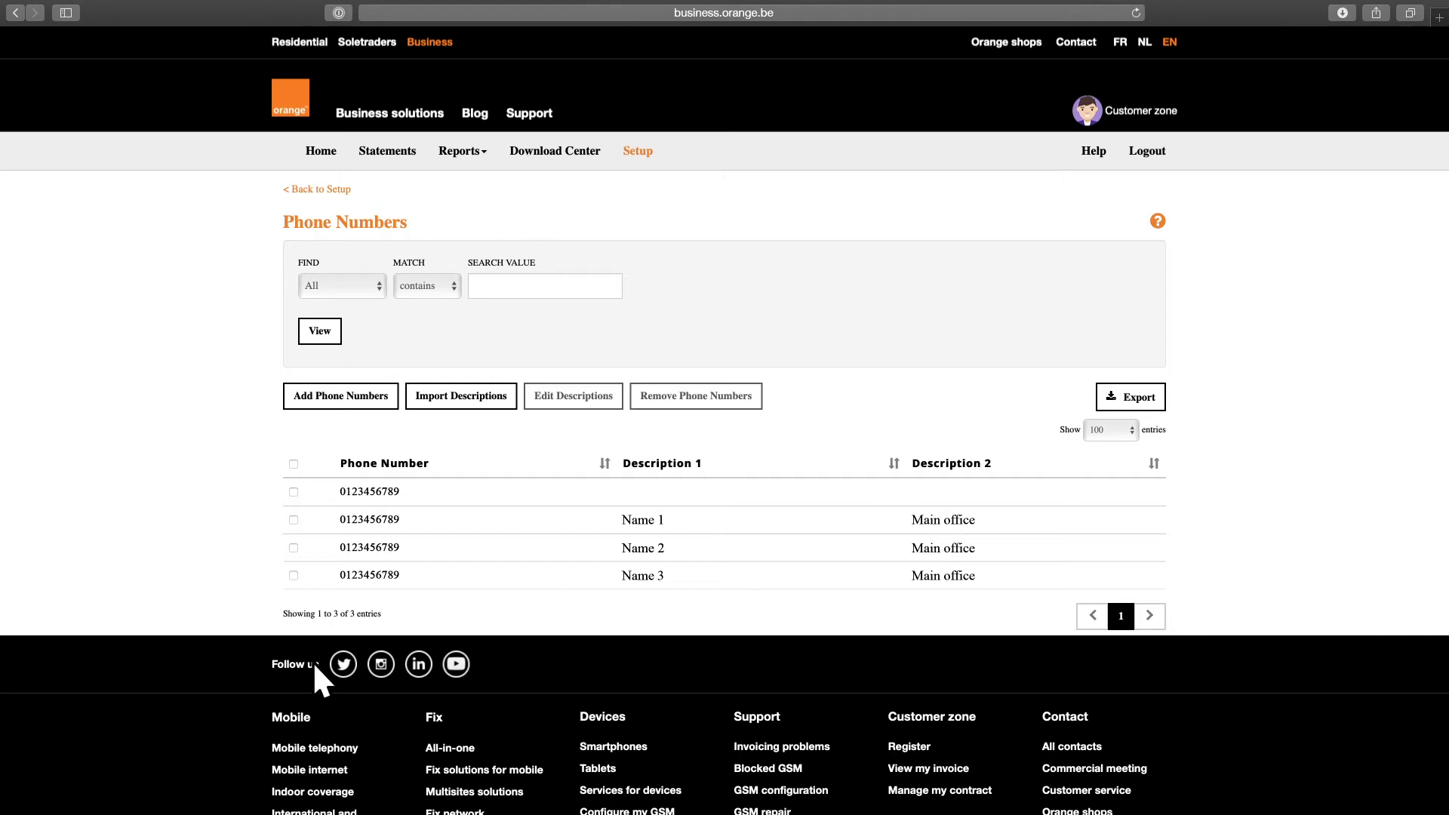
mouse_move(360, 609)
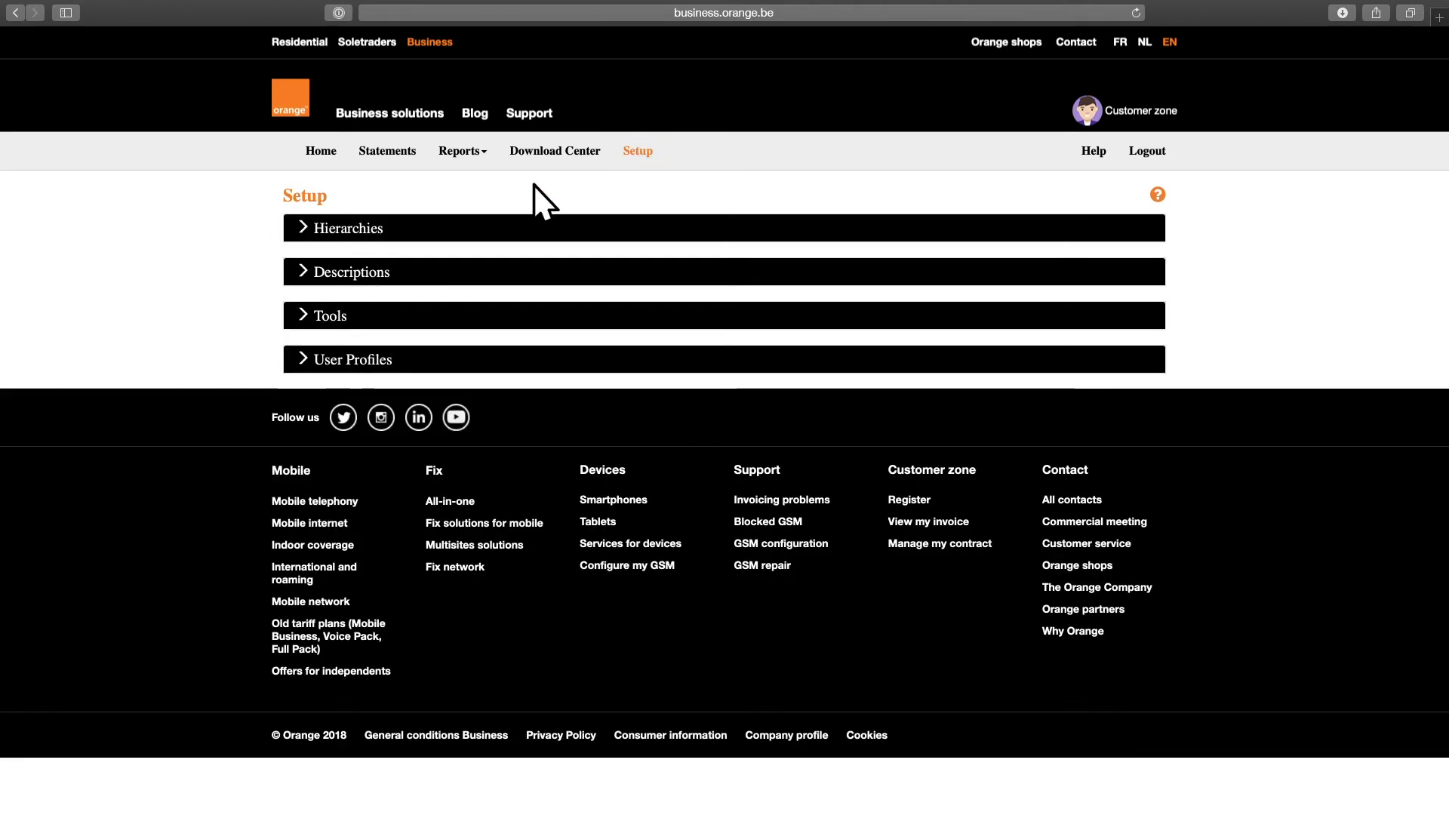
- In Hierarchies > Edit Levels, select the Name 1–3 services for moving
left_click(348, 228)
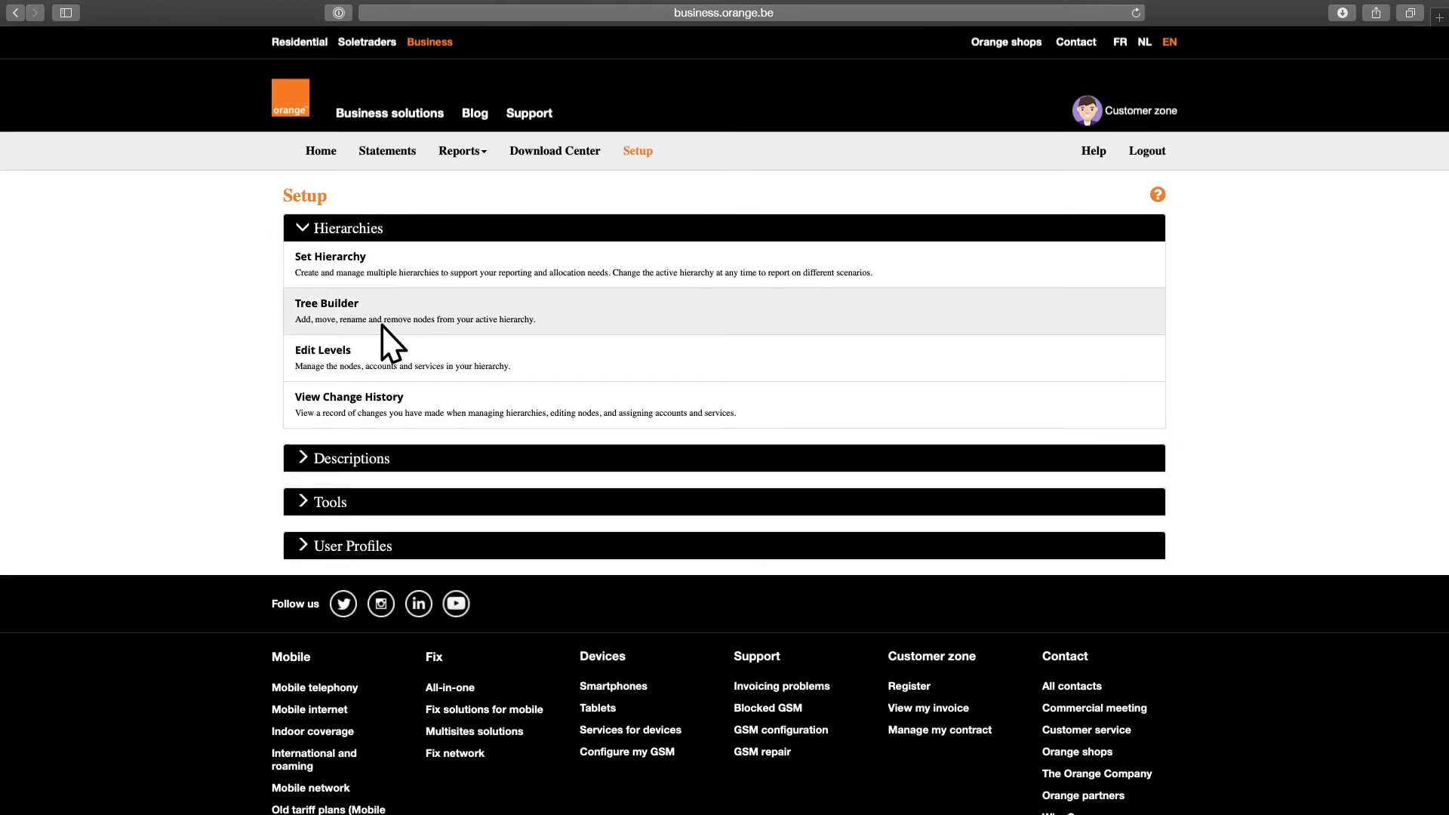
left_click(326, 303)
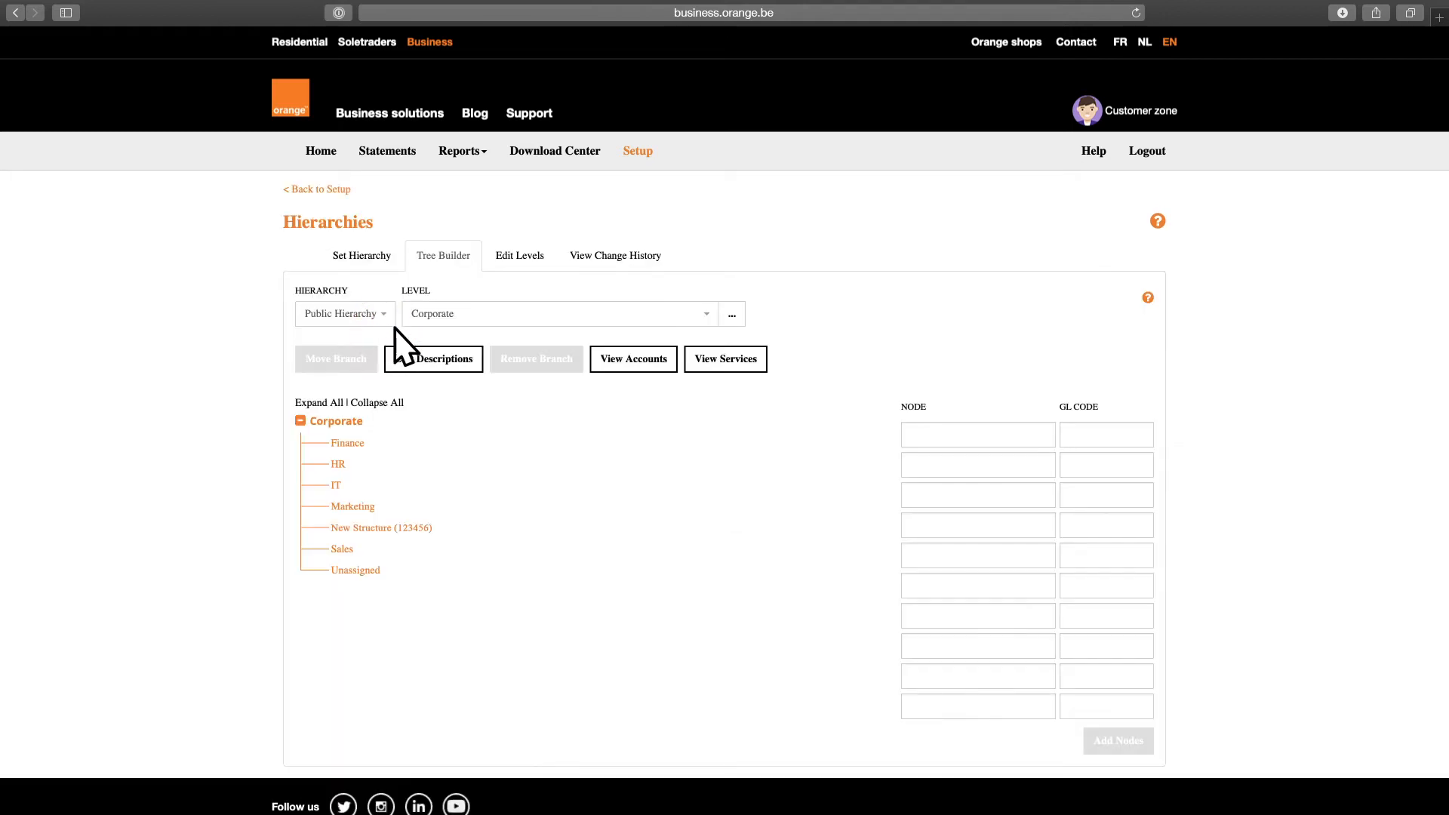
left_click(519, 257)
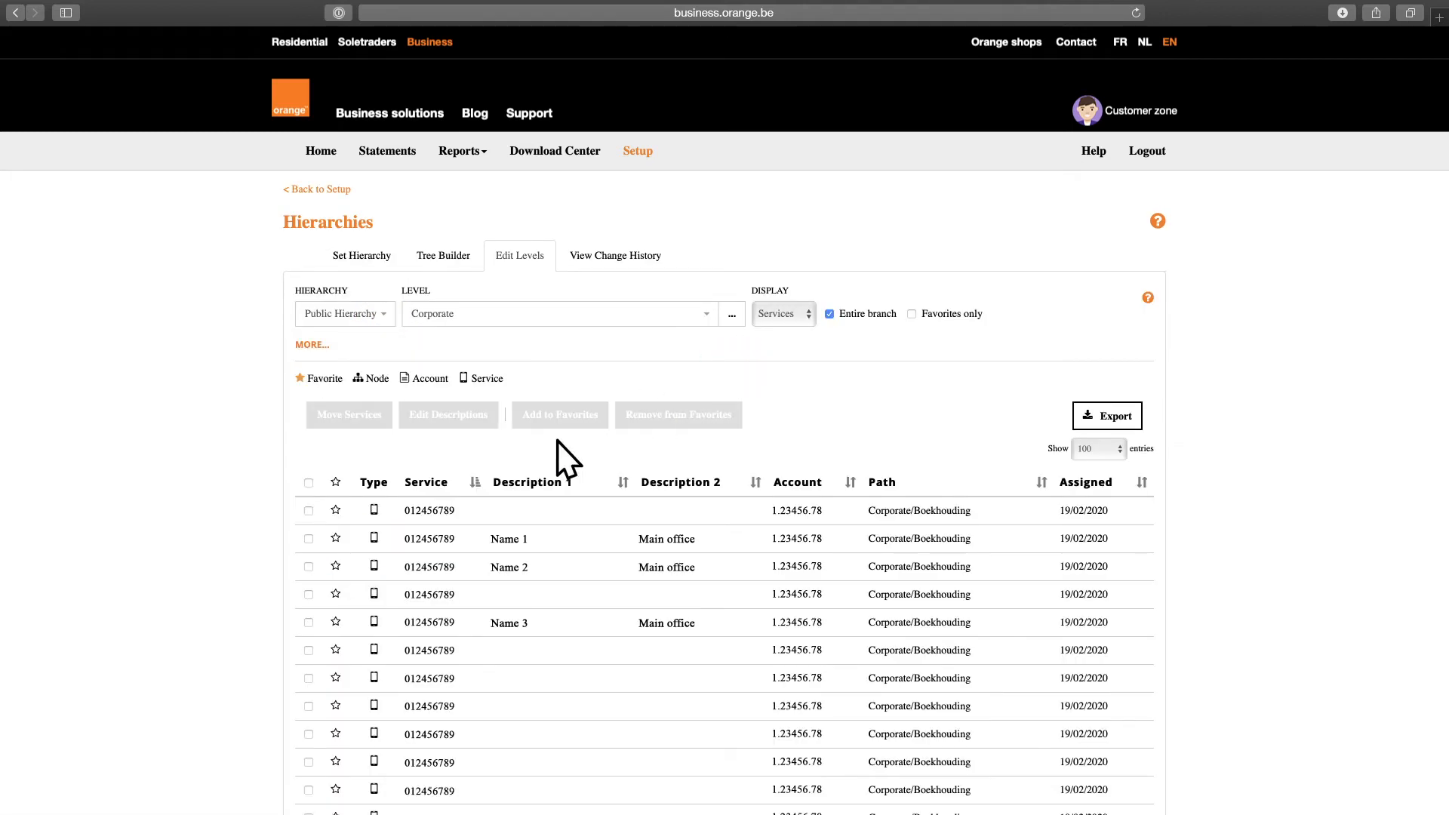
left_click(308, 566)
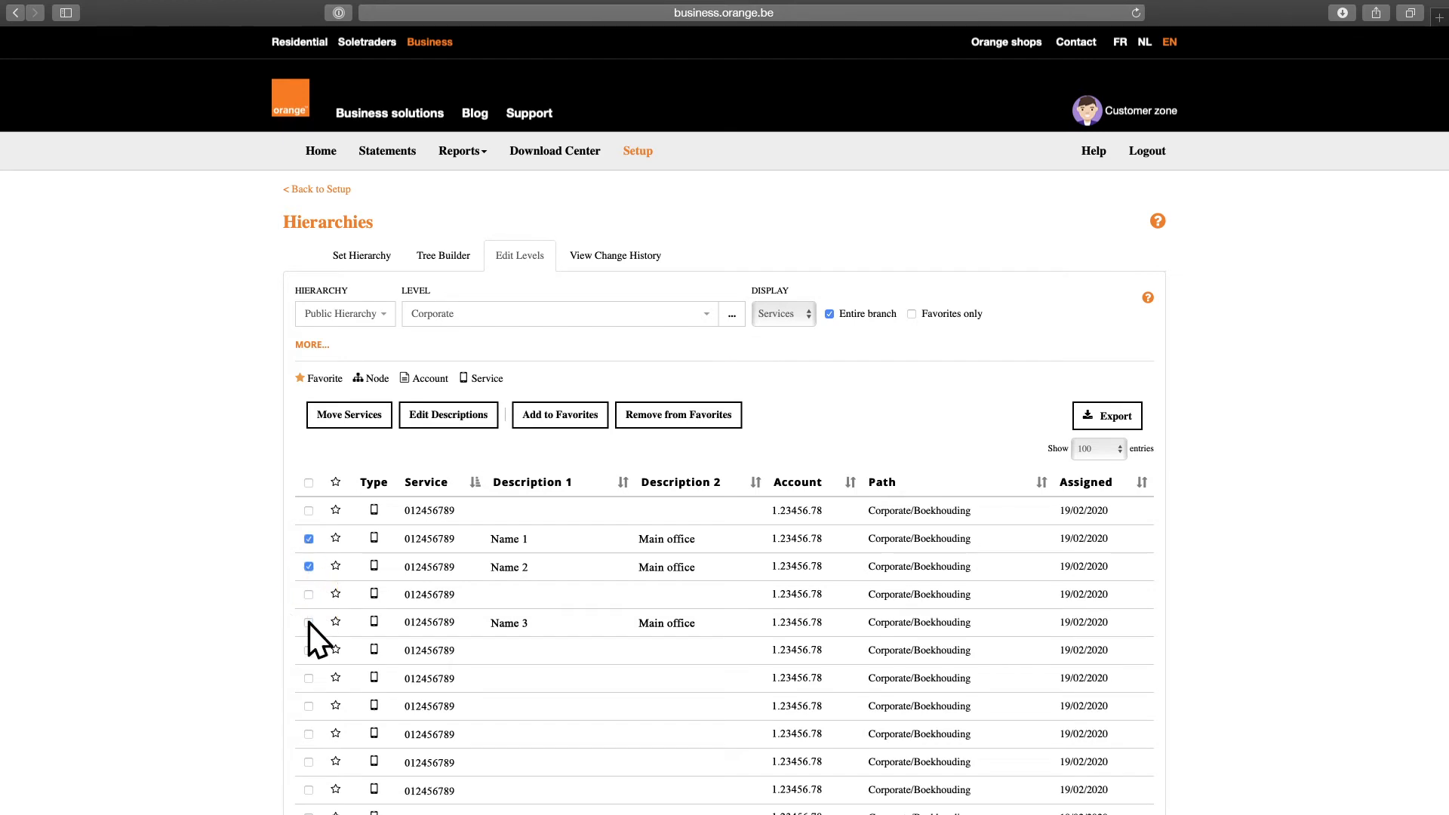
left_click(349, 413)
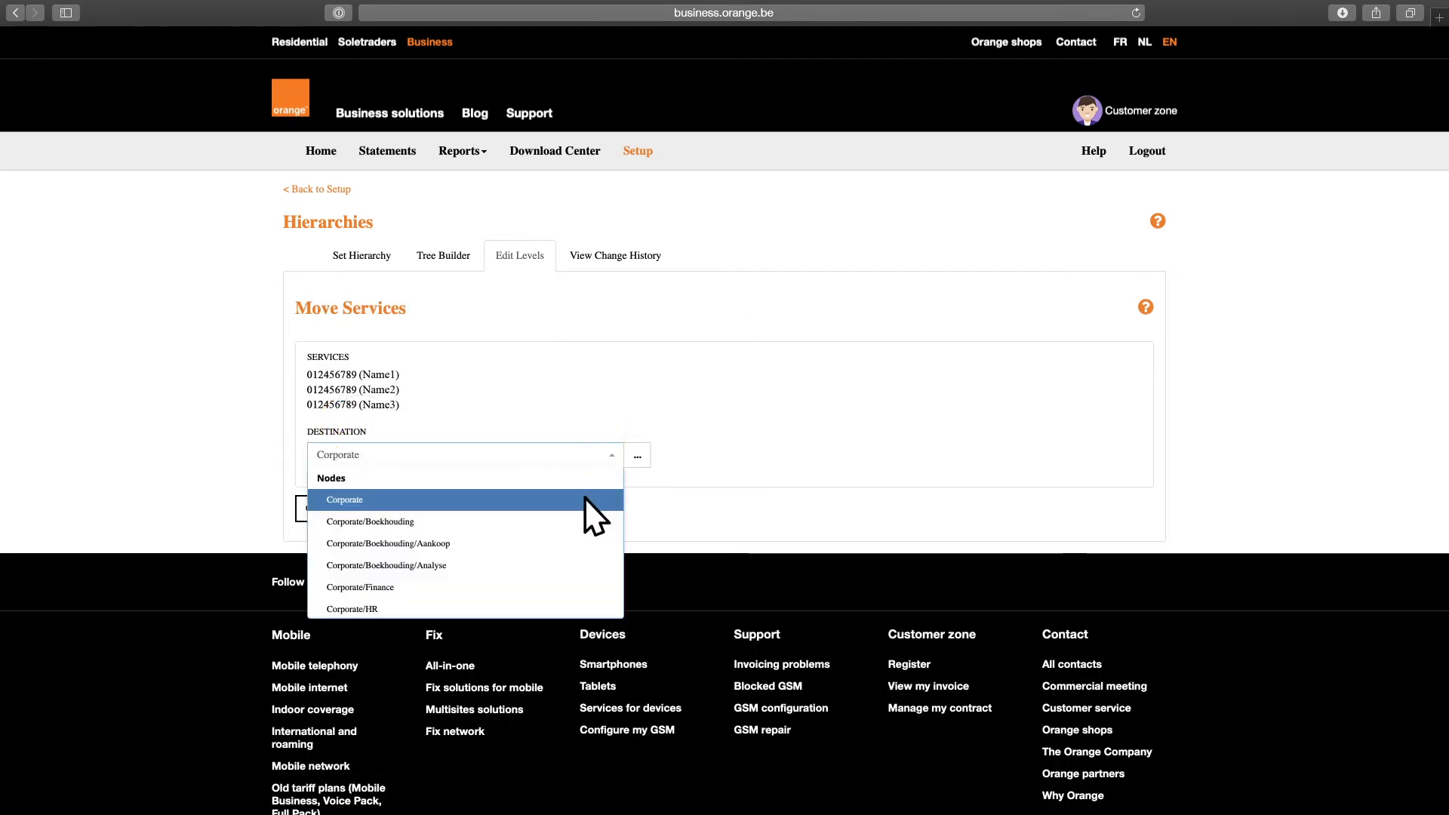
- Move the three services to the Corporate node, confirm, and return home
left_click(345, 500)
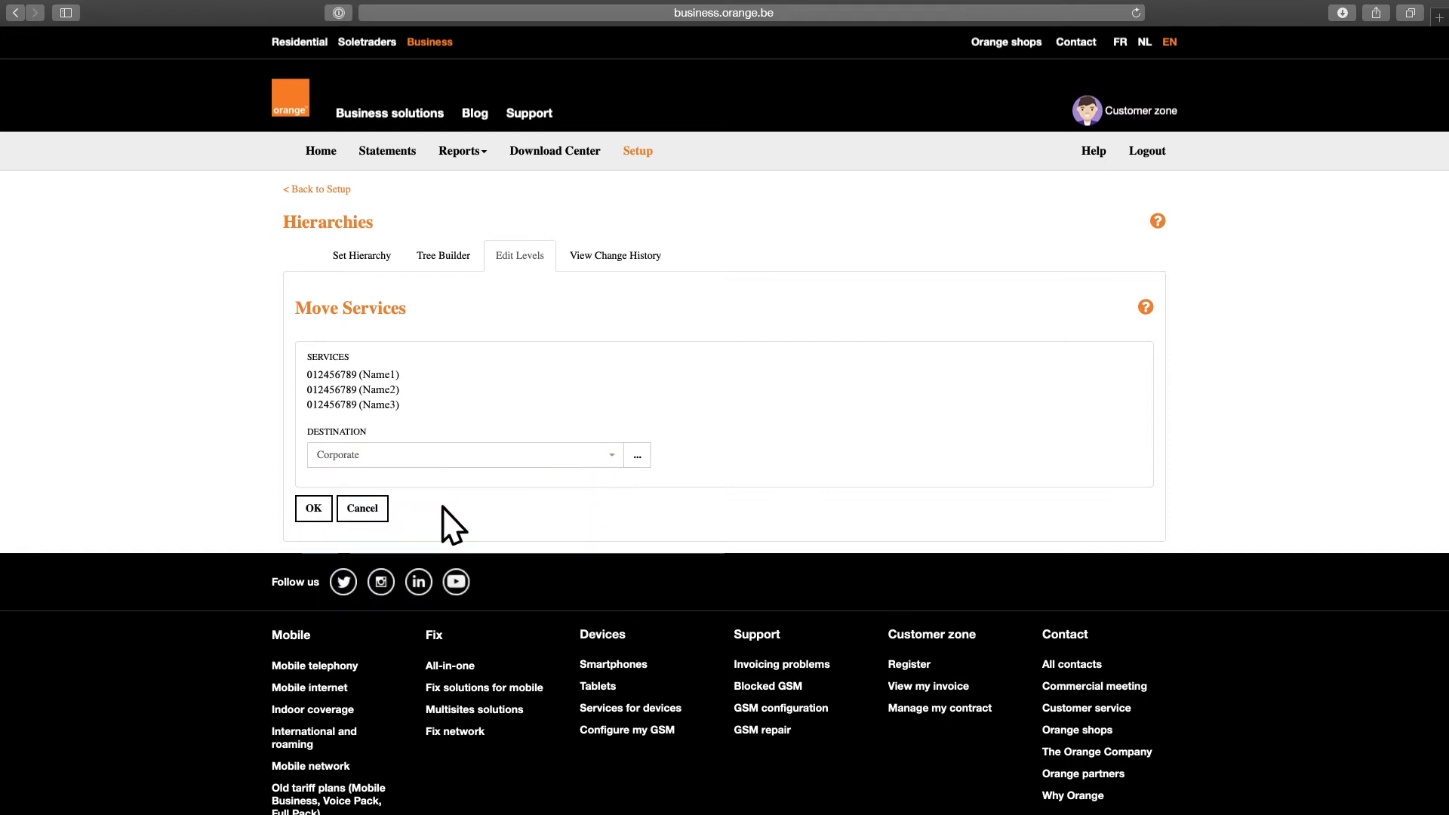
left_click(313, 508)
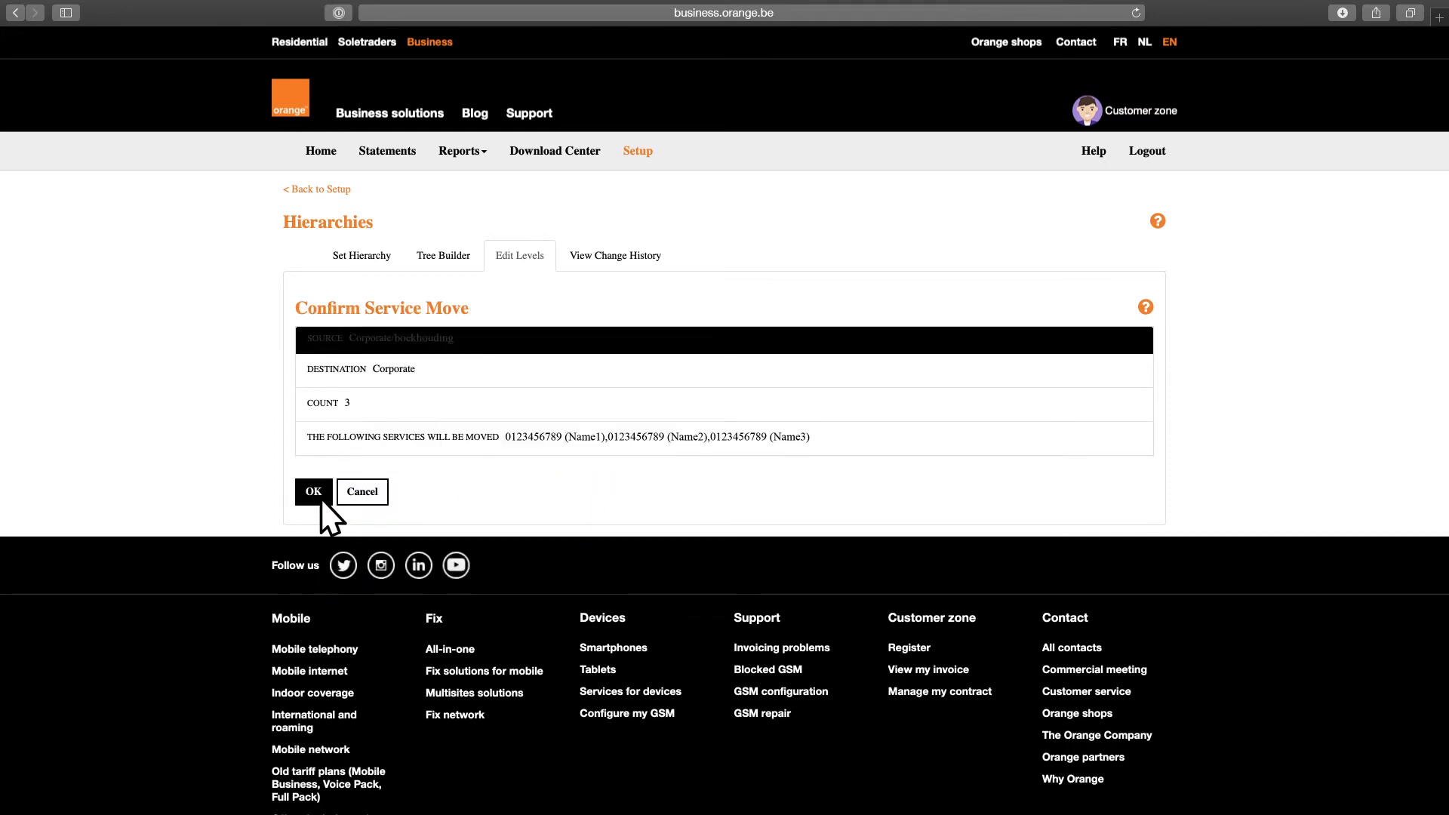
left_click(314, 490)
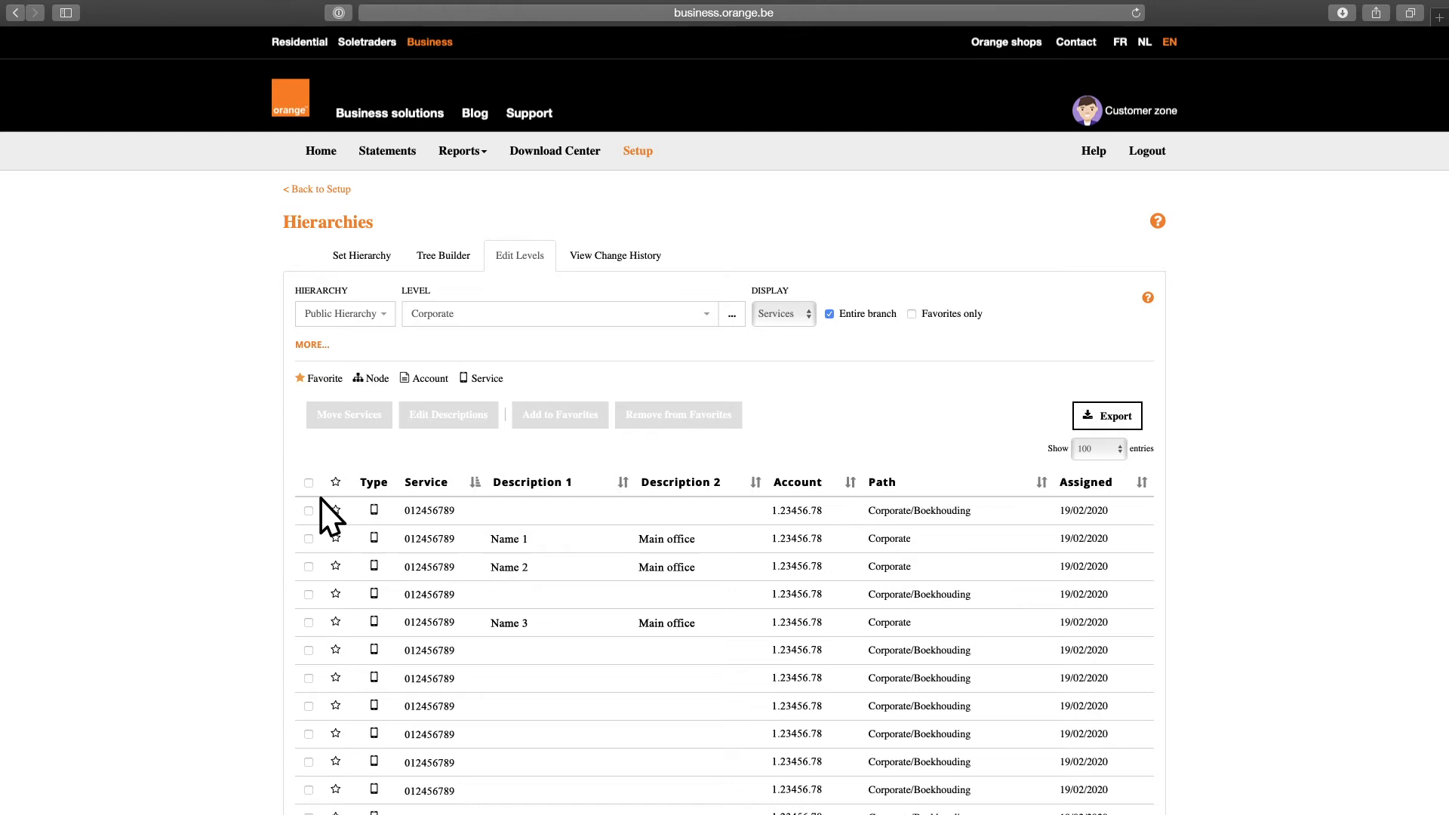
left_click(320, 151)
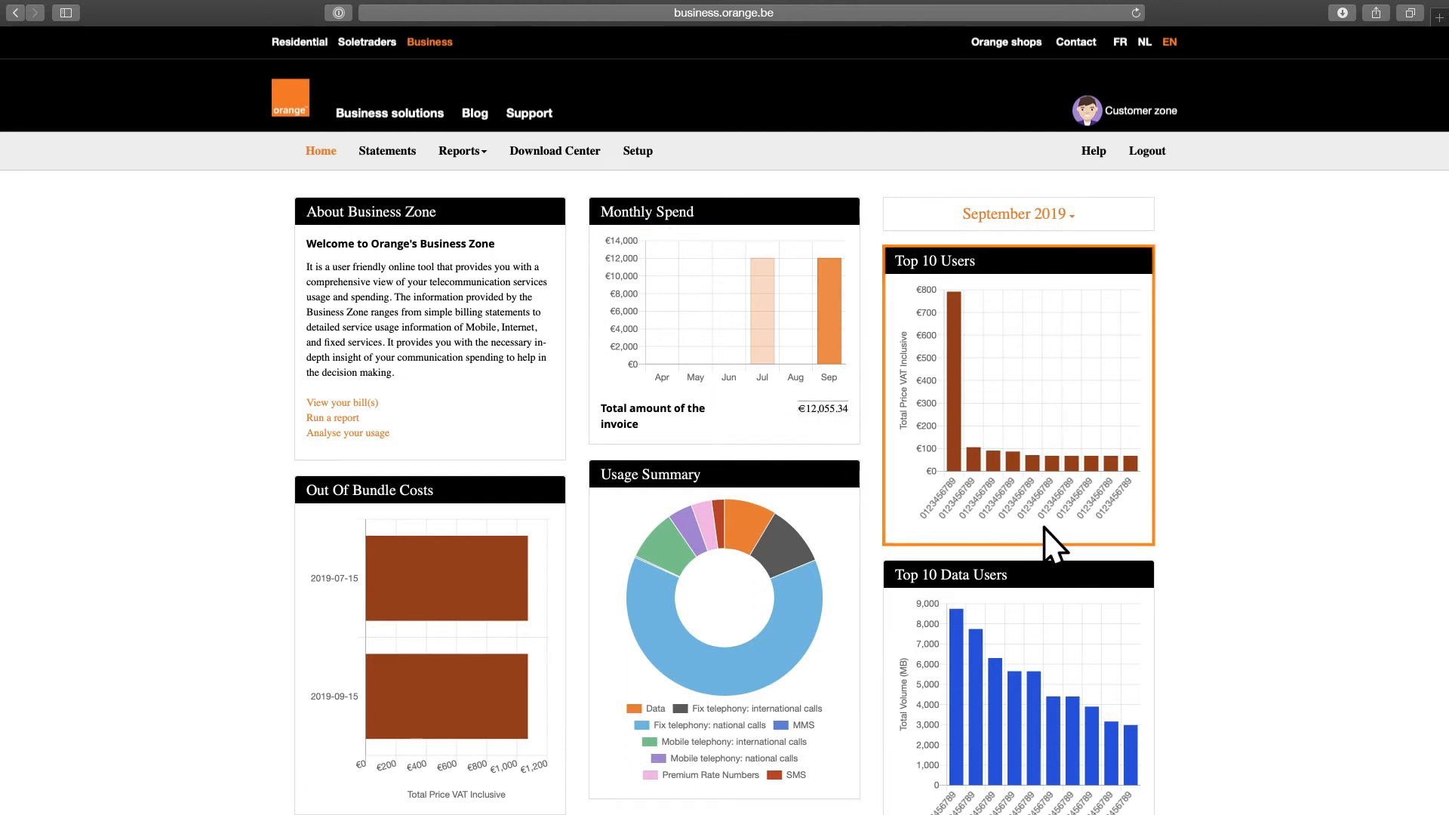
mouse_move(451, 508)
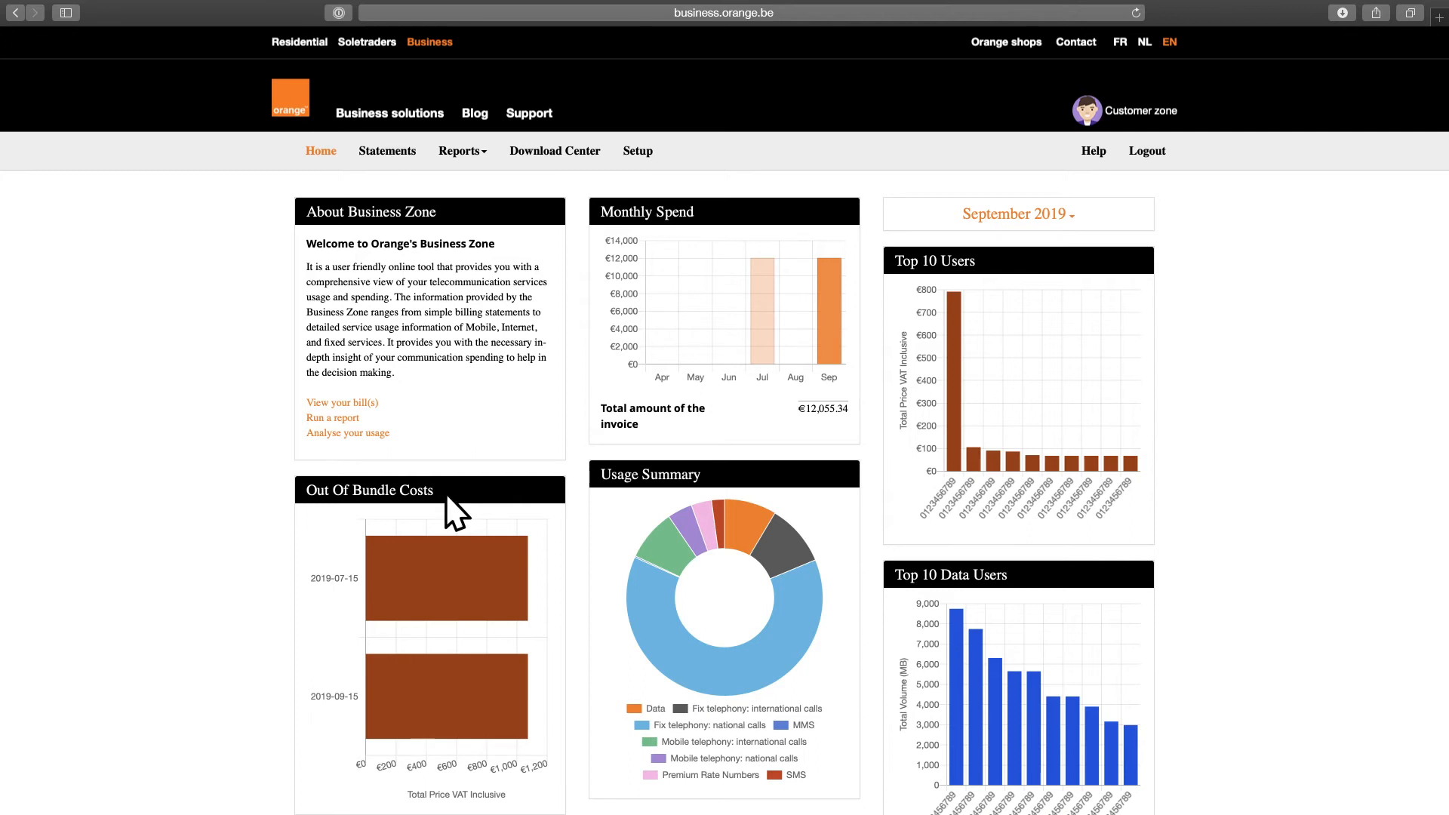
mouse_move(504, 619)
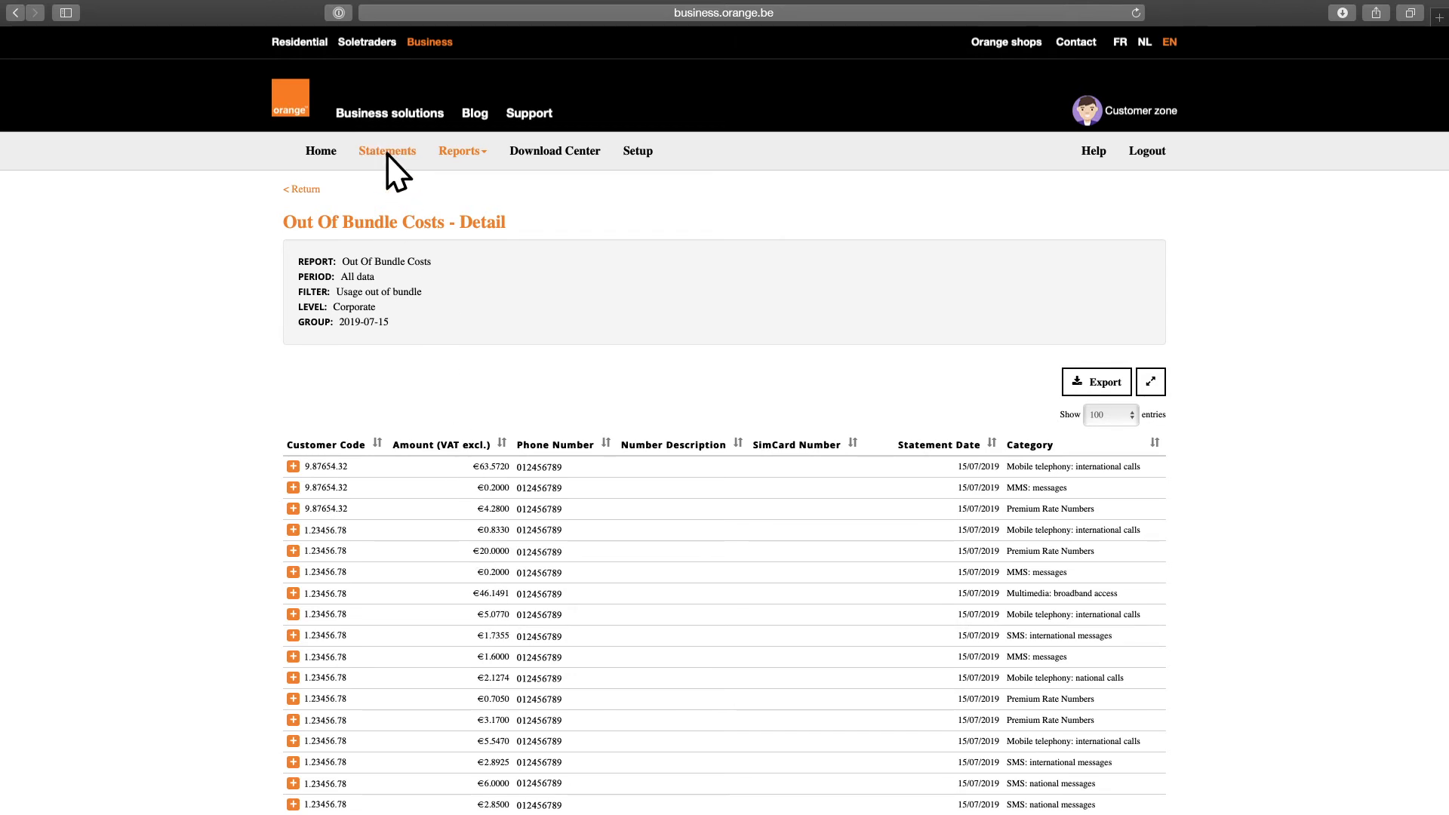
- Open ACCOUNT 1's September 2019 statement and expand it to itemise all charges
left_click(387, 151)
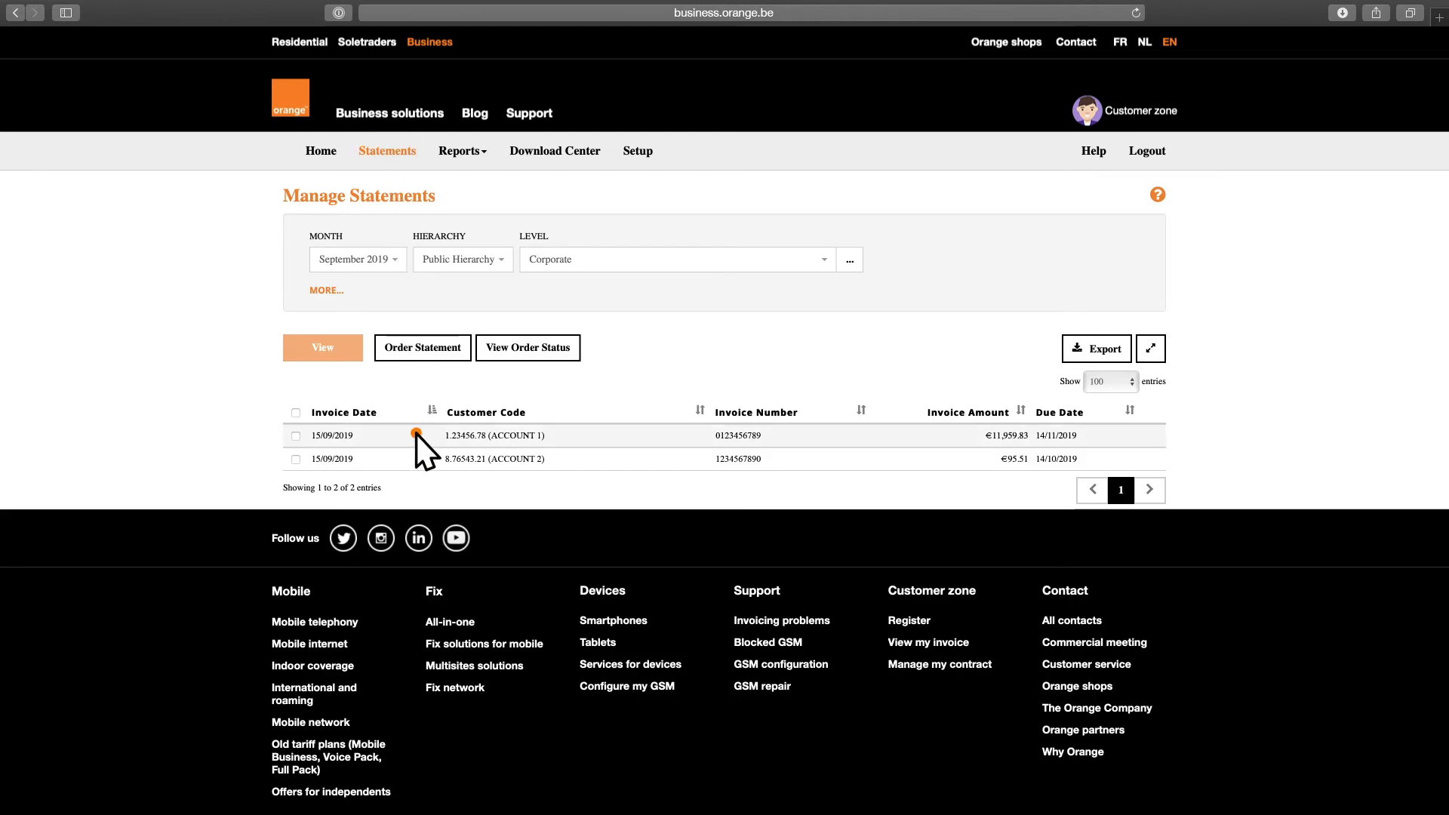
left_click(495, 435)
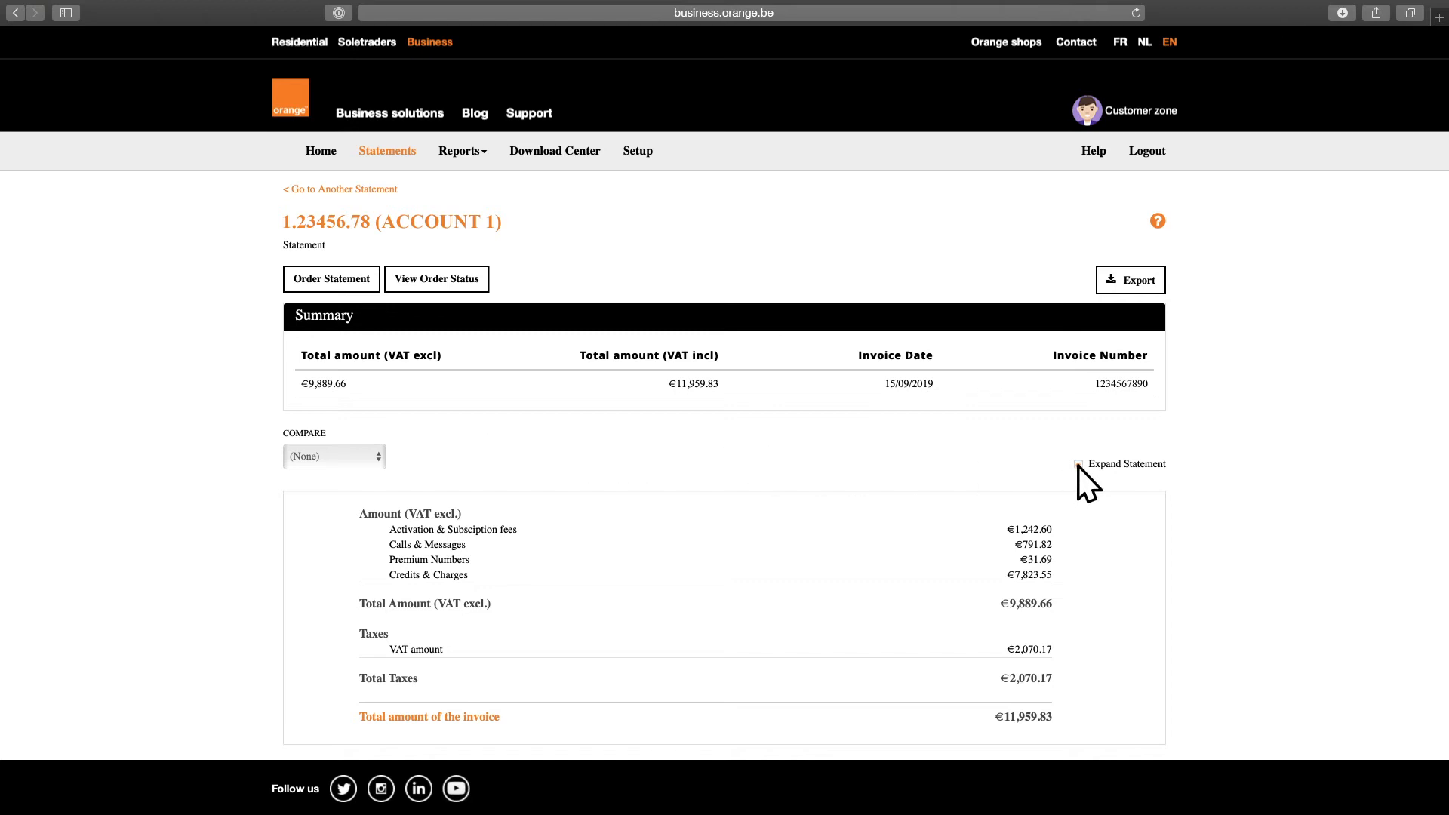
left_click(1078, 463)
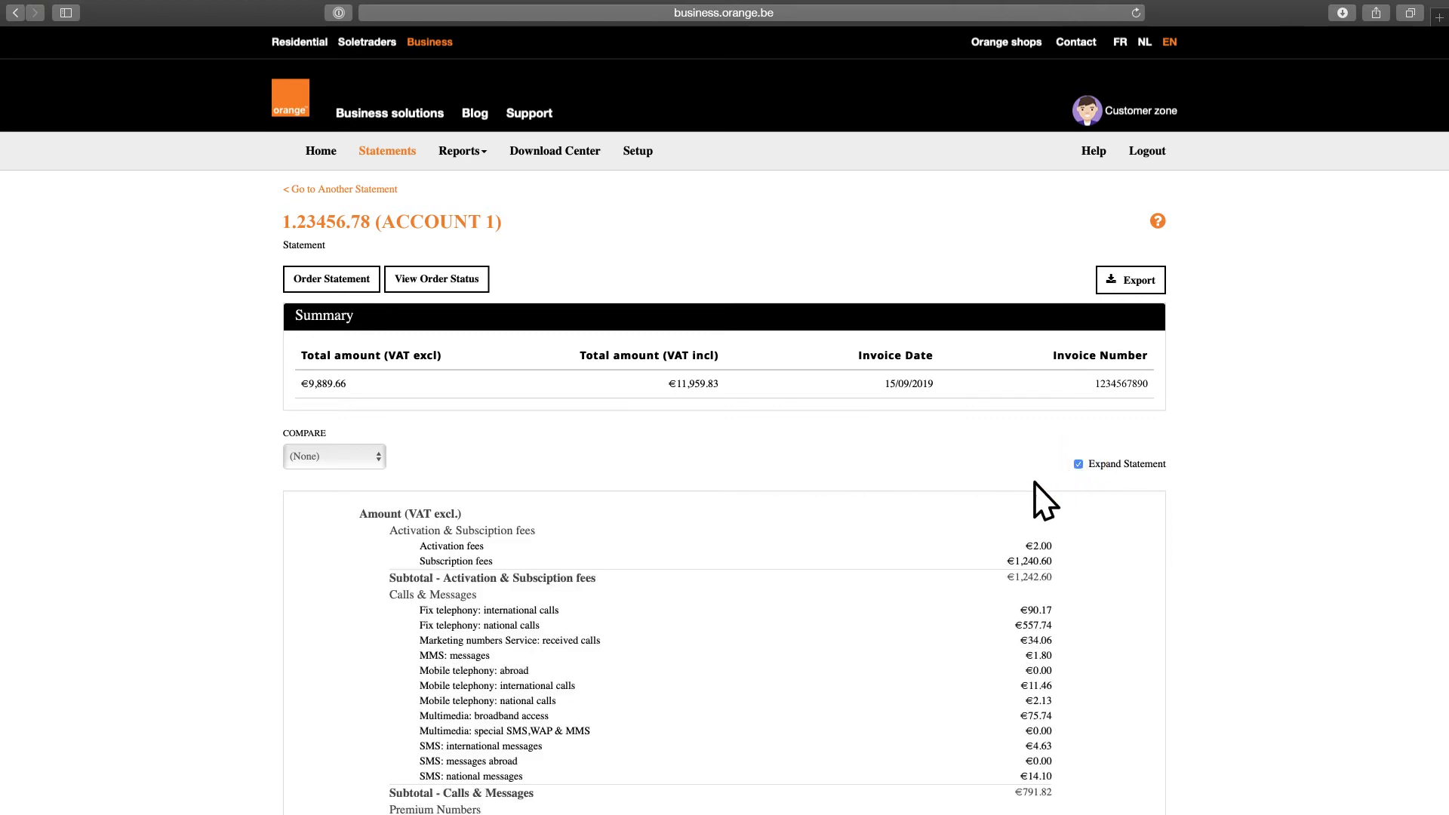
left_click(459, 151)
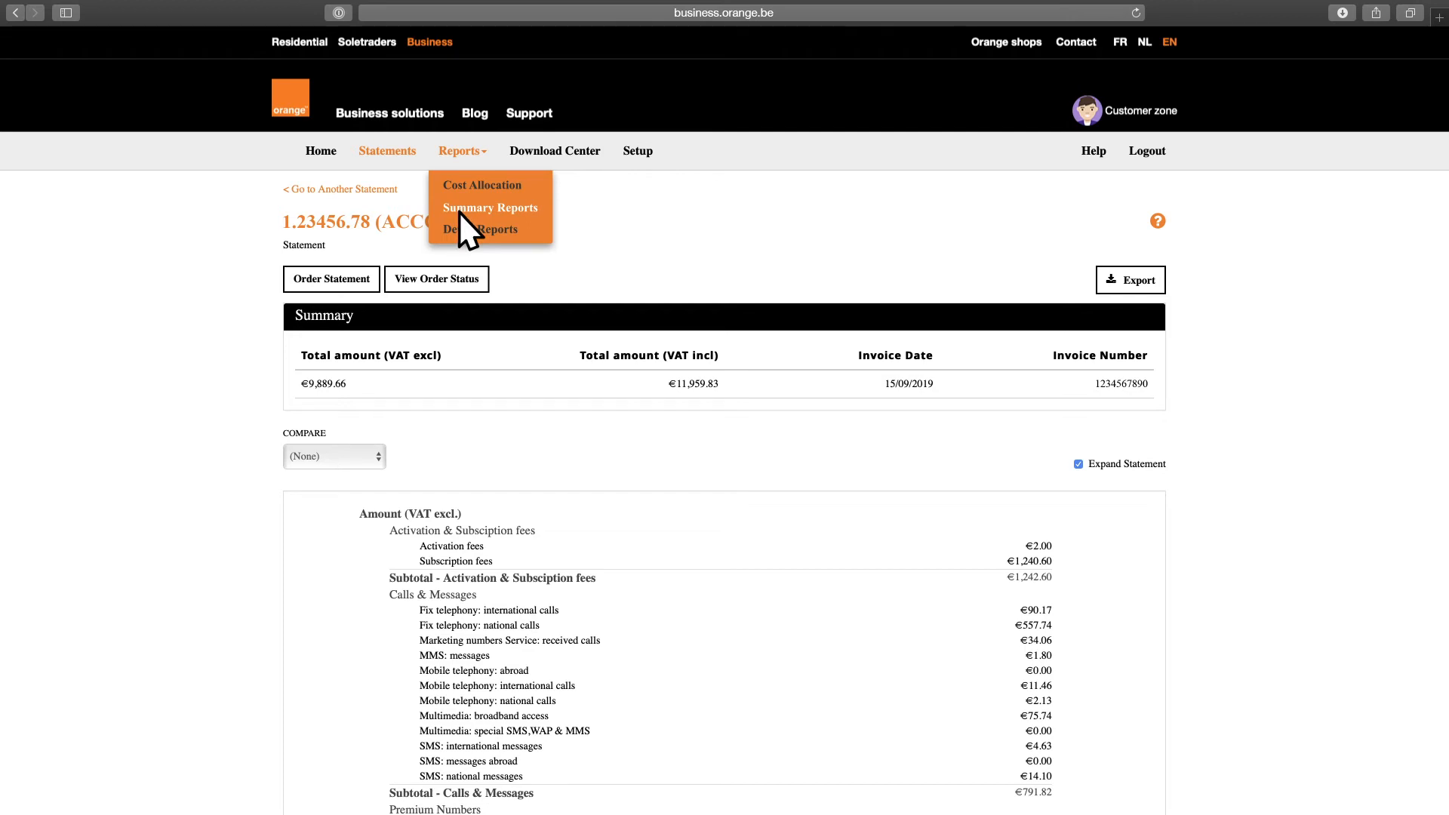
- Open the Charges Per Subscriber summary report and export its table as PDF
left_click(491, 207)
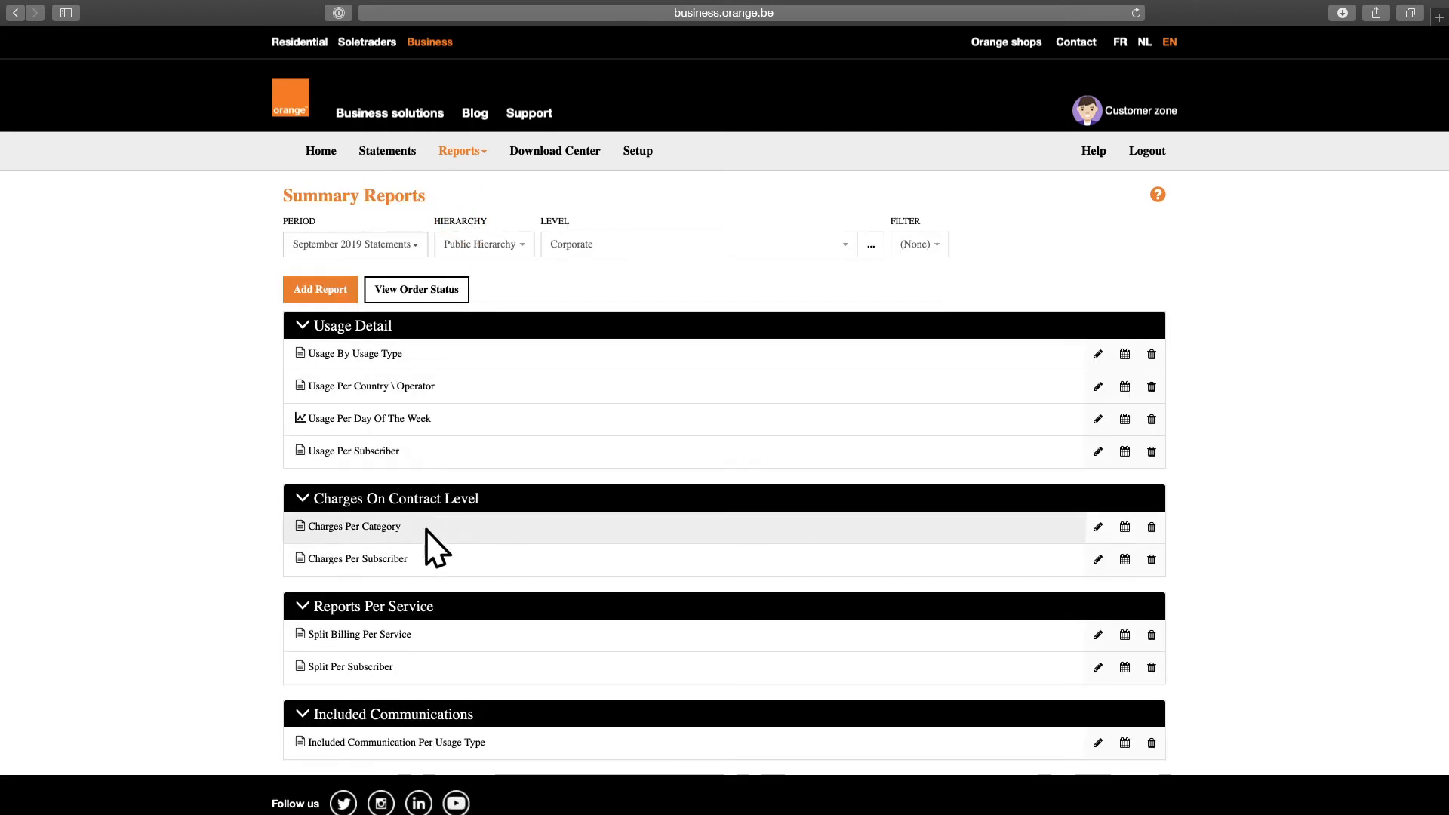
mouse_move(431, 570)
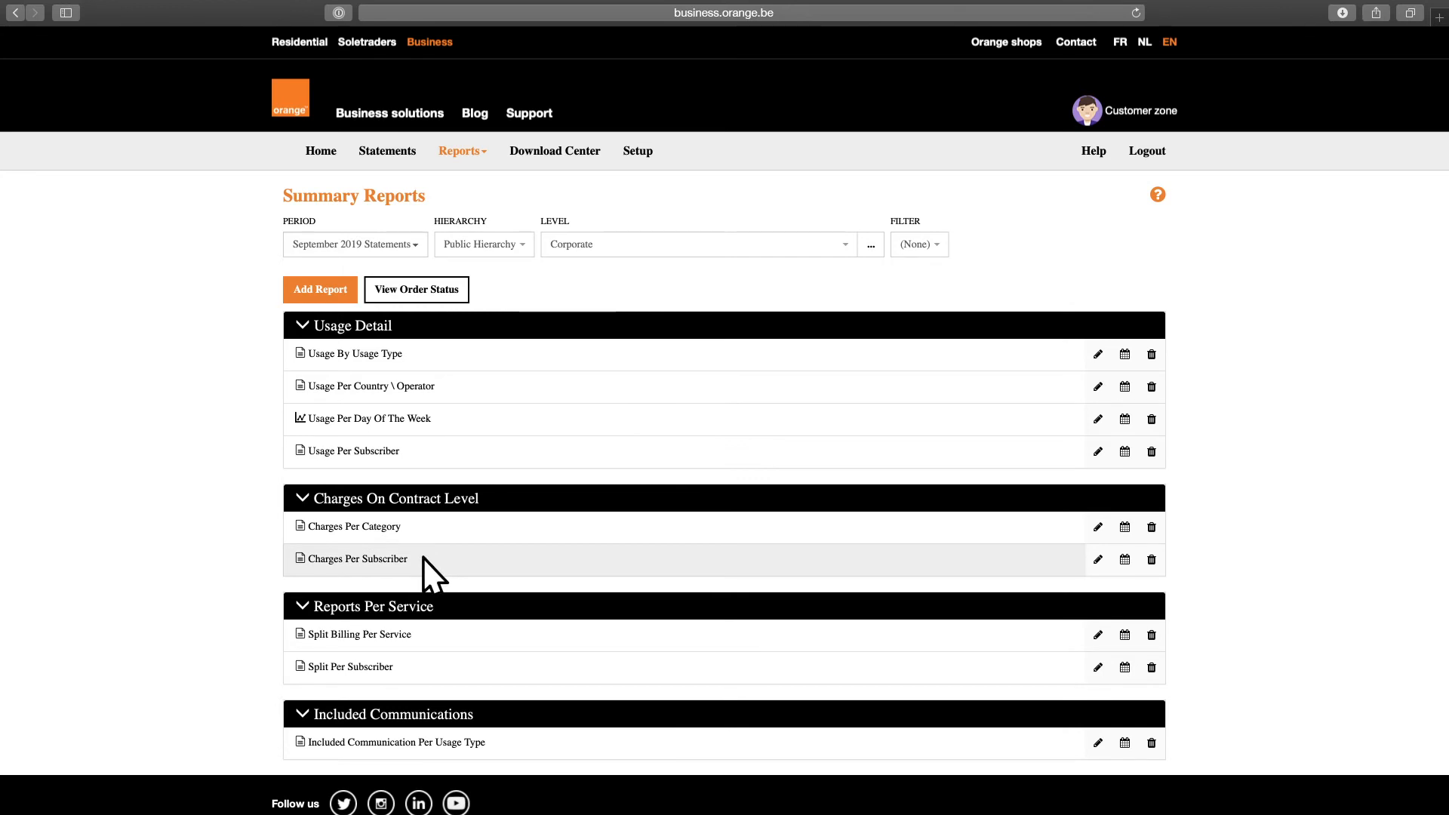
left_click(356, 558)
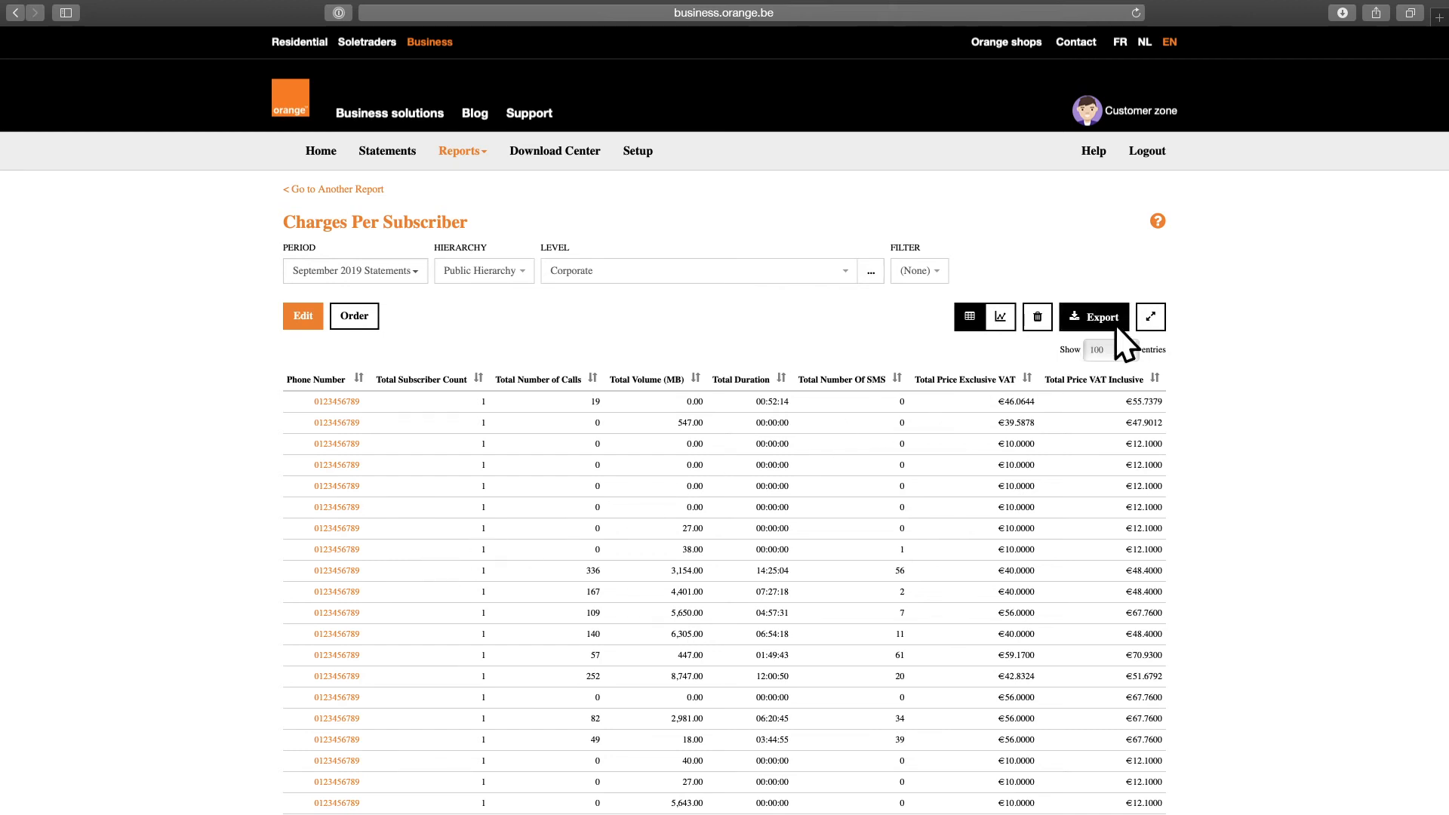
left_click(1094, 317)
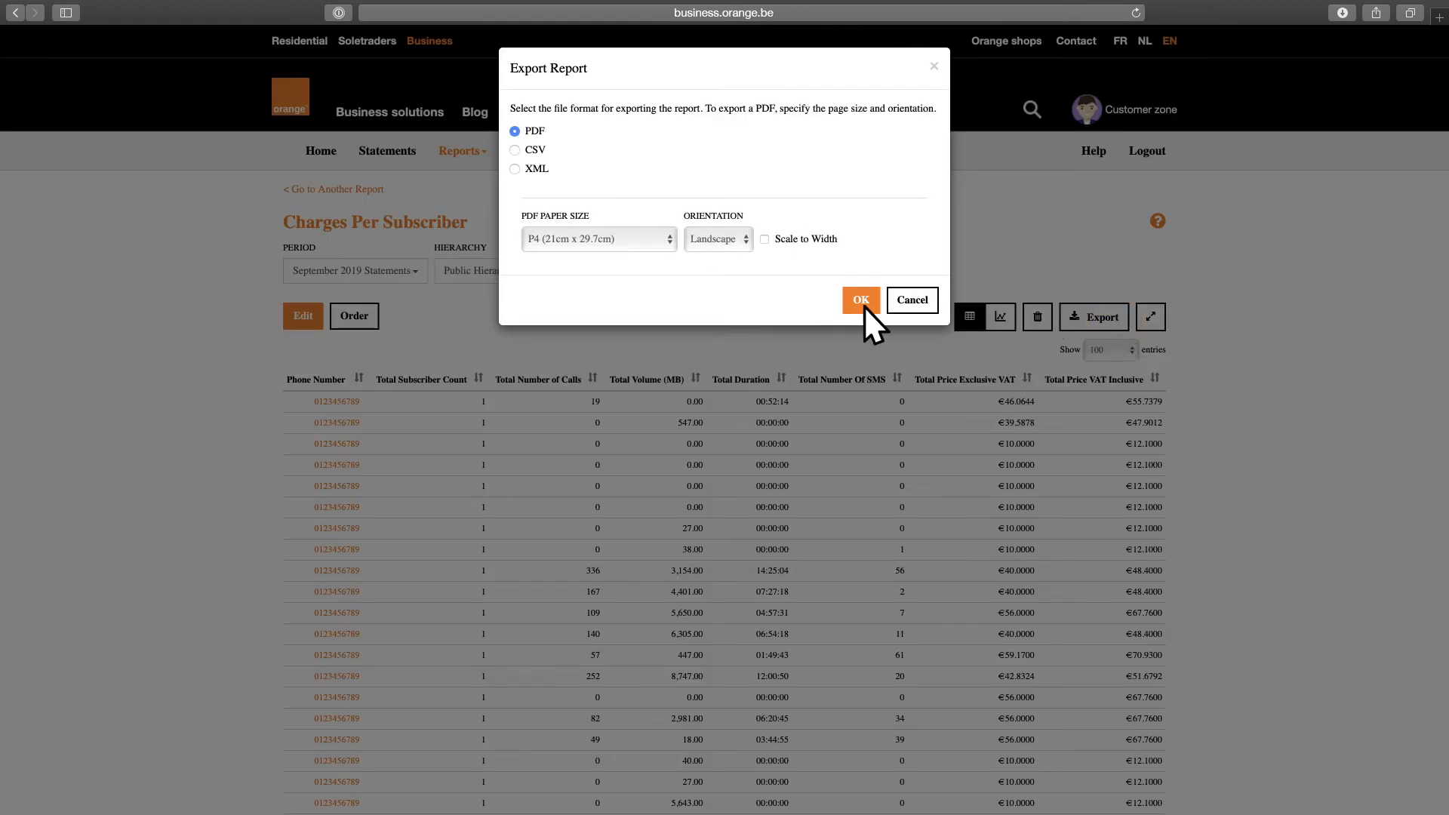
left_click(858, 298)
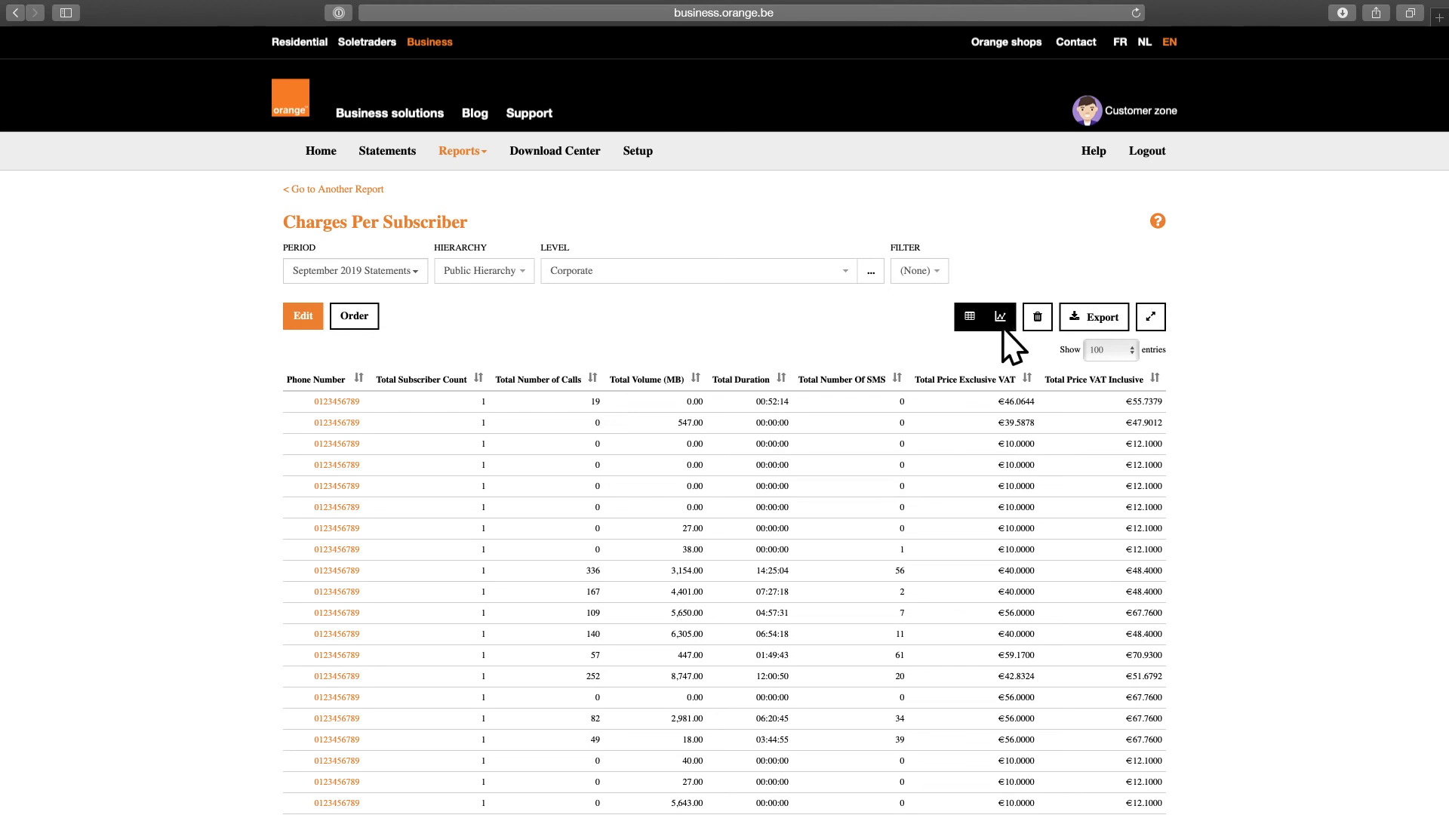
- Switch the report to chart view, export it as JPG, and return home
left_click(999, 316)
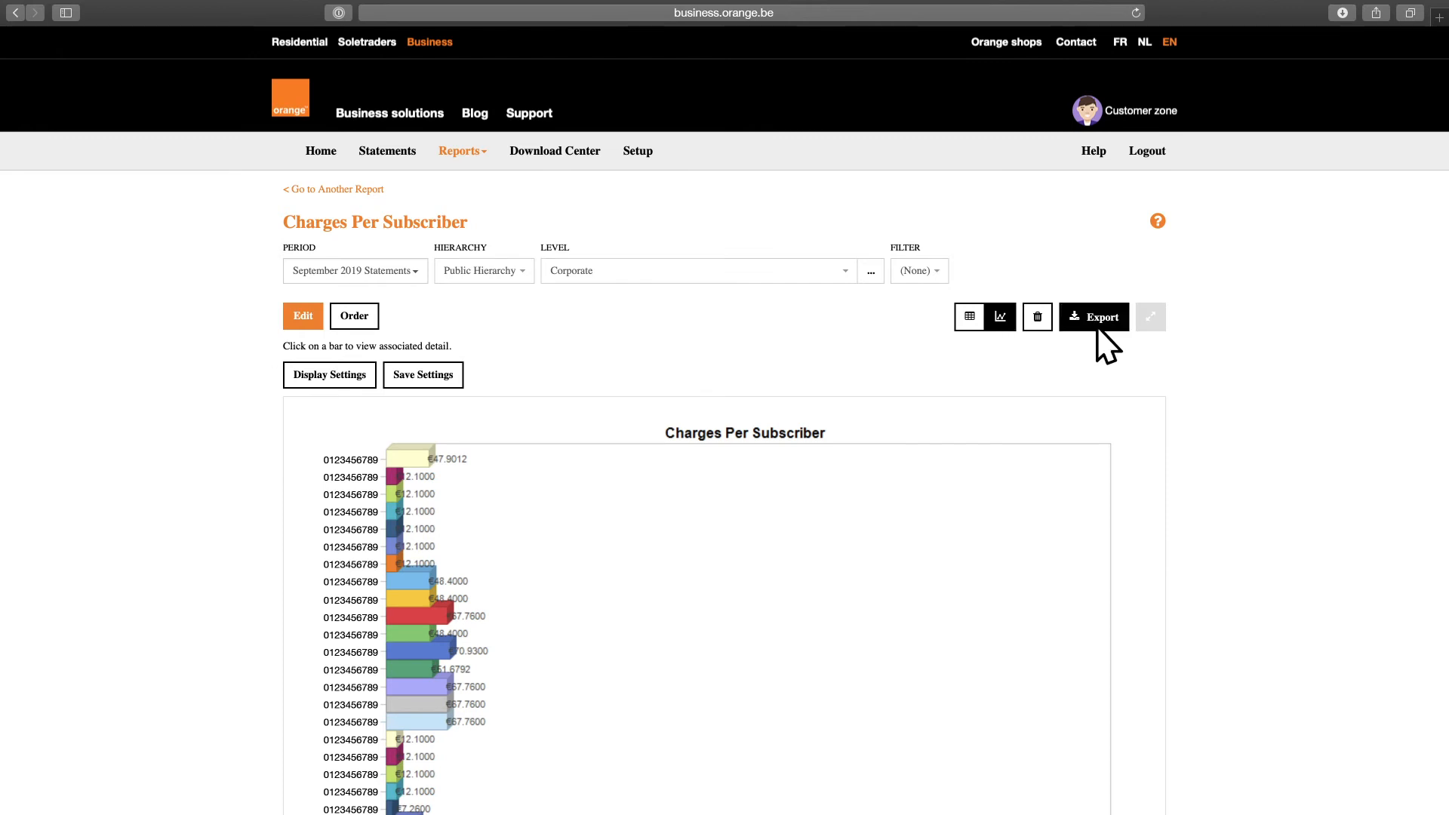
left_click(1094, 317)
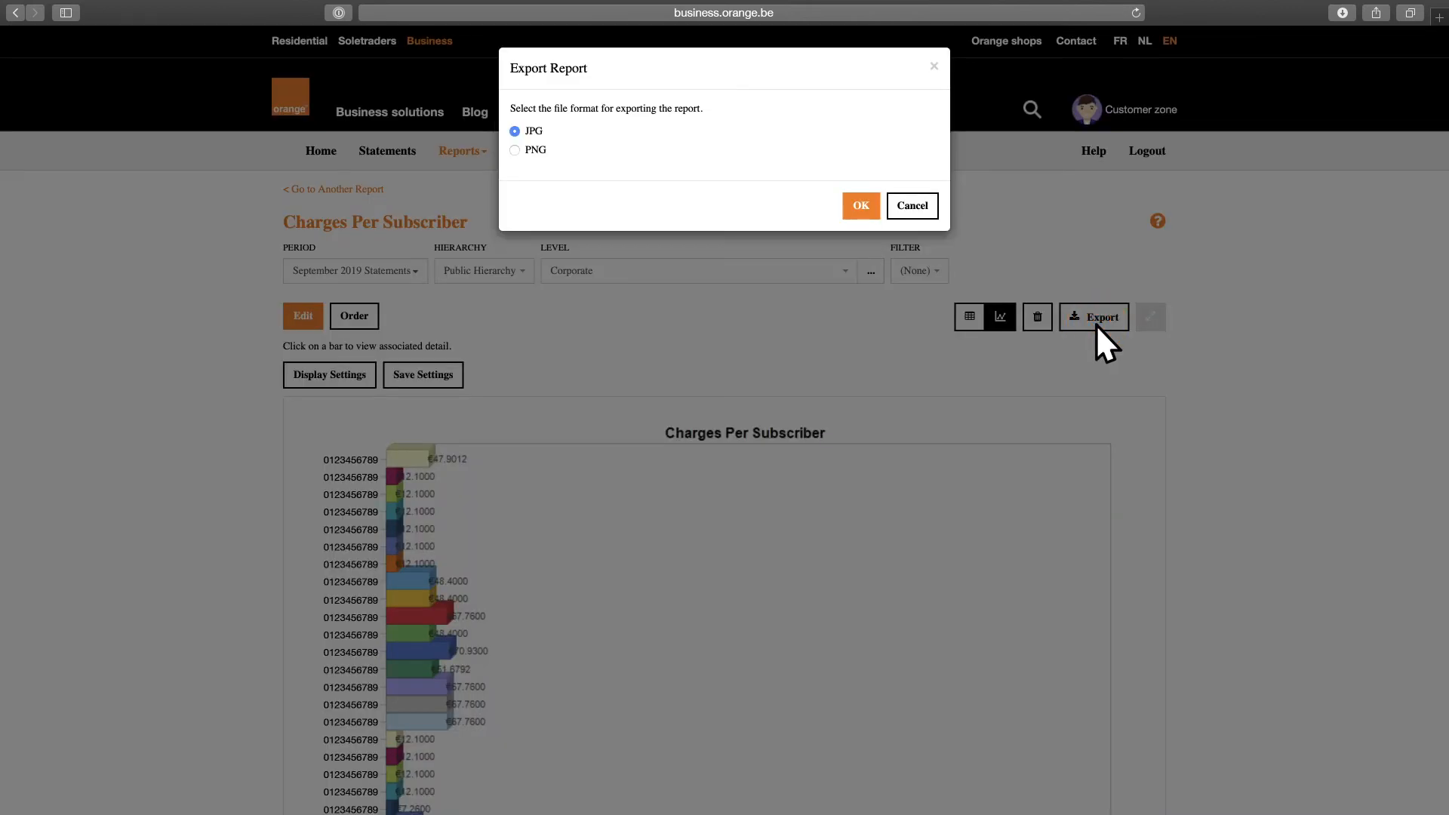
left_click(910, 205)
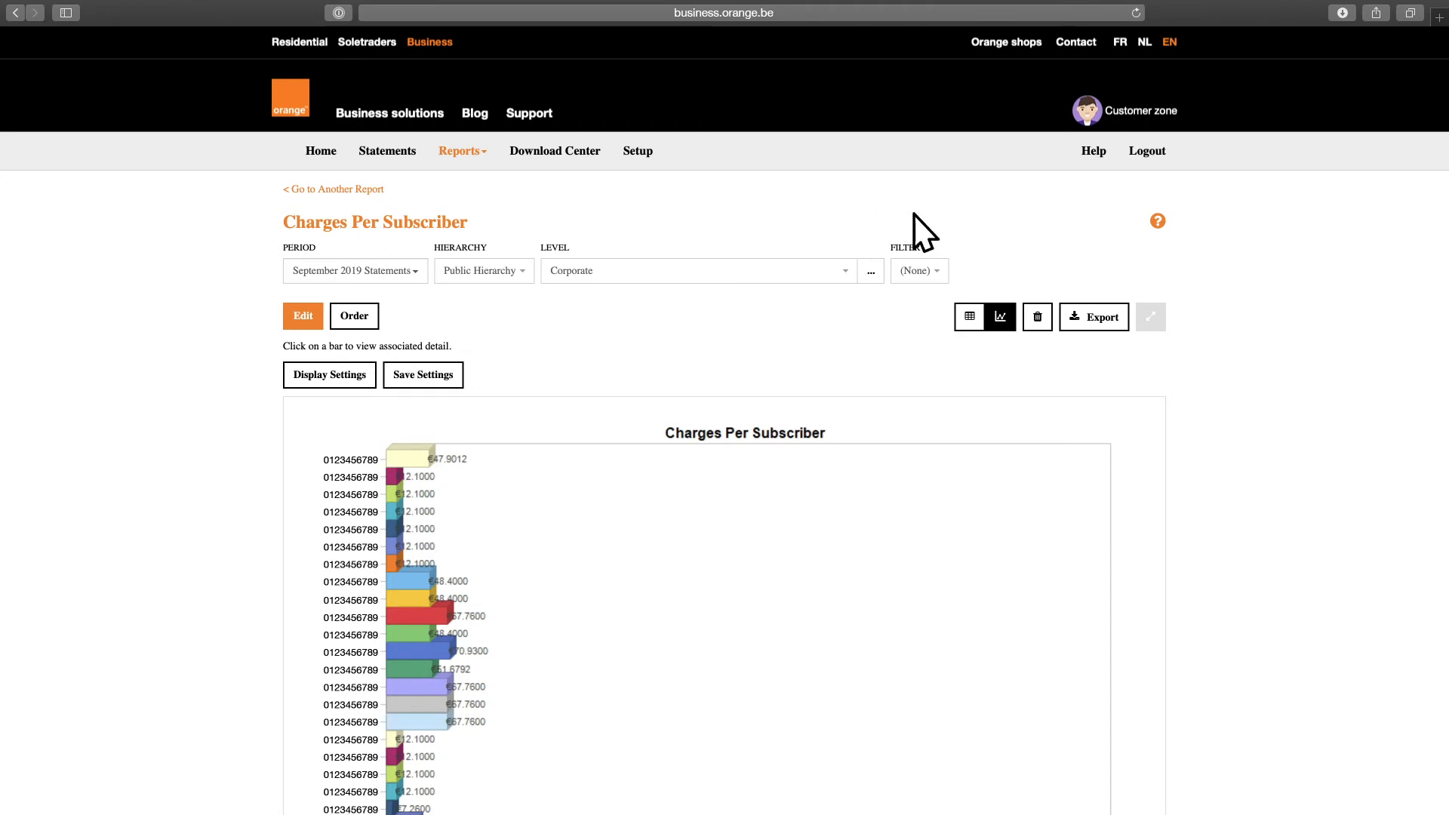
left_click(320, 151)
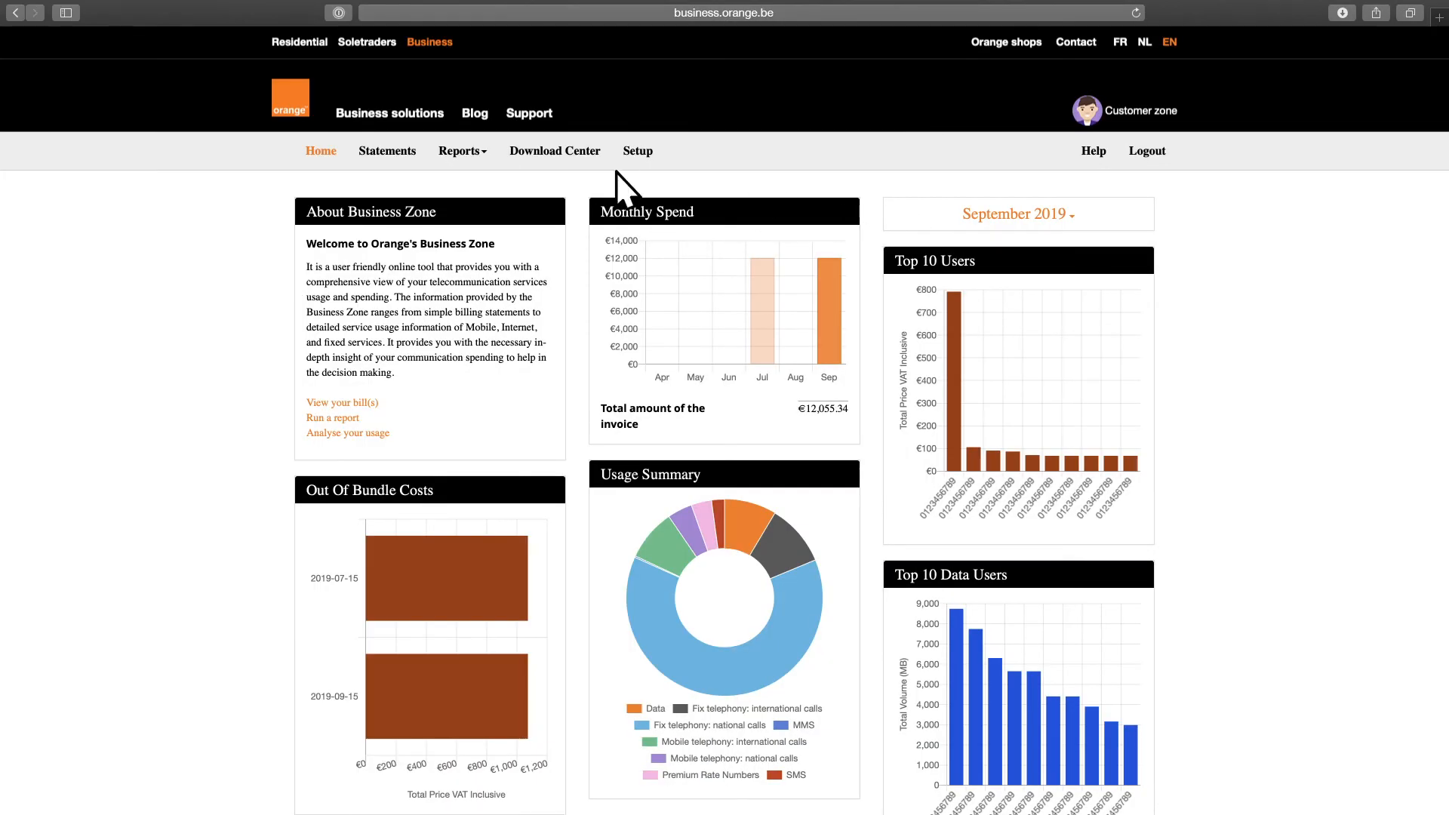
- Start a brand-new Usage Detail summary report and name it 'New Report'
left_click(459, 151)
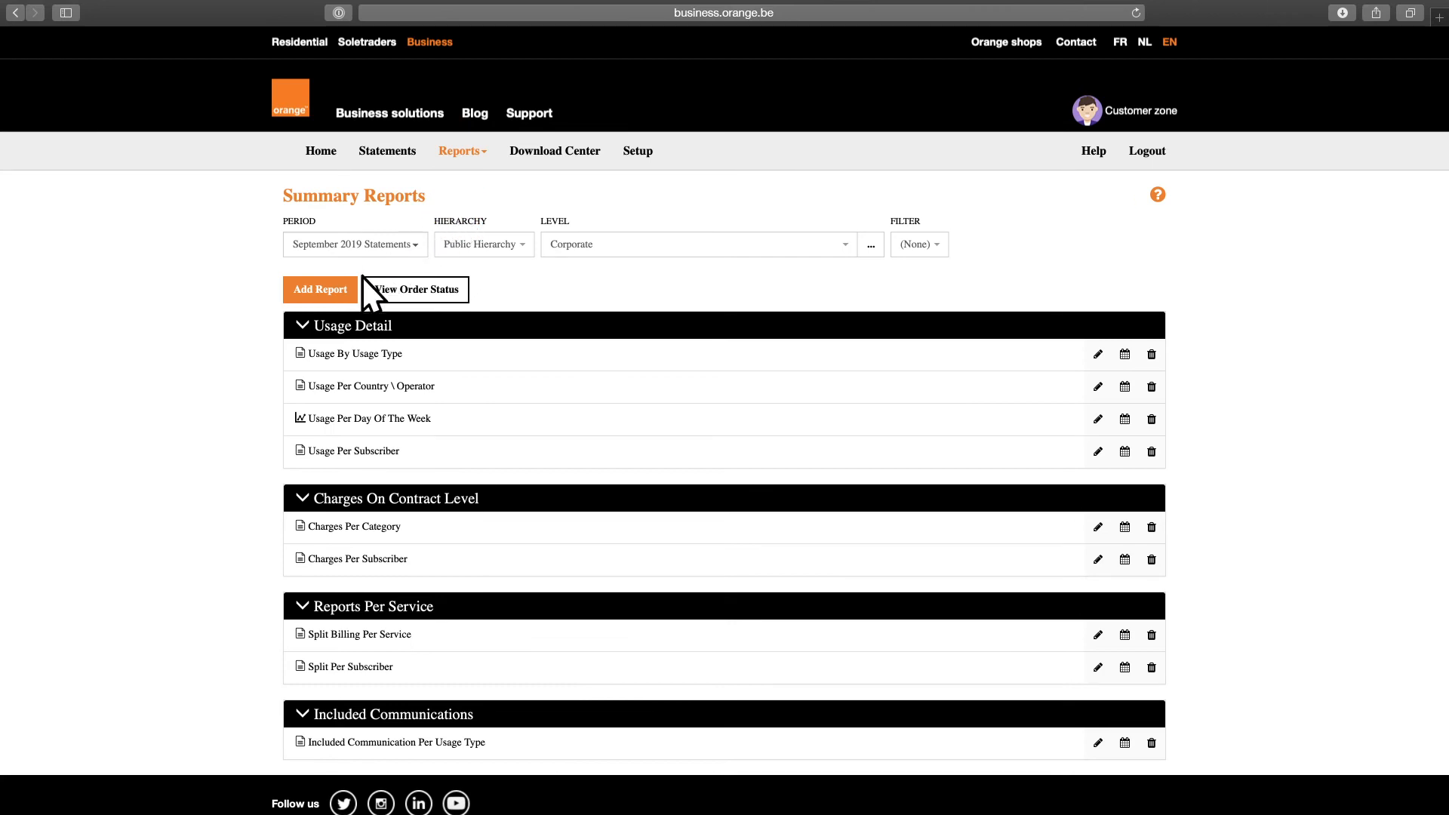
left_click(320, 290)
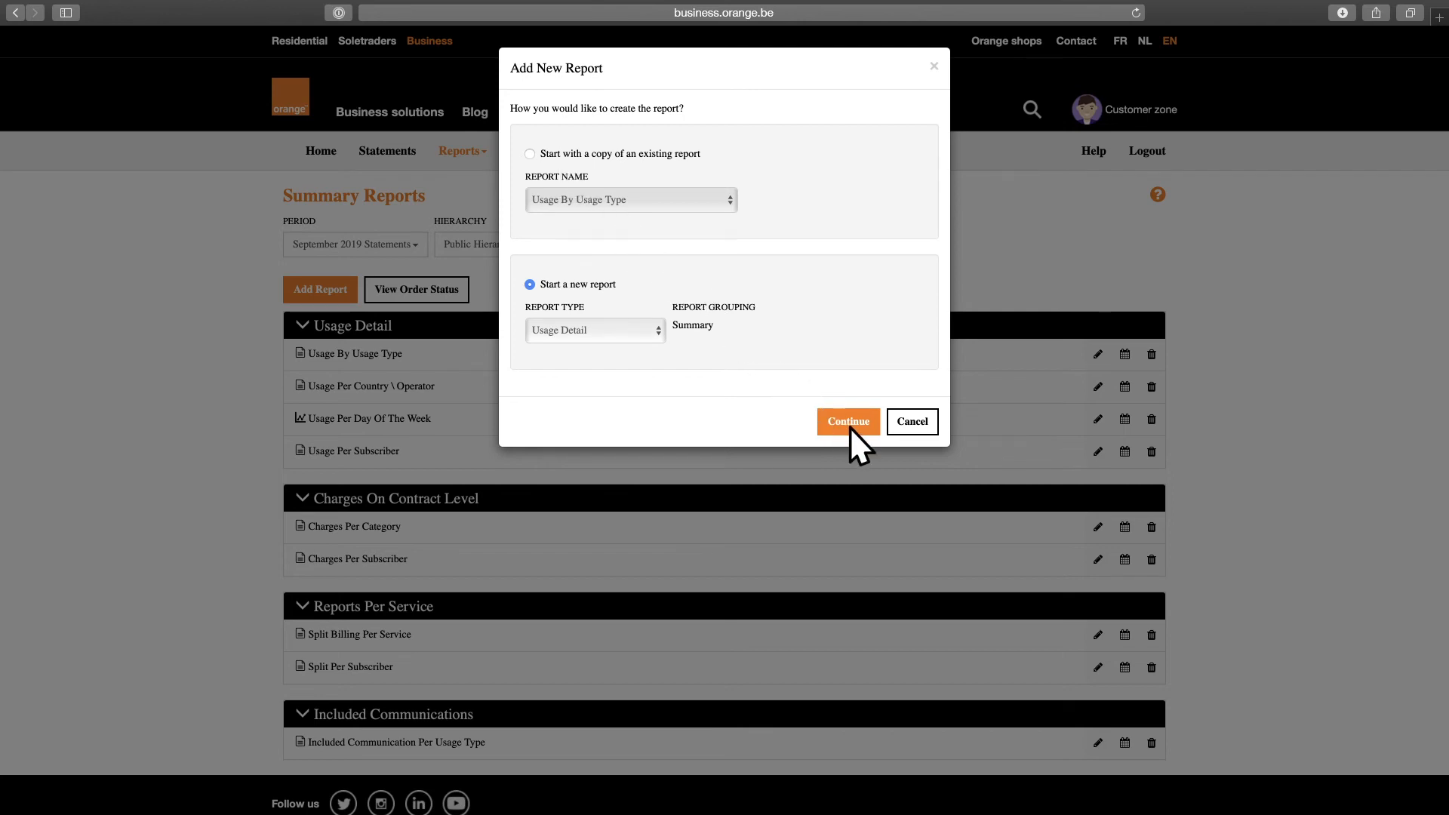
left_click(847, 421)
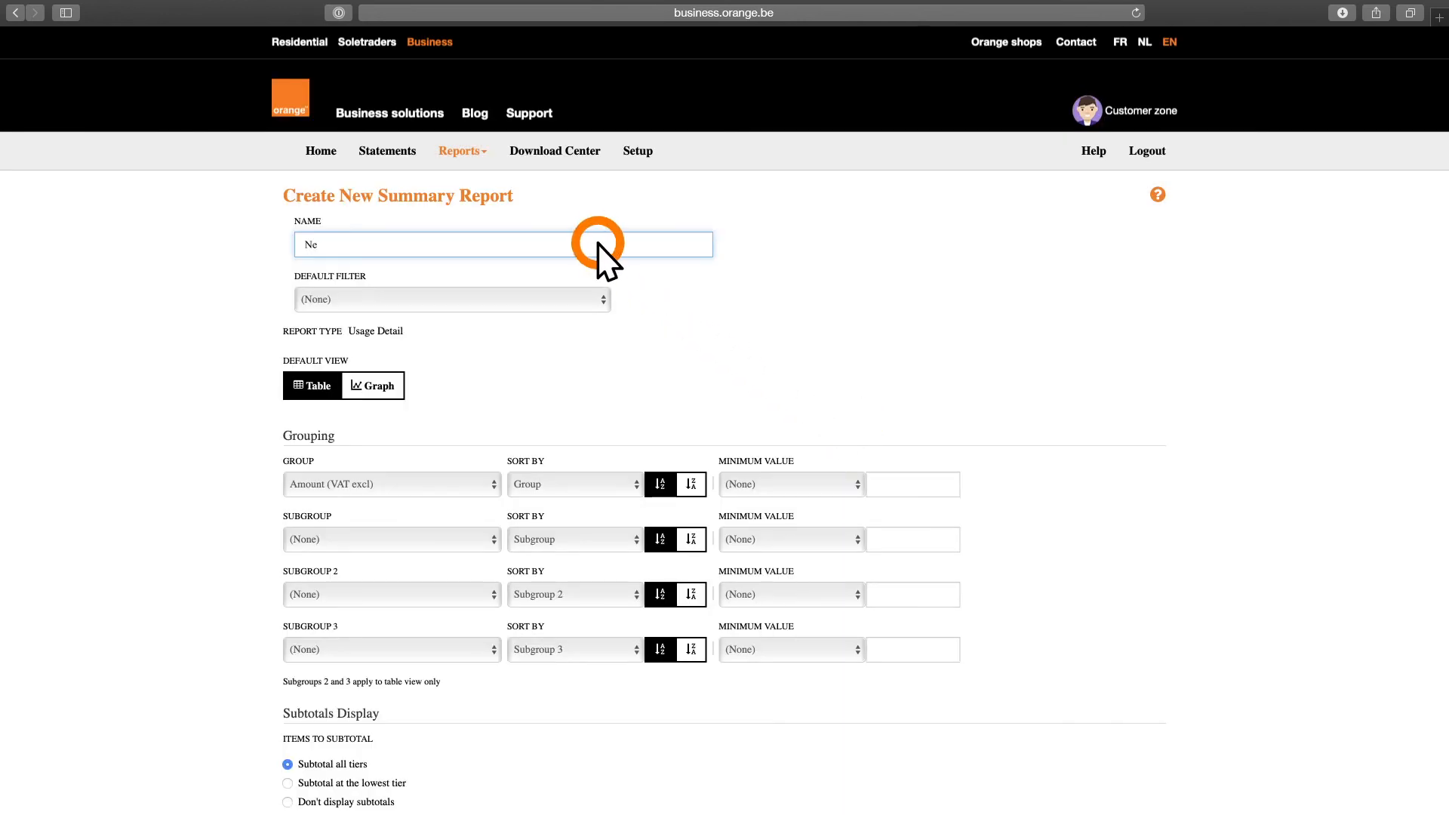
left_click(451, 299)
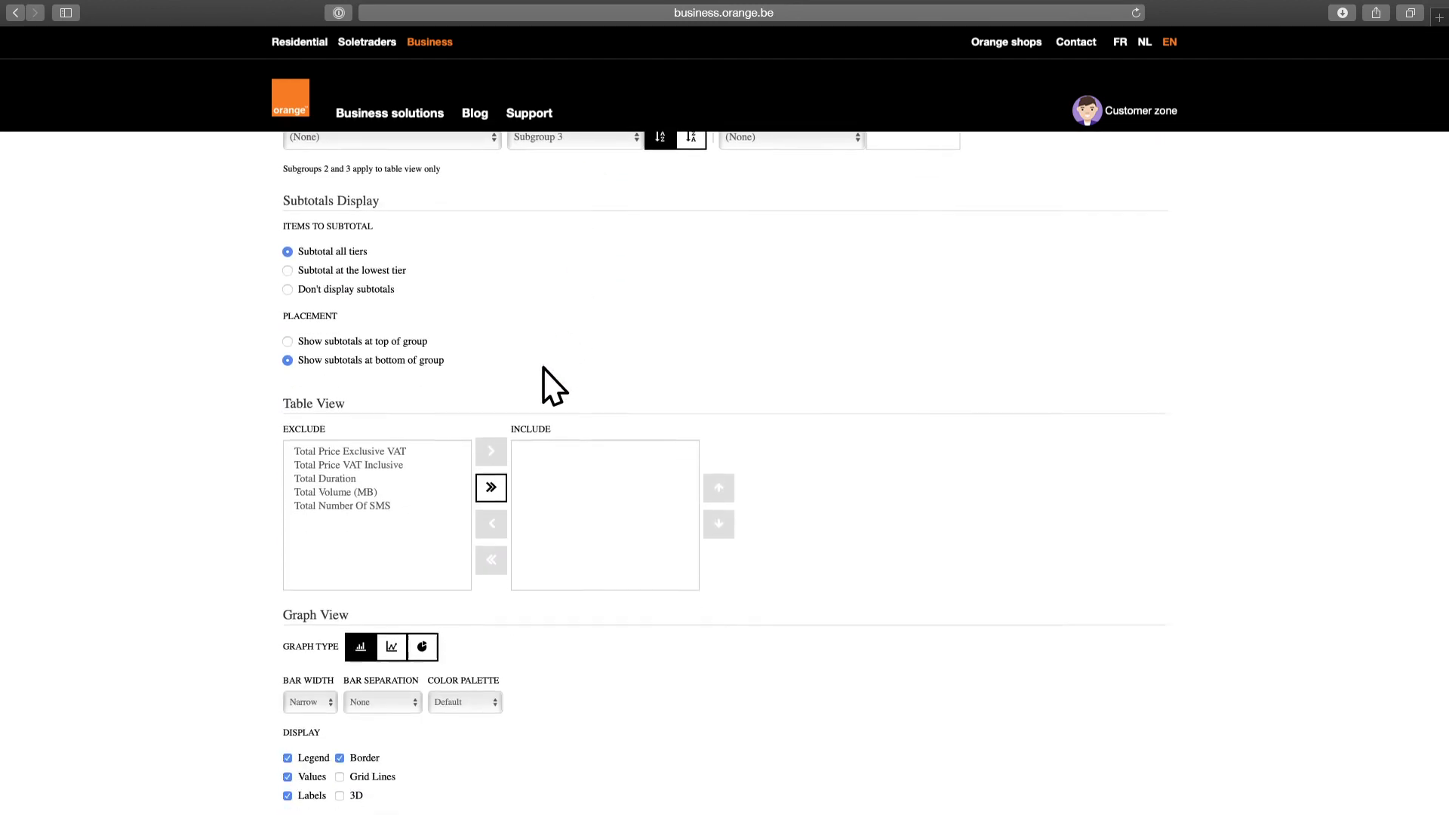
- Include all total columns in the table view and save the report
left_click(491, 487)
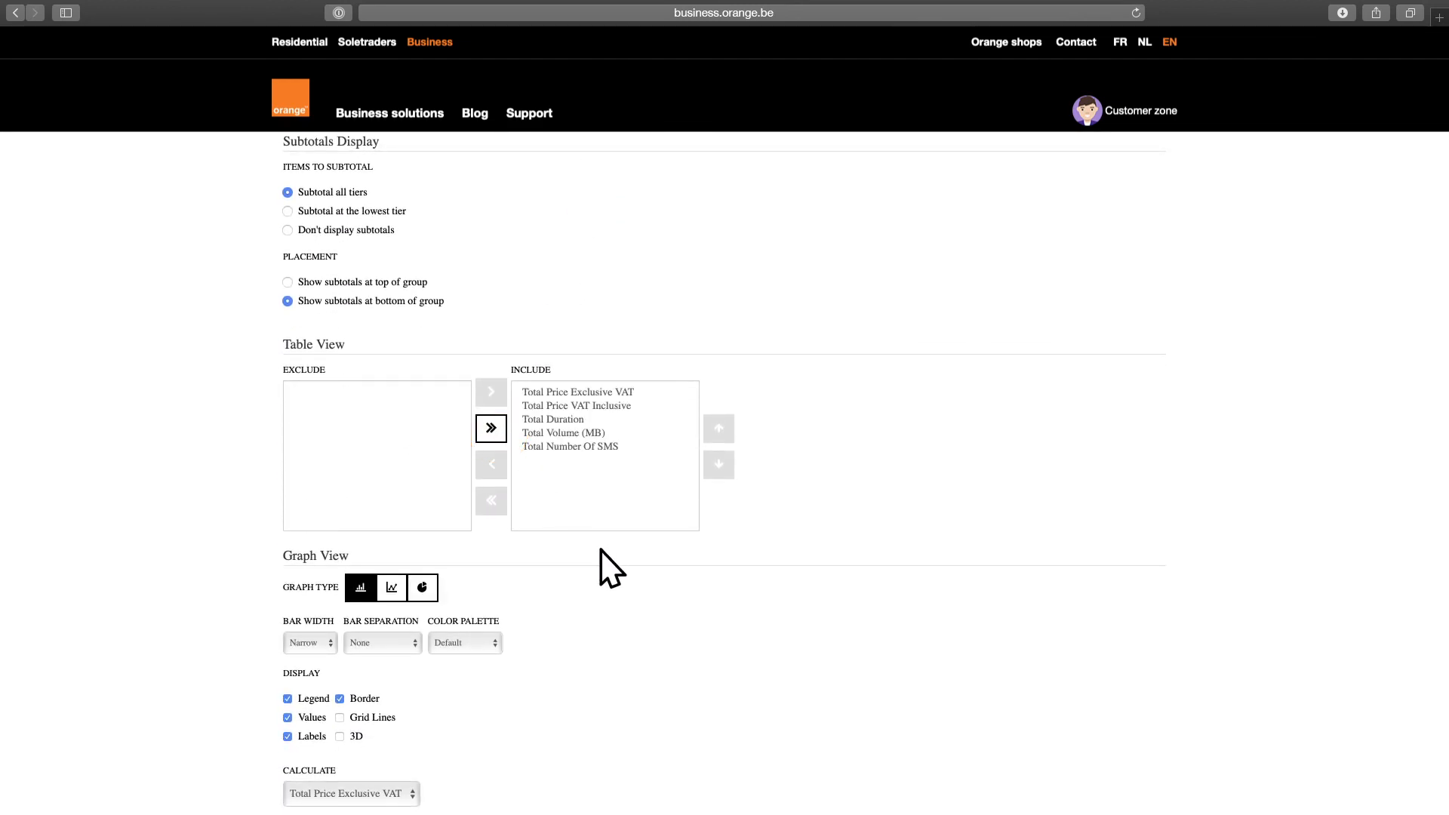
scroll("down", 3)
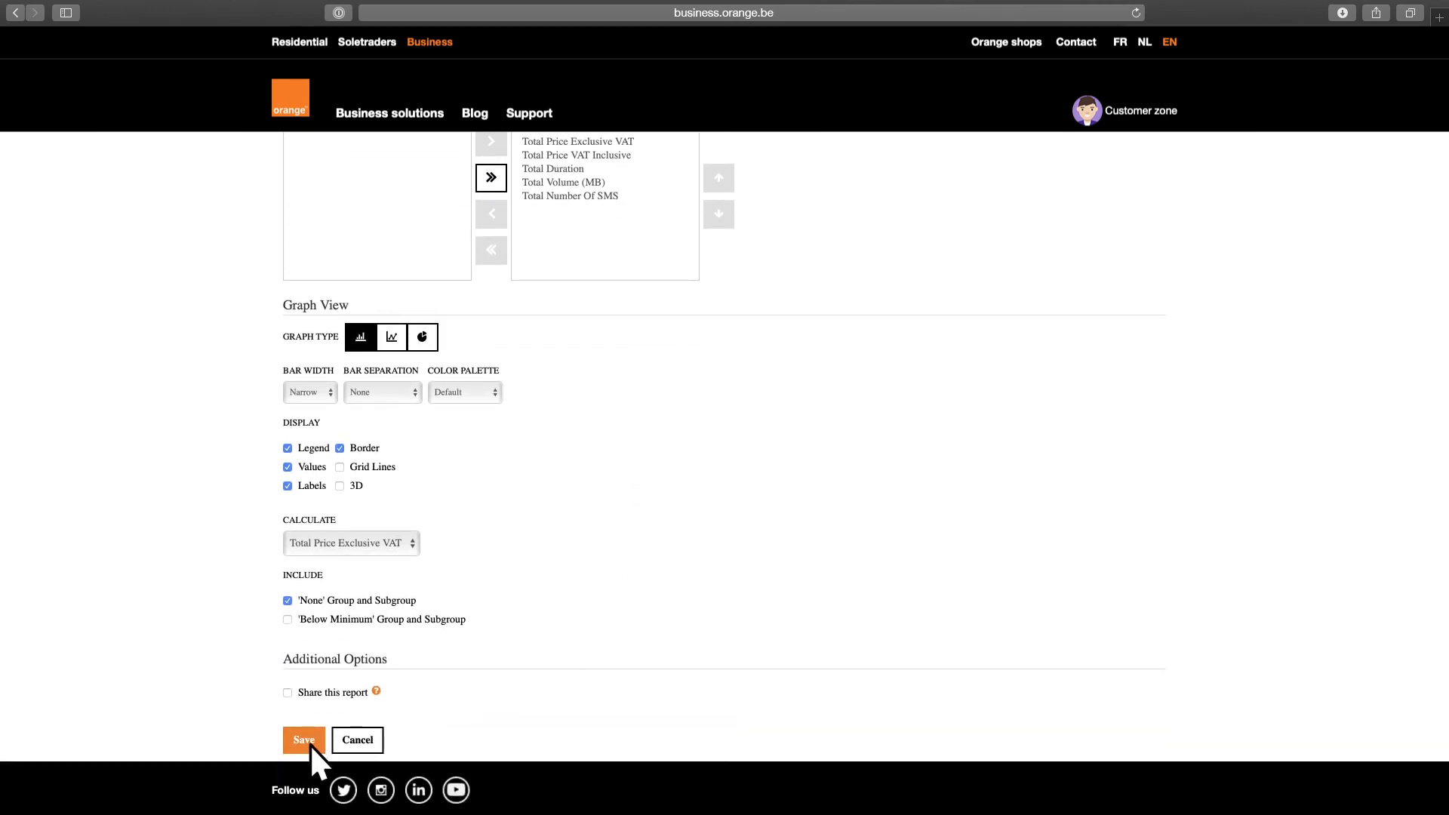
left_click(304, 739)
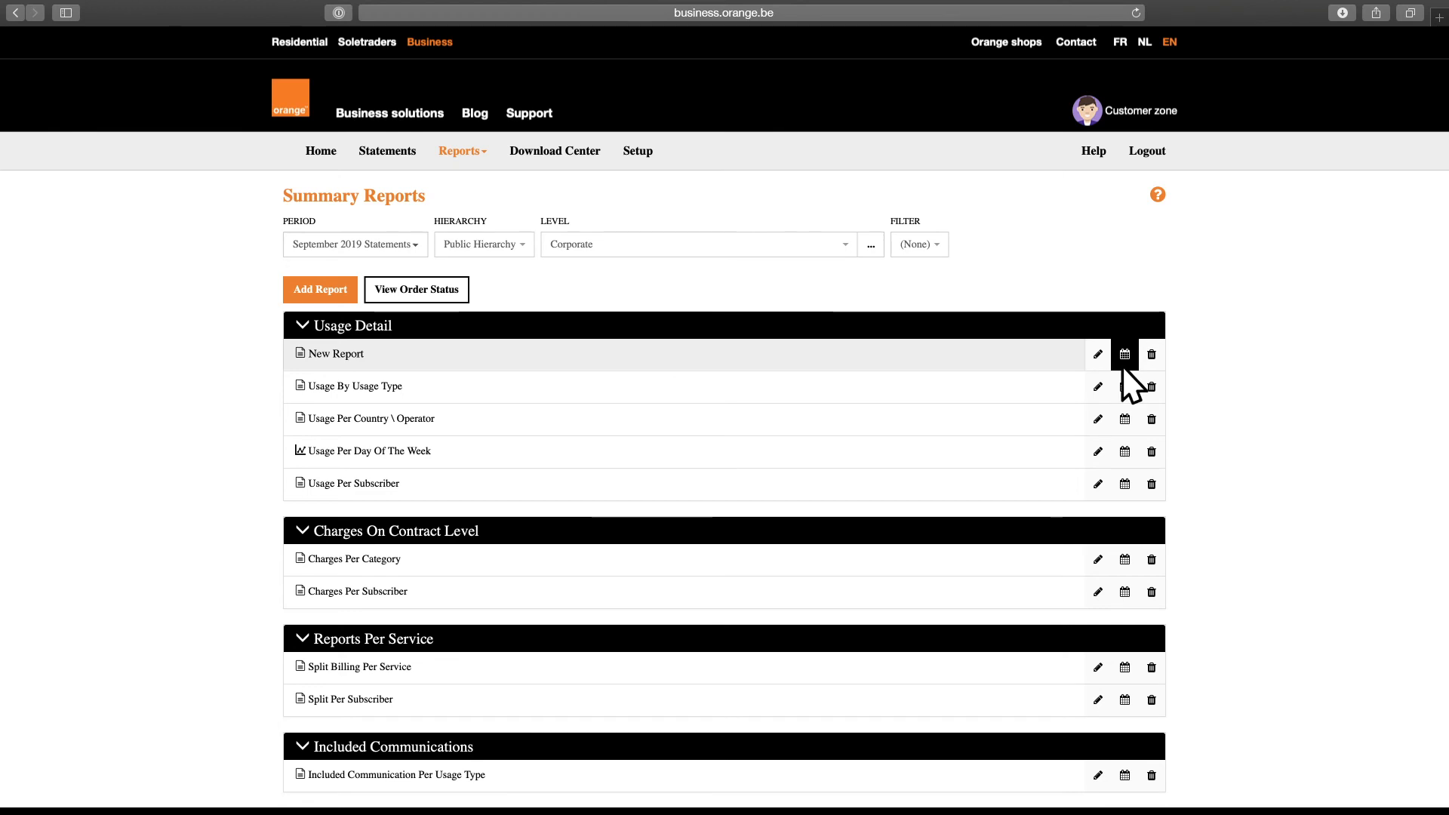
- Order the Usage By Usage Type report as a one-time CSV emailed as attachment, with no filter
left_click(1125, 353)
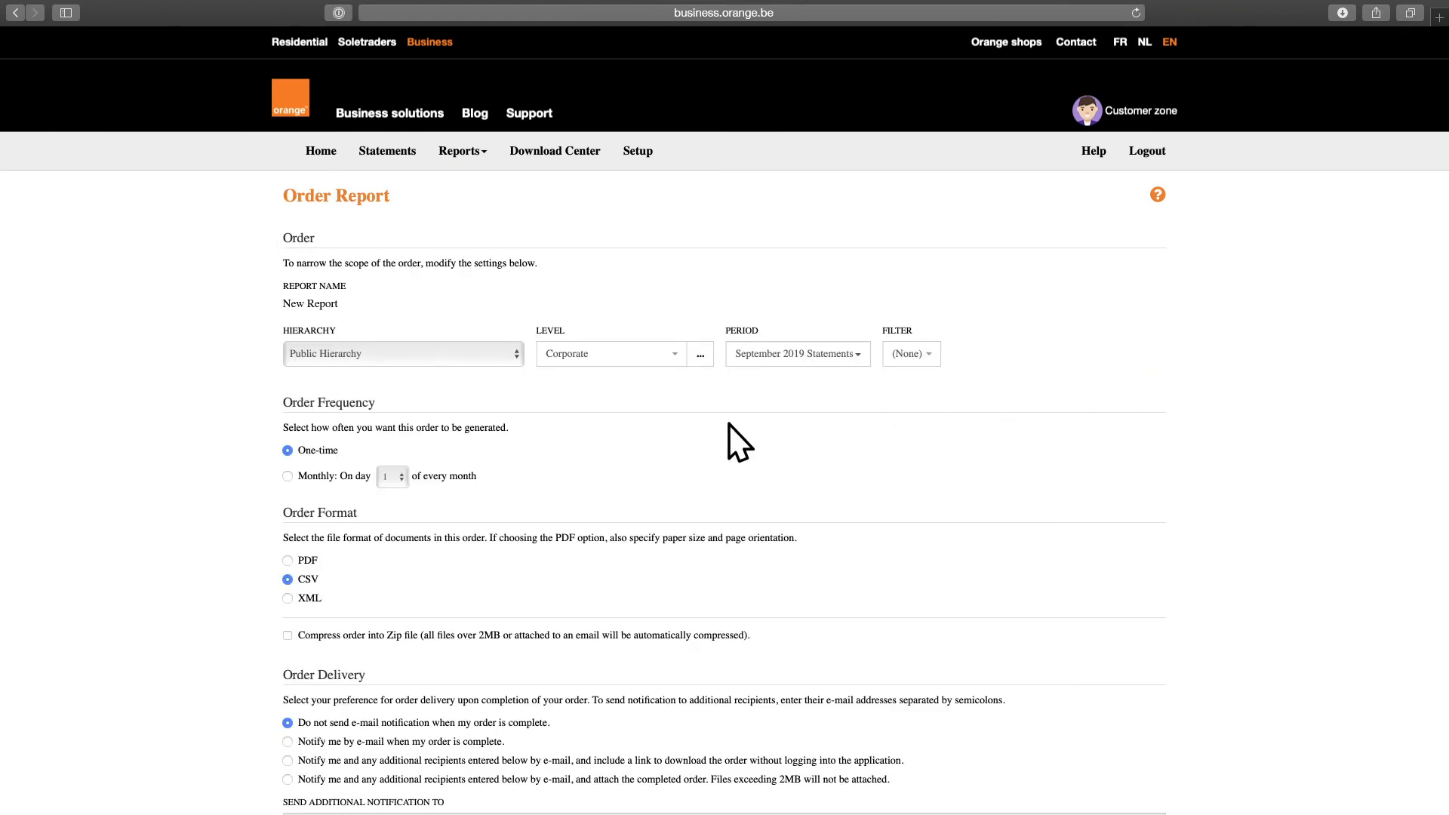
scroll("down", 3)
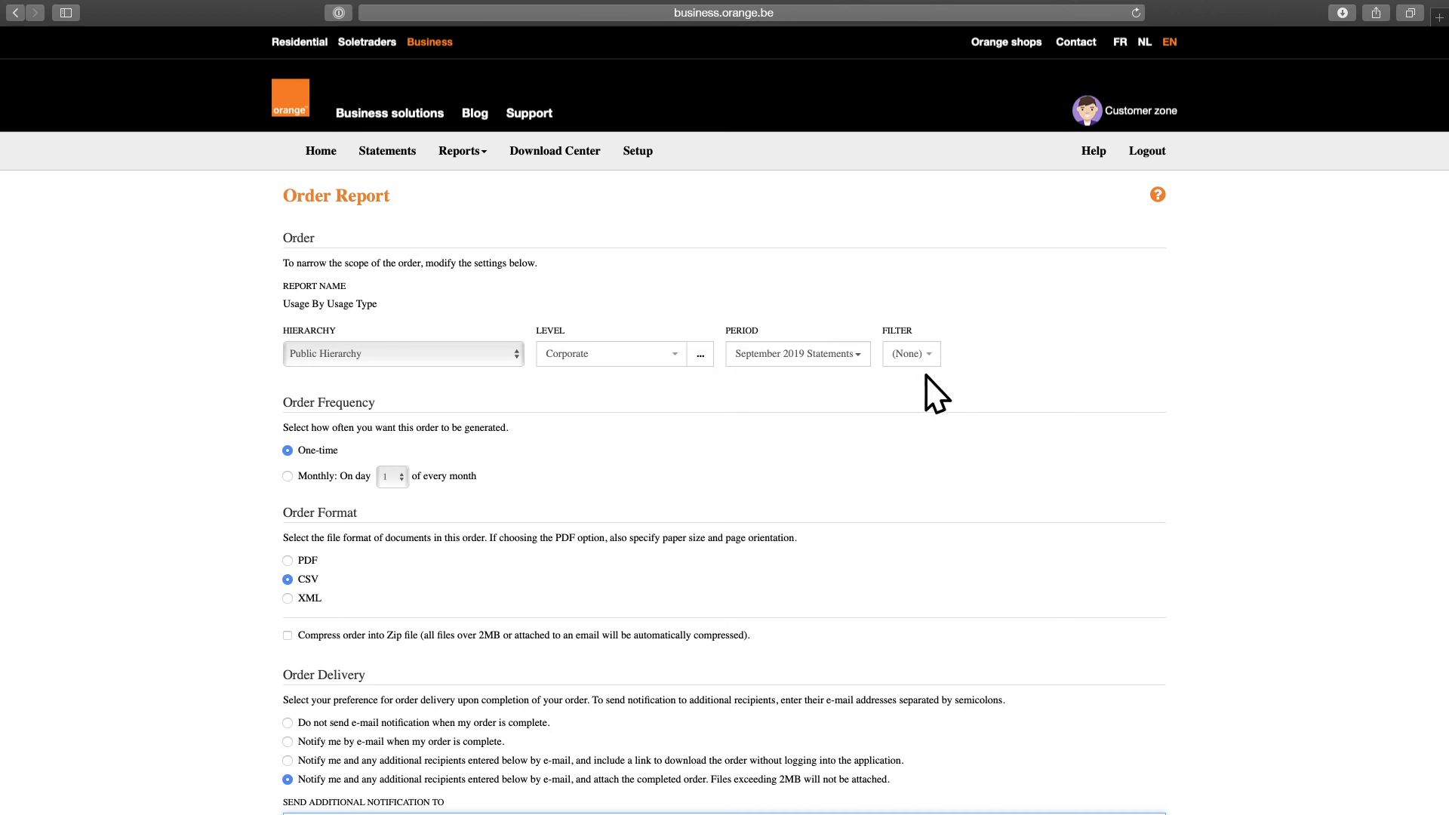
left_click(910, 353)
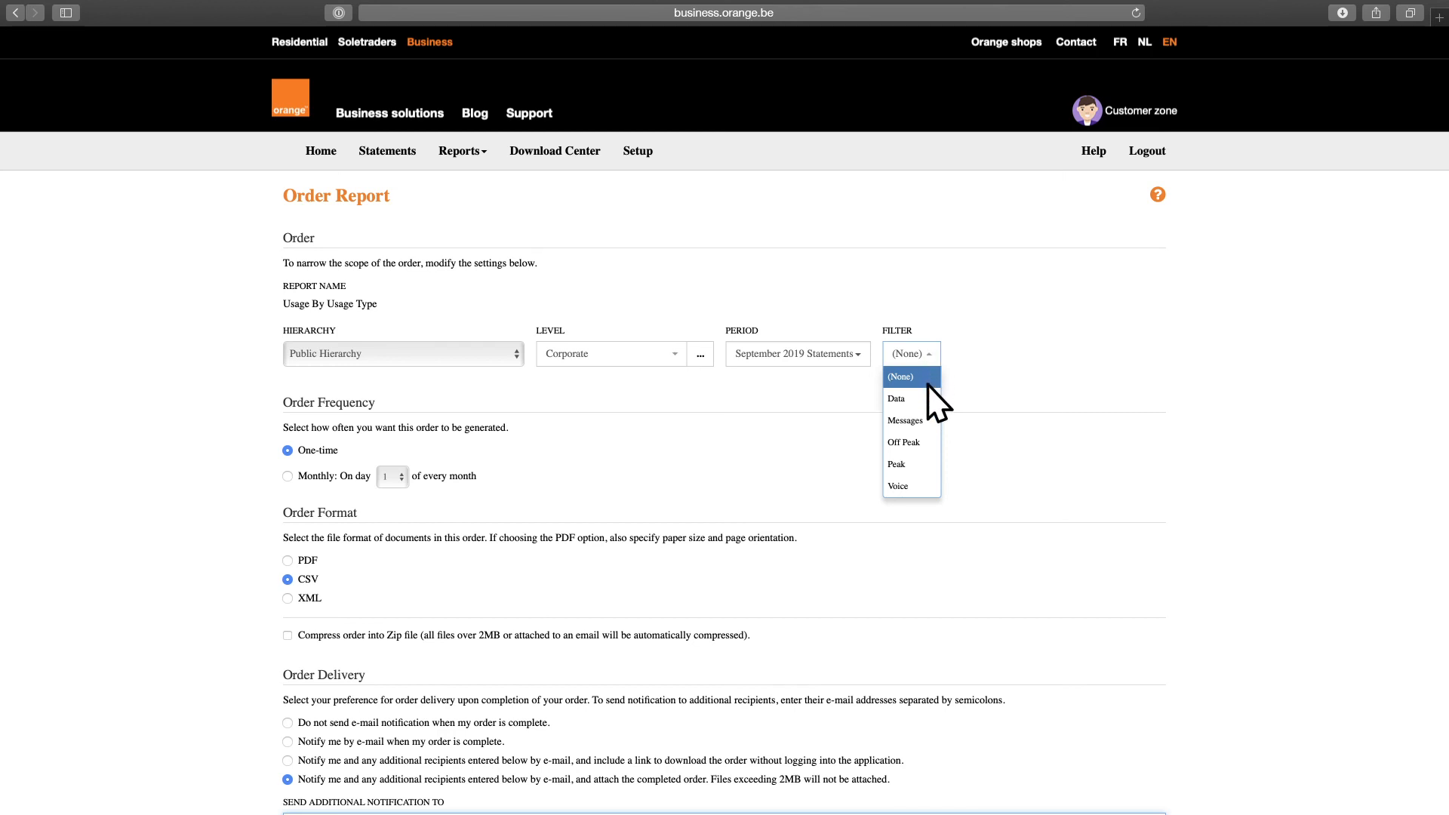
mouse_move(895, 399)
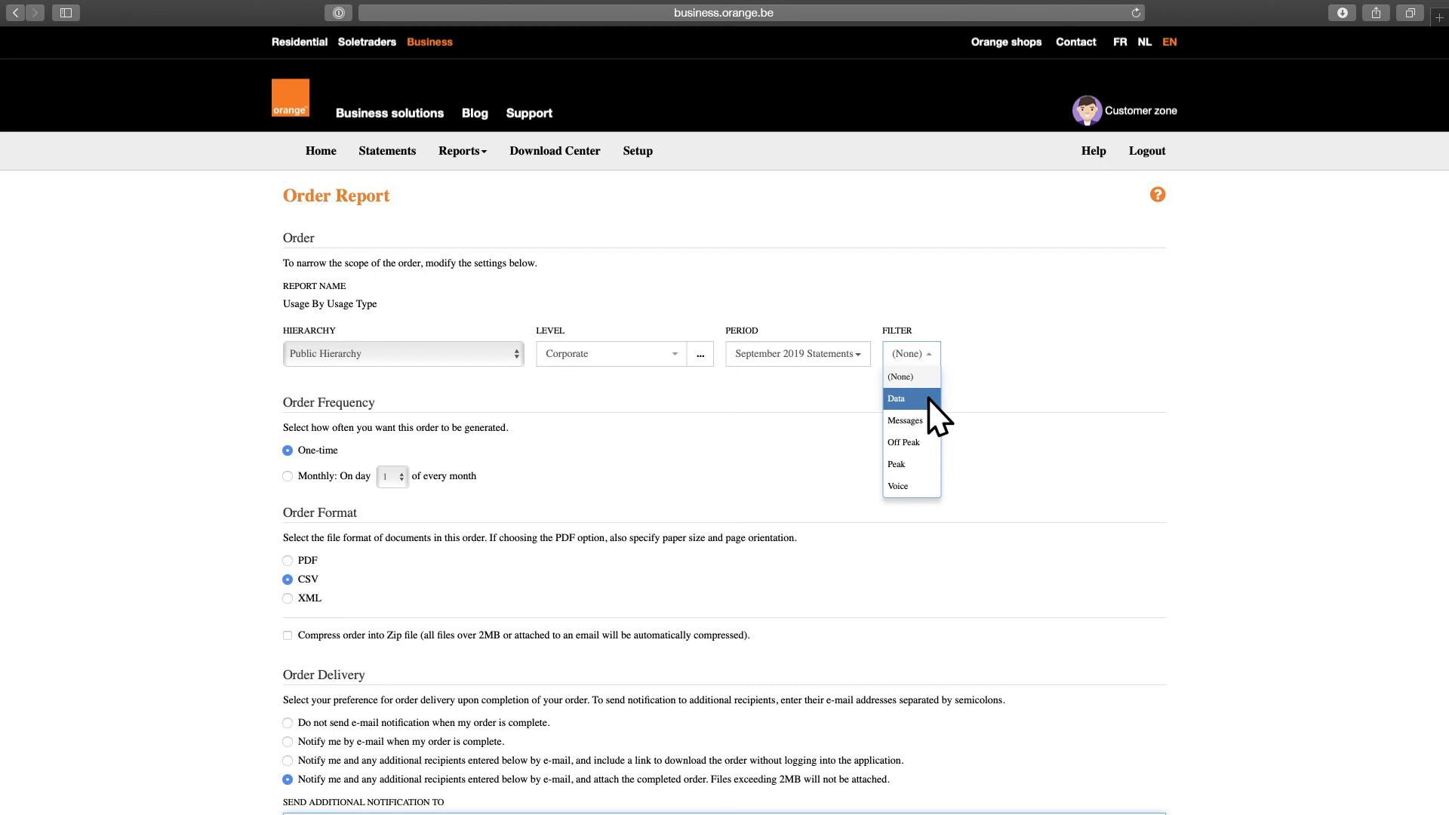
mouse_move(969, 403)
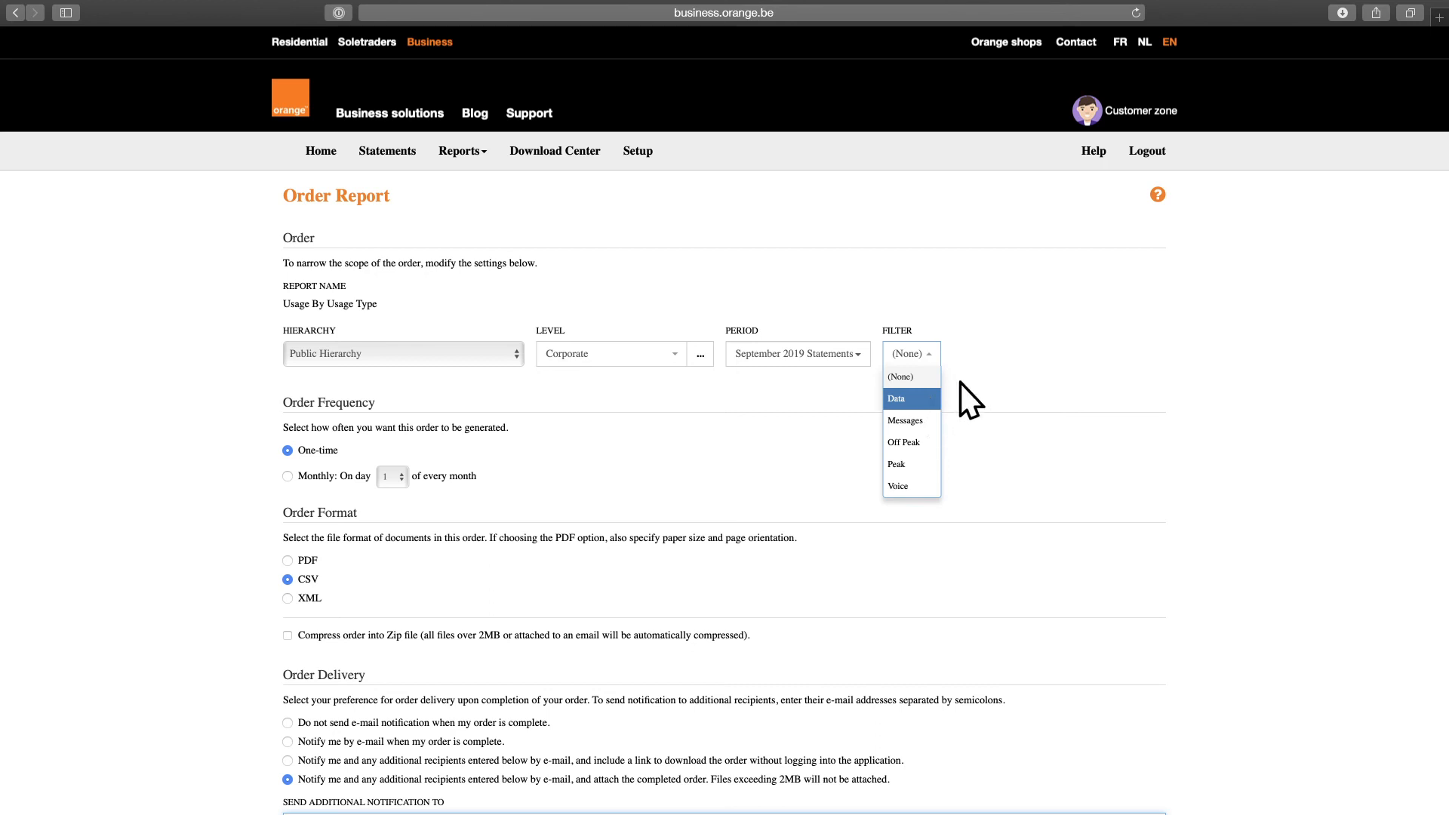
left_click(909, 353)
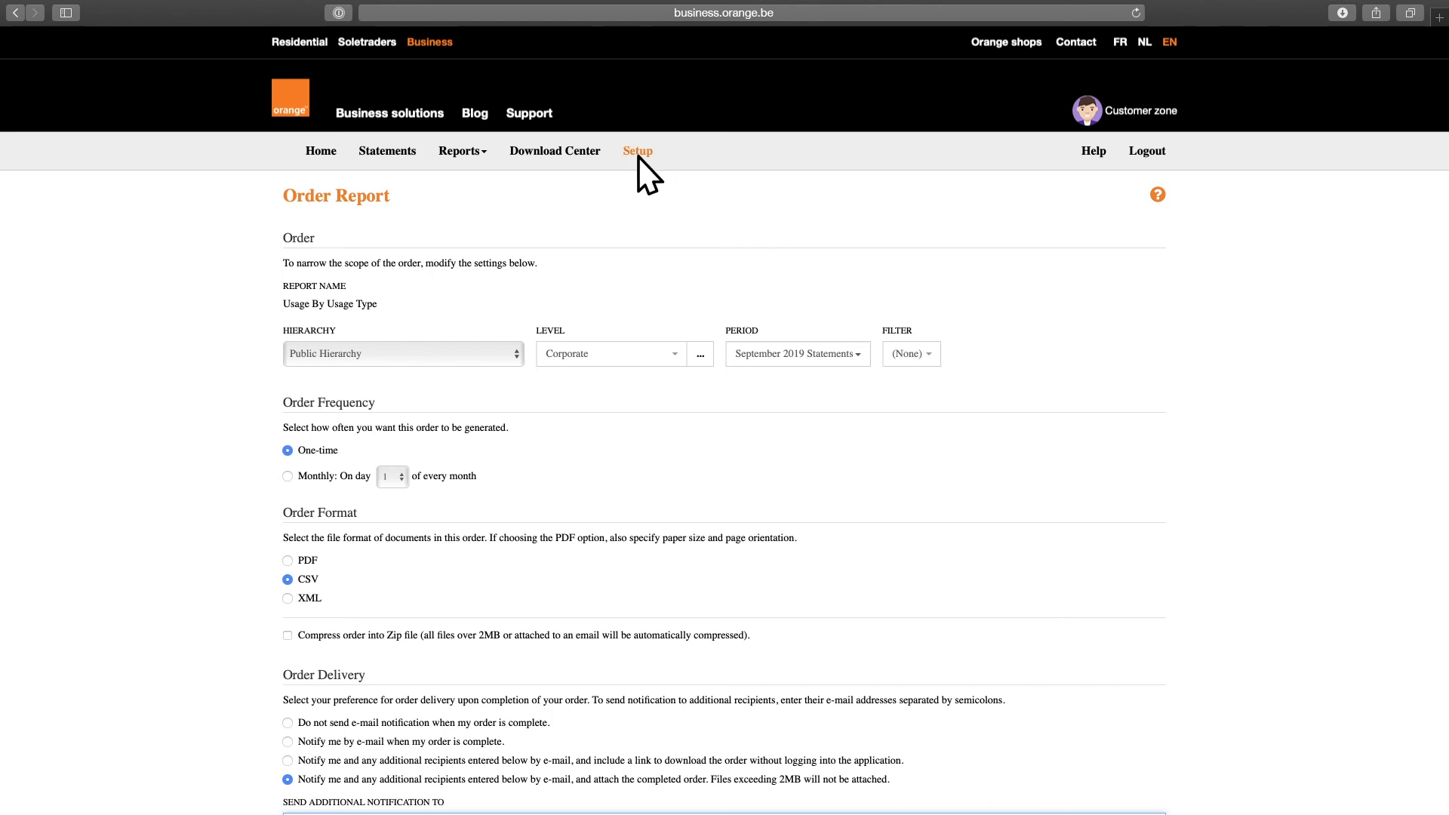
- Add a new Usage Detail filter from Setup > Filters and name it 'New Filter'
left_click(637, 151)
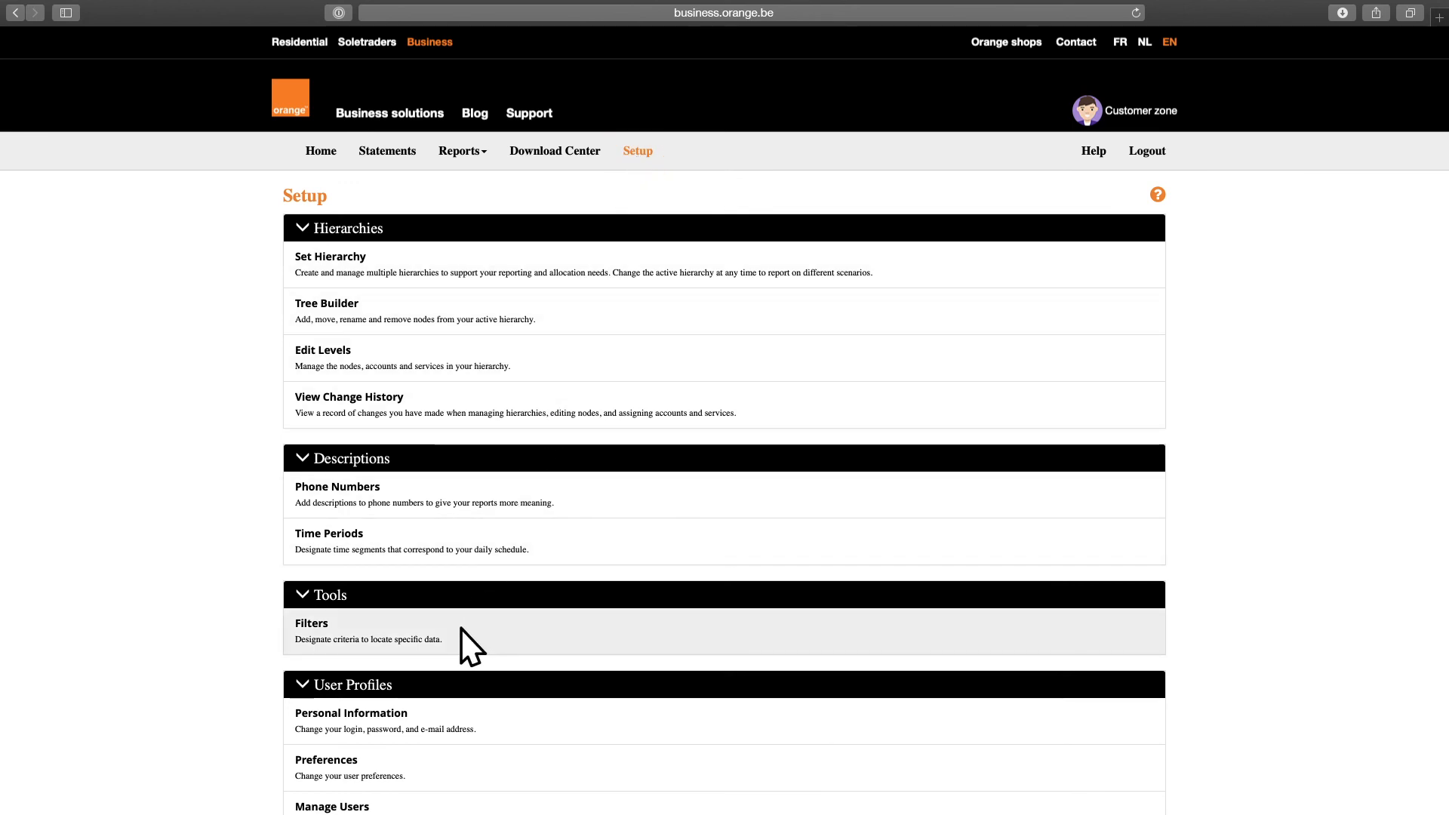
left_click(311, 623)
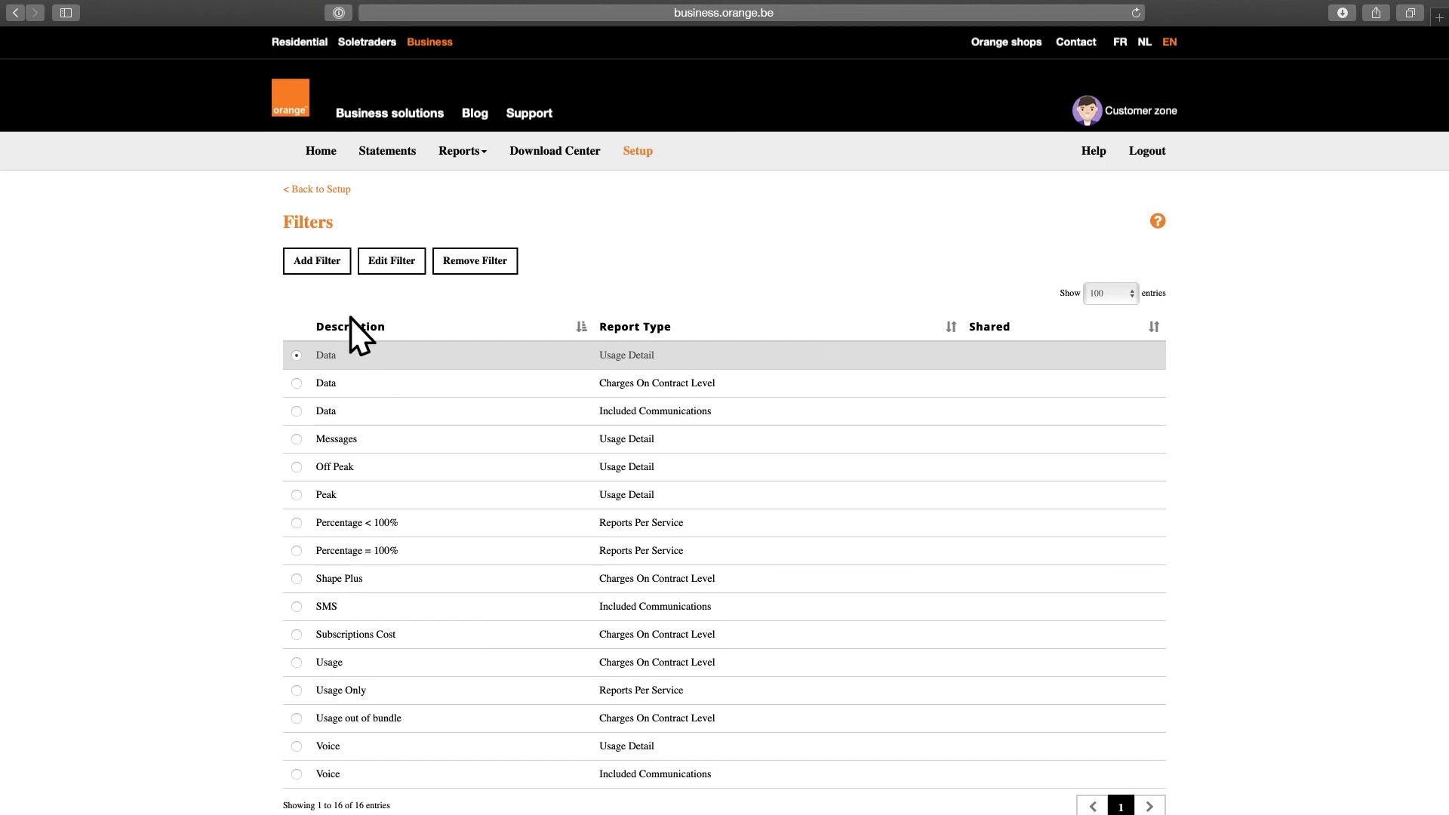
left_click(316, 261)
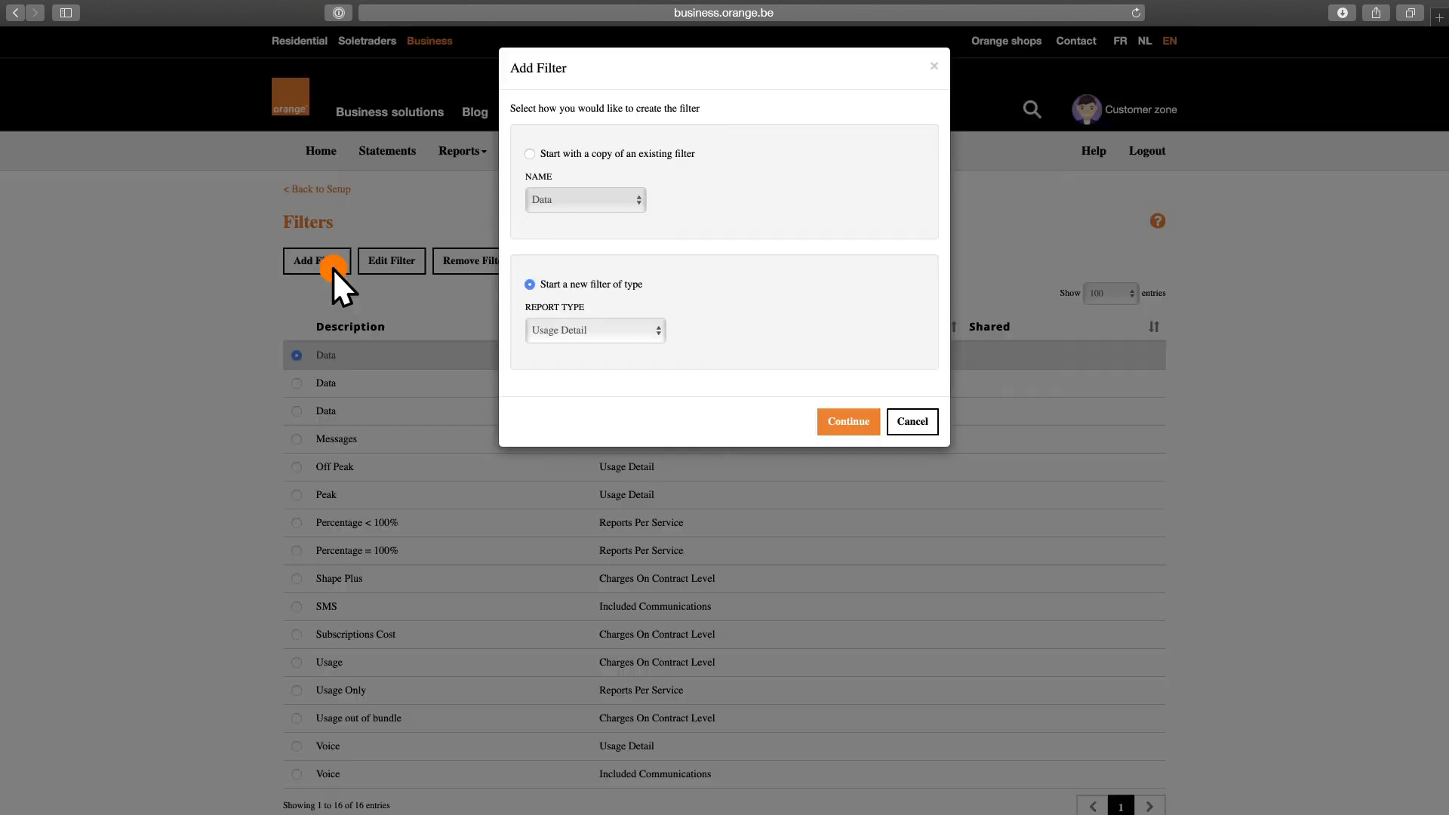
mouse_move(549, 309)
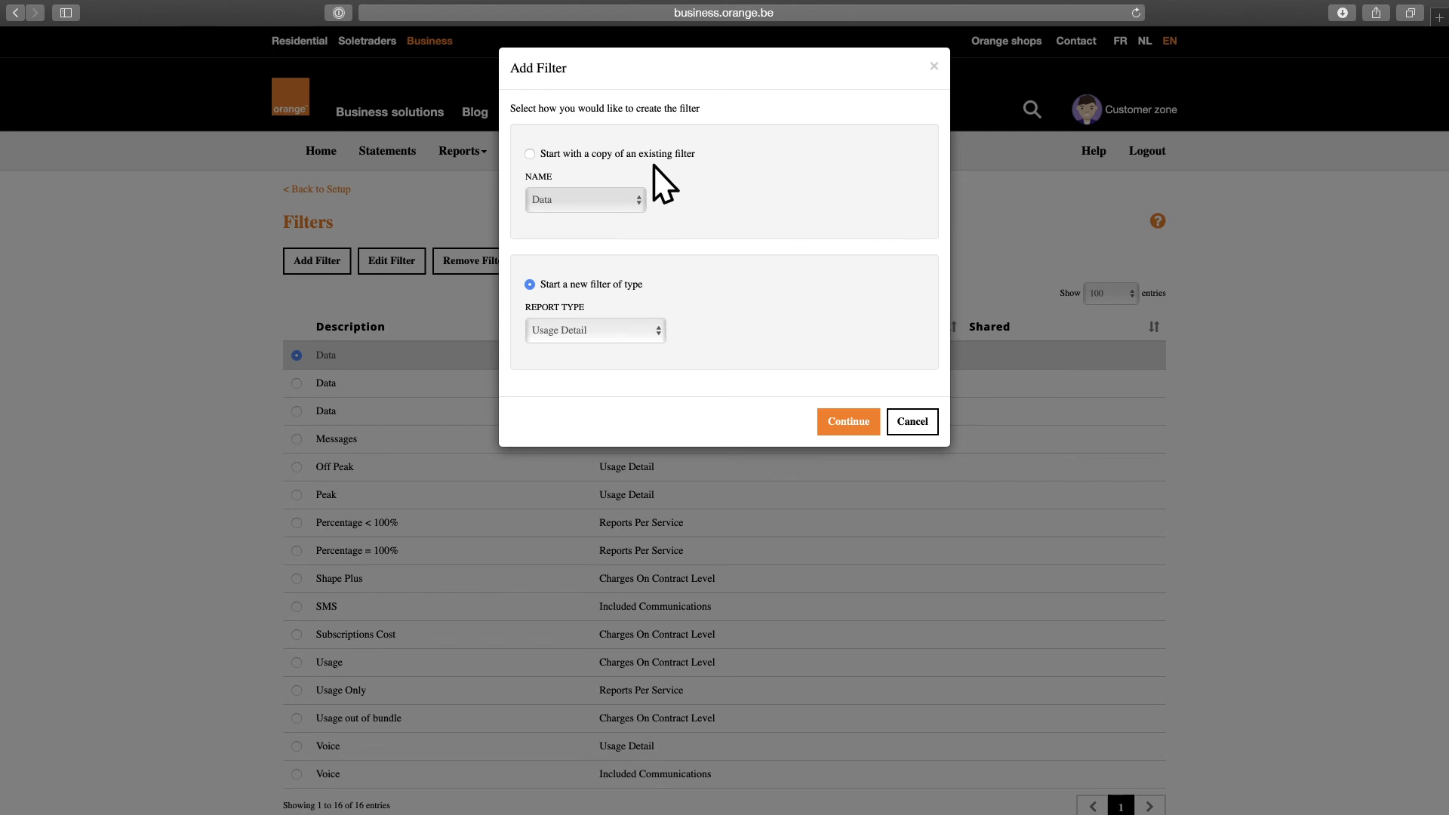
left_click(846, 421)
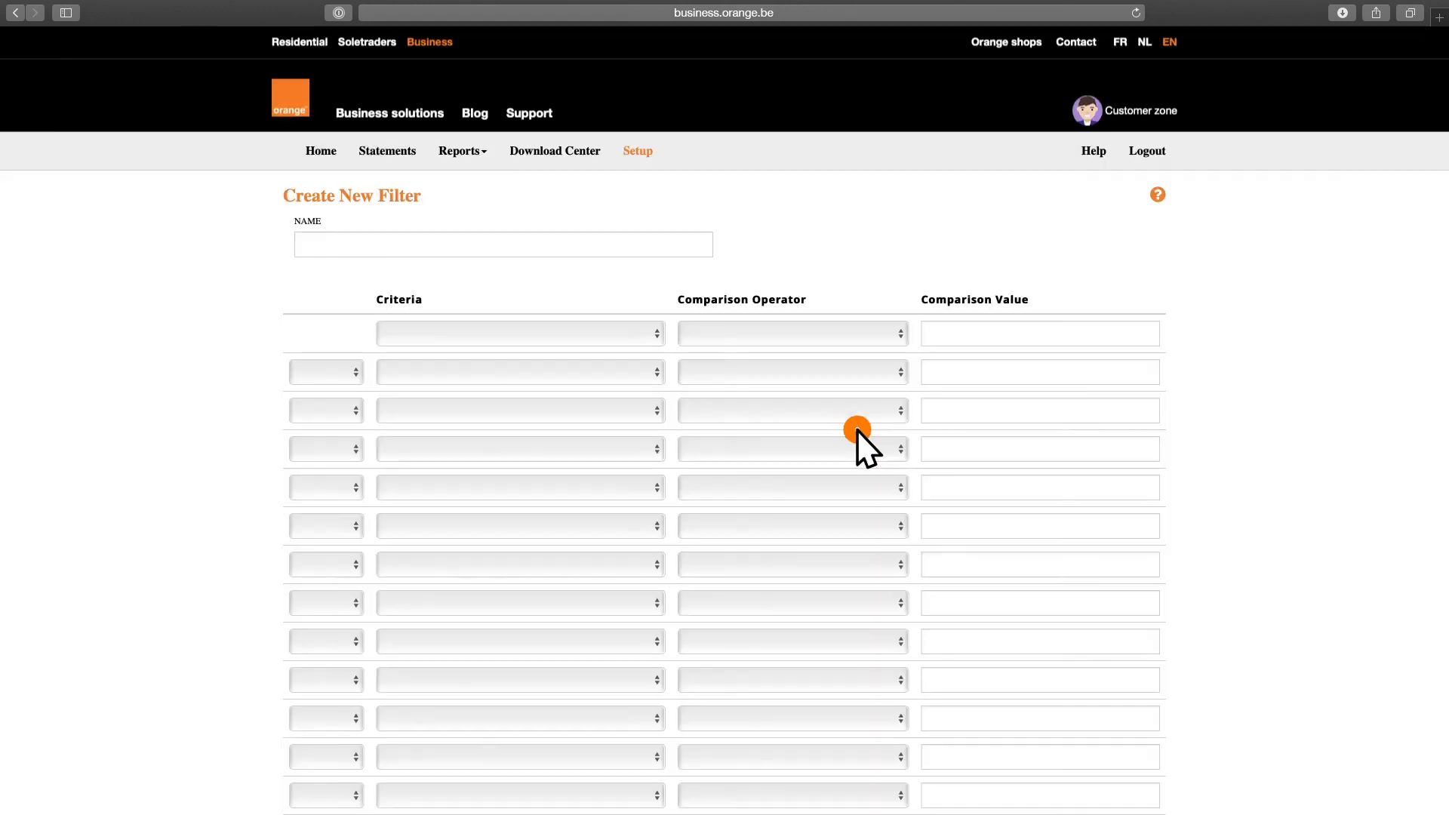
type("New F")
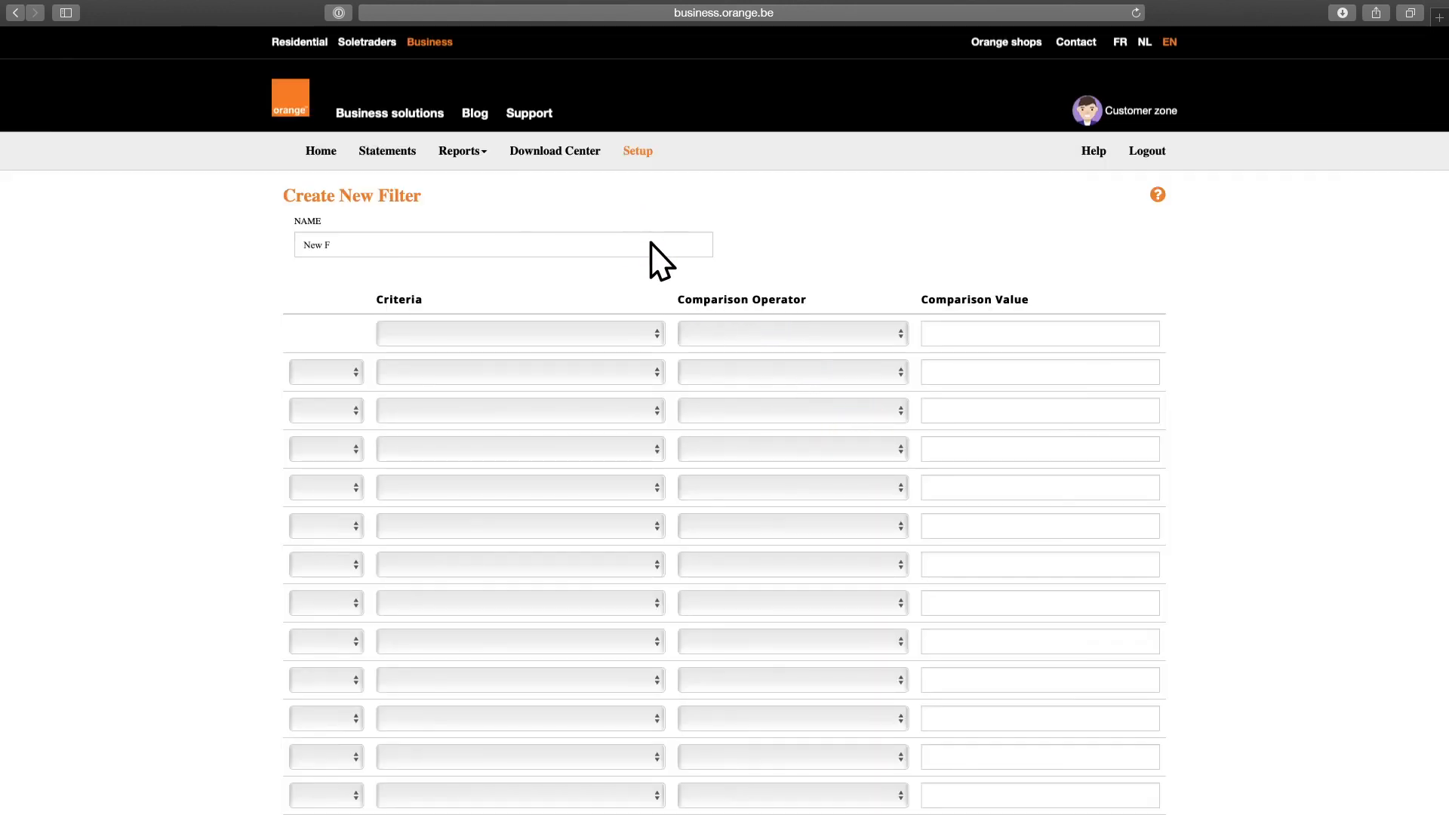
- Set the criteria to Product (service) contains 'Shape' and save the filter
left_click(519, 334)
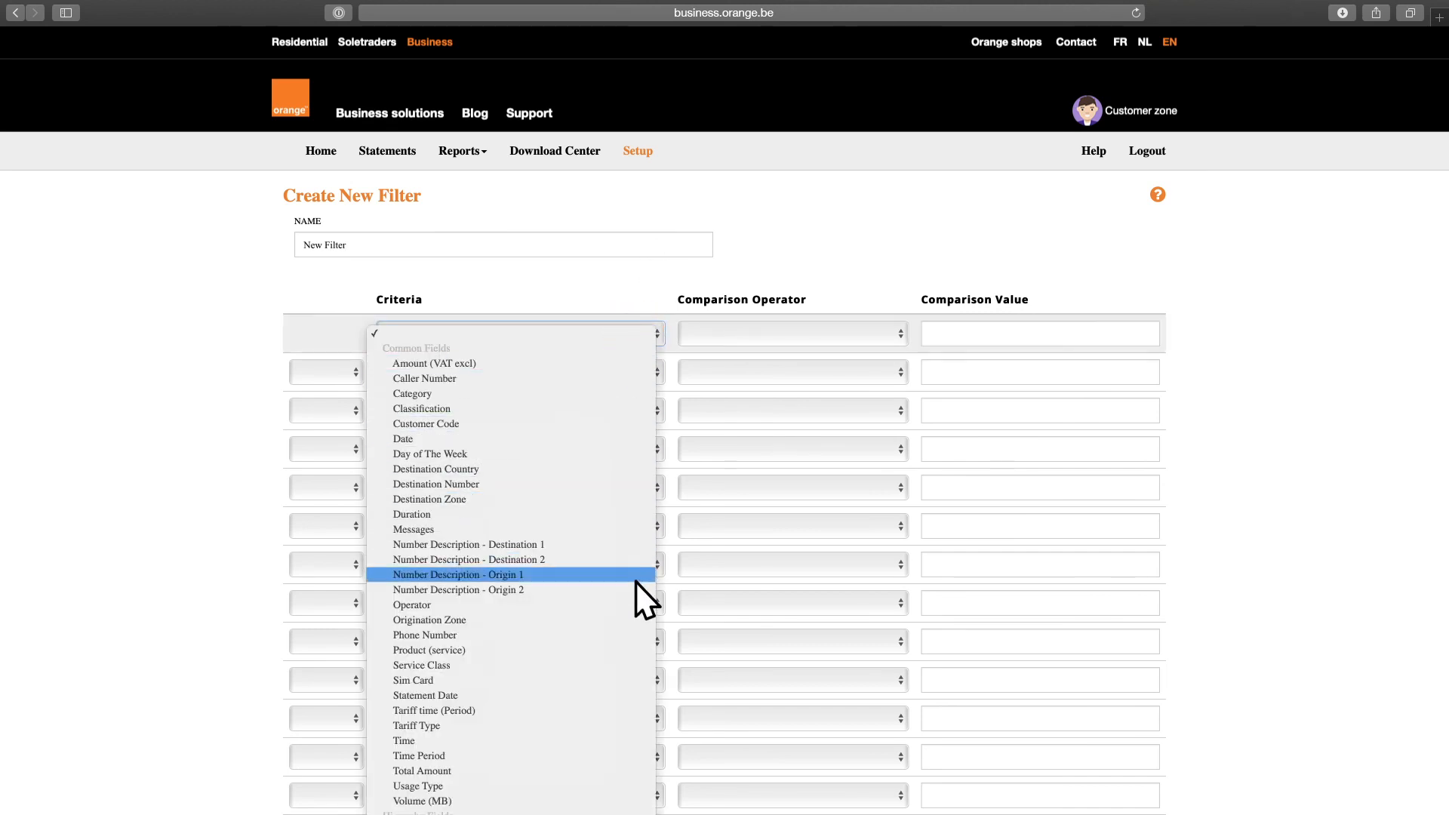
left_click(429, 649)
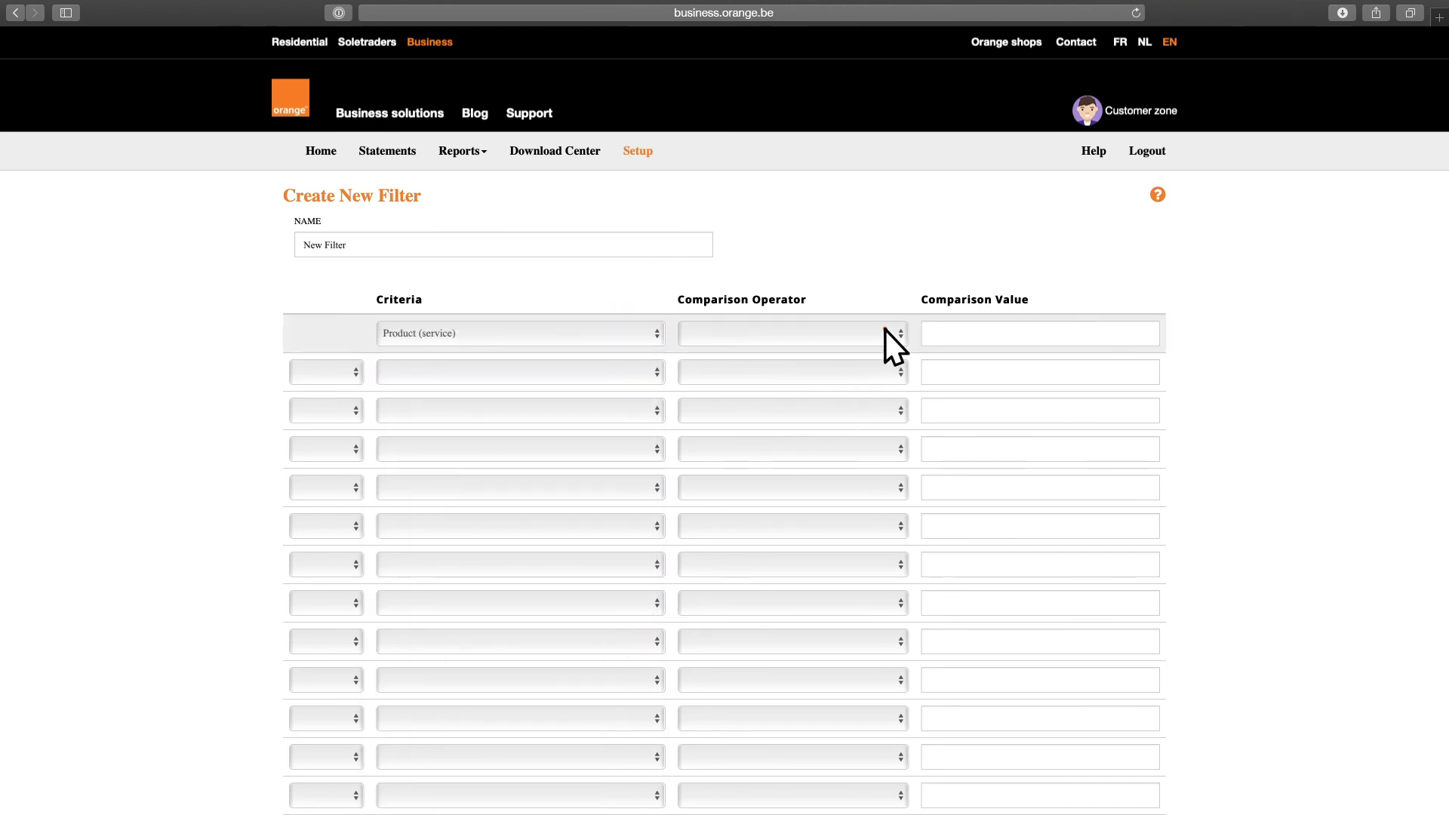
left_click(790, 334)
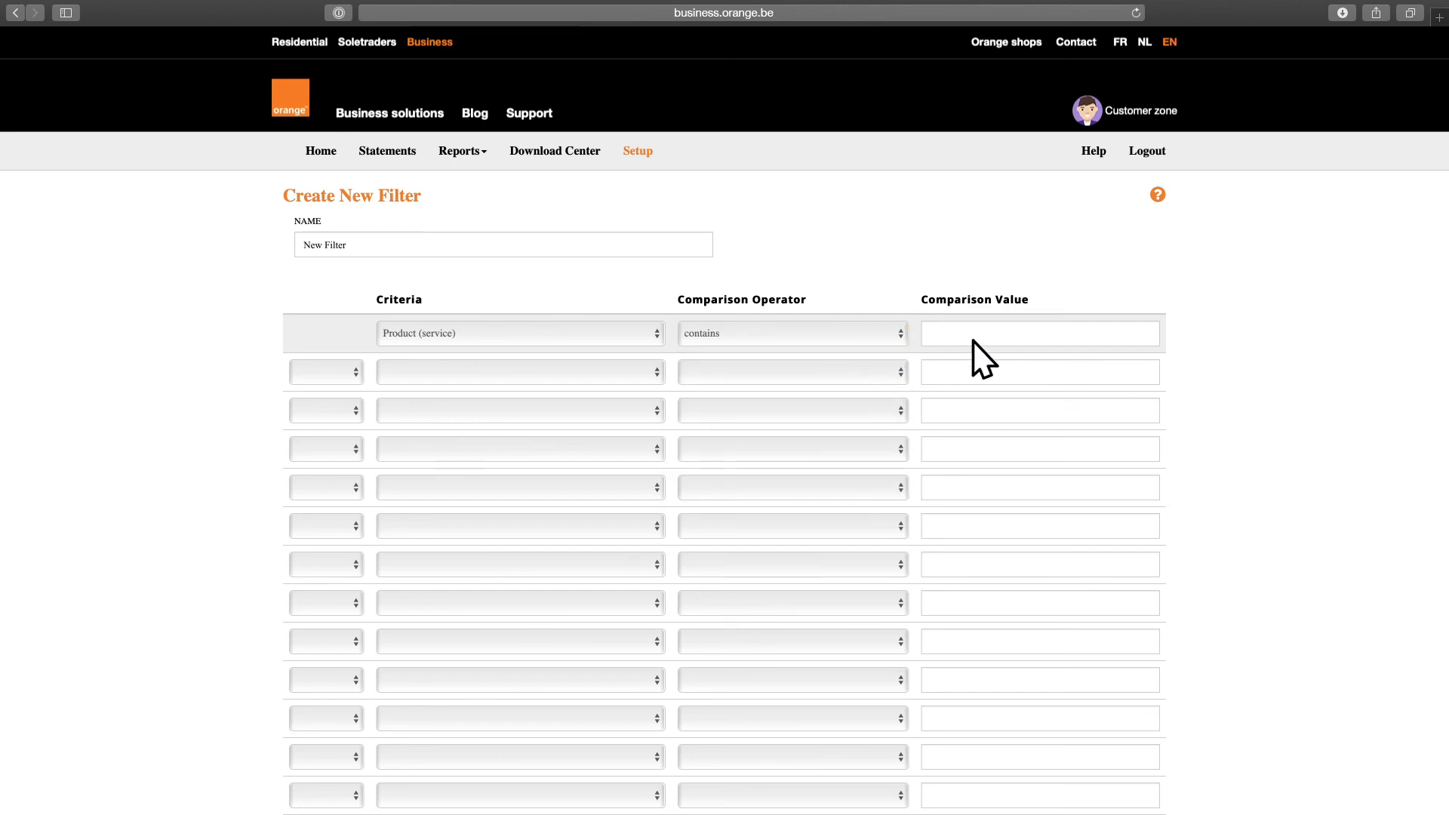
type("Shape")
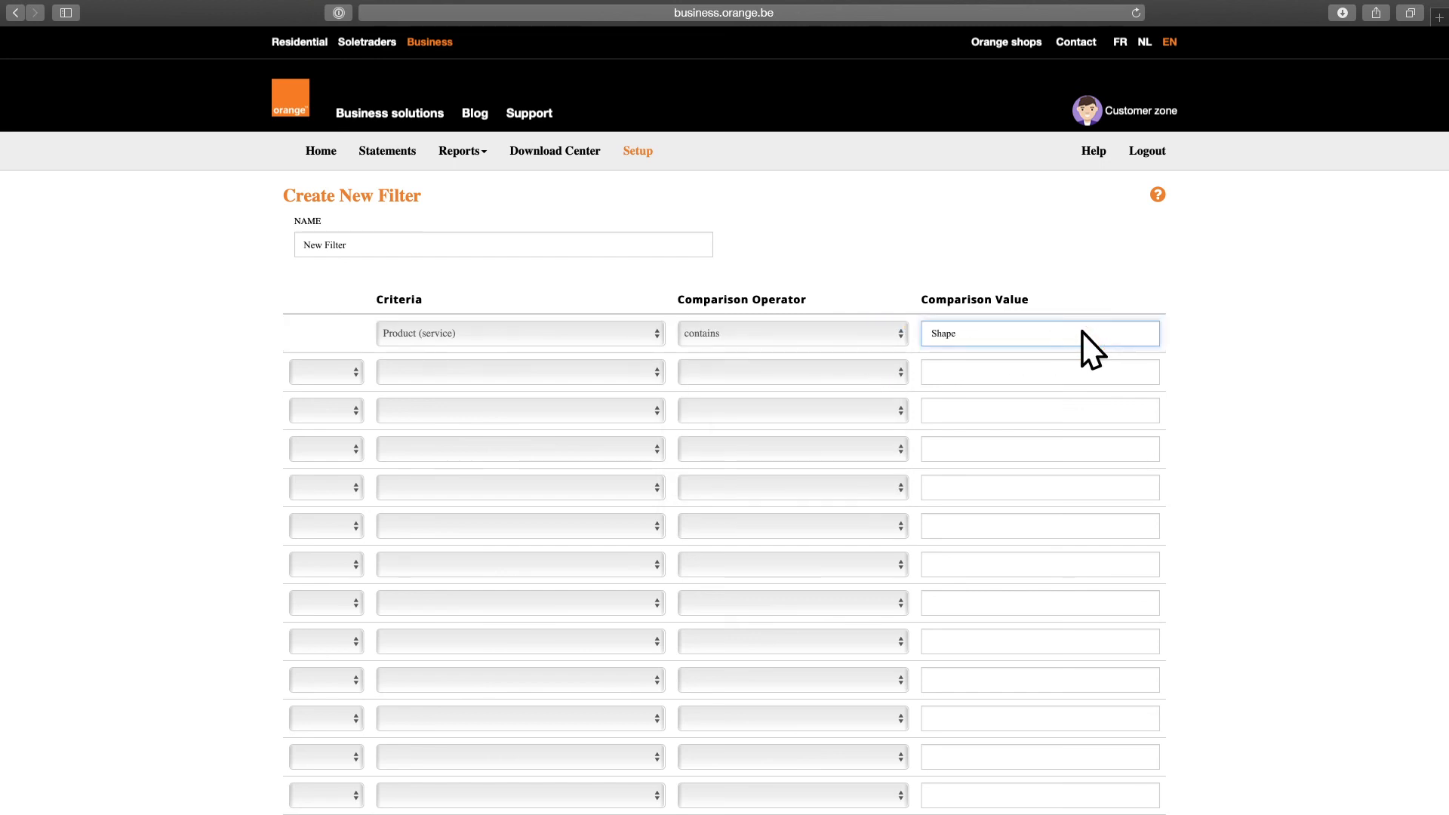
left_click(320, 151)
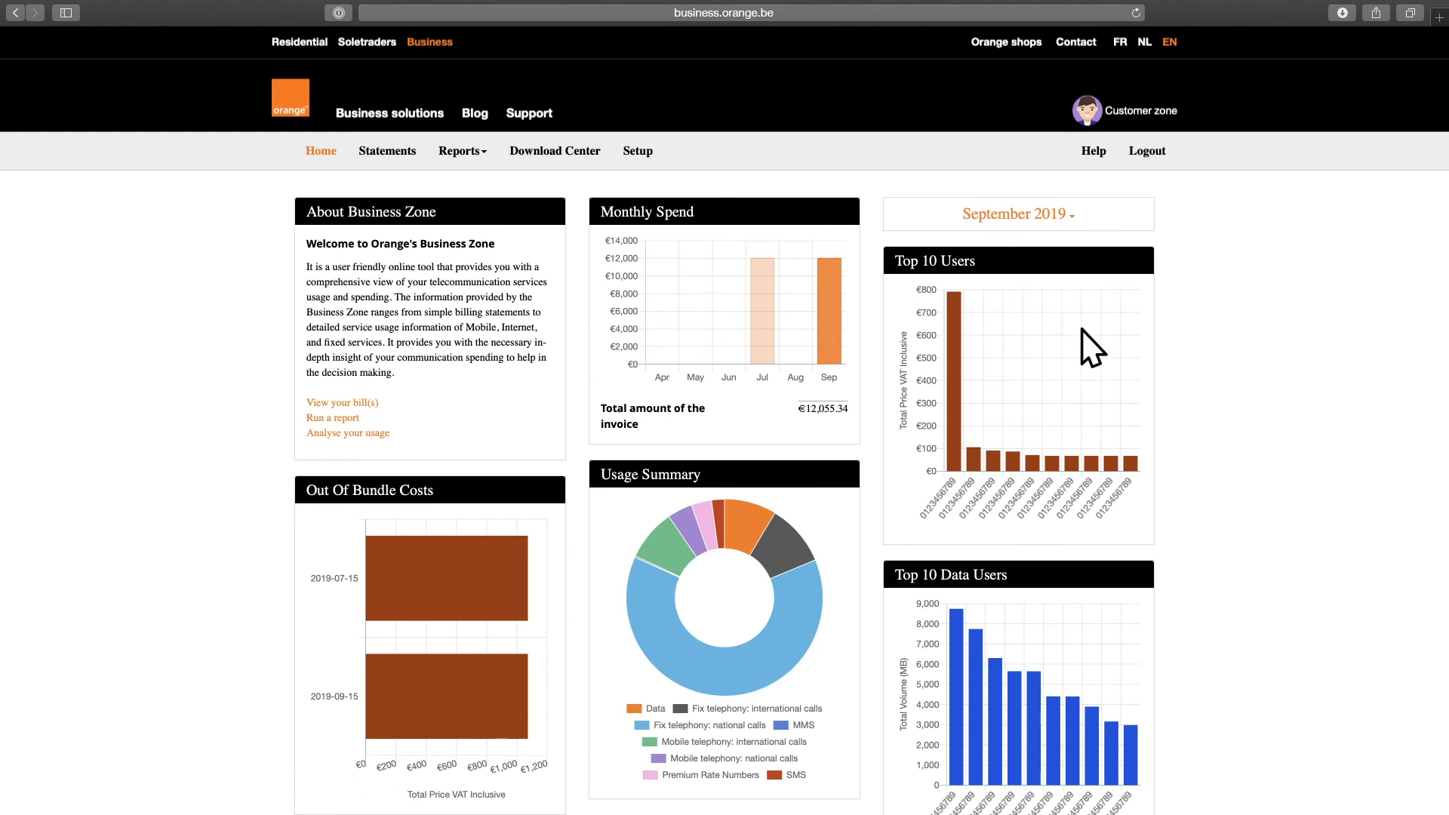
mouse_move(1052, 329)
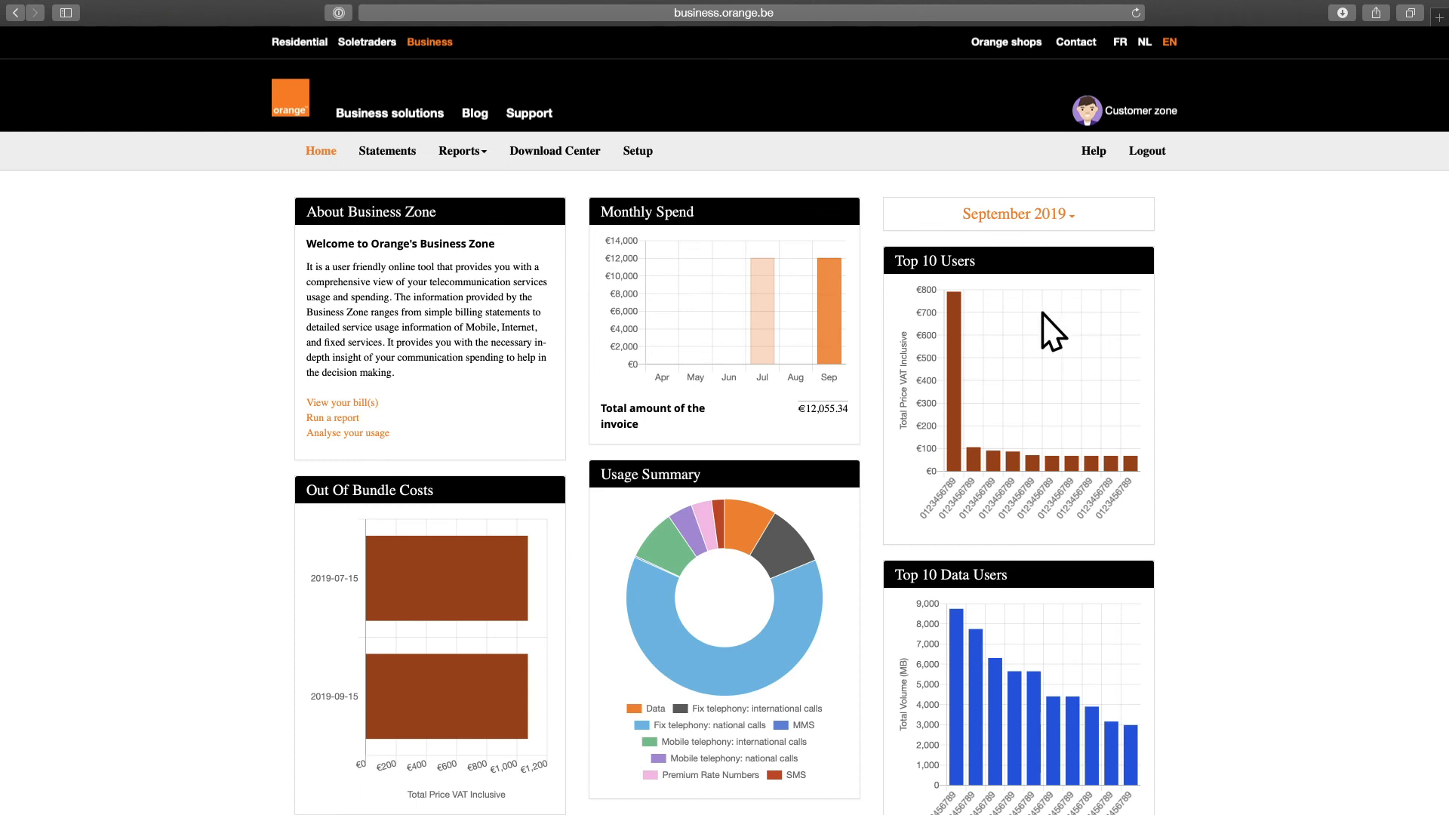
mouse_move(637, 151)
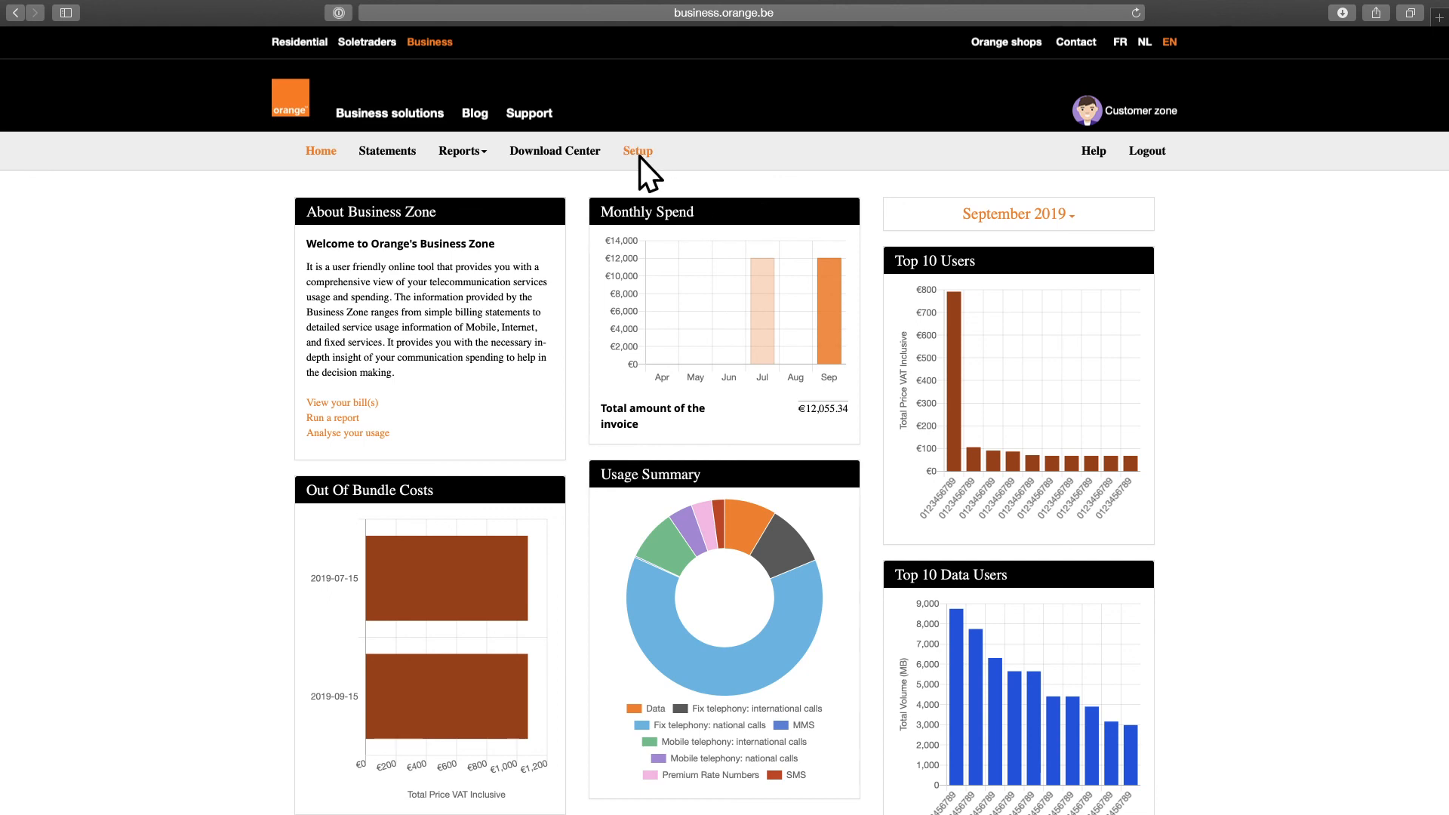
- Show the Setup page's help tip describing it as the control center for settings
left_click(637, 151)
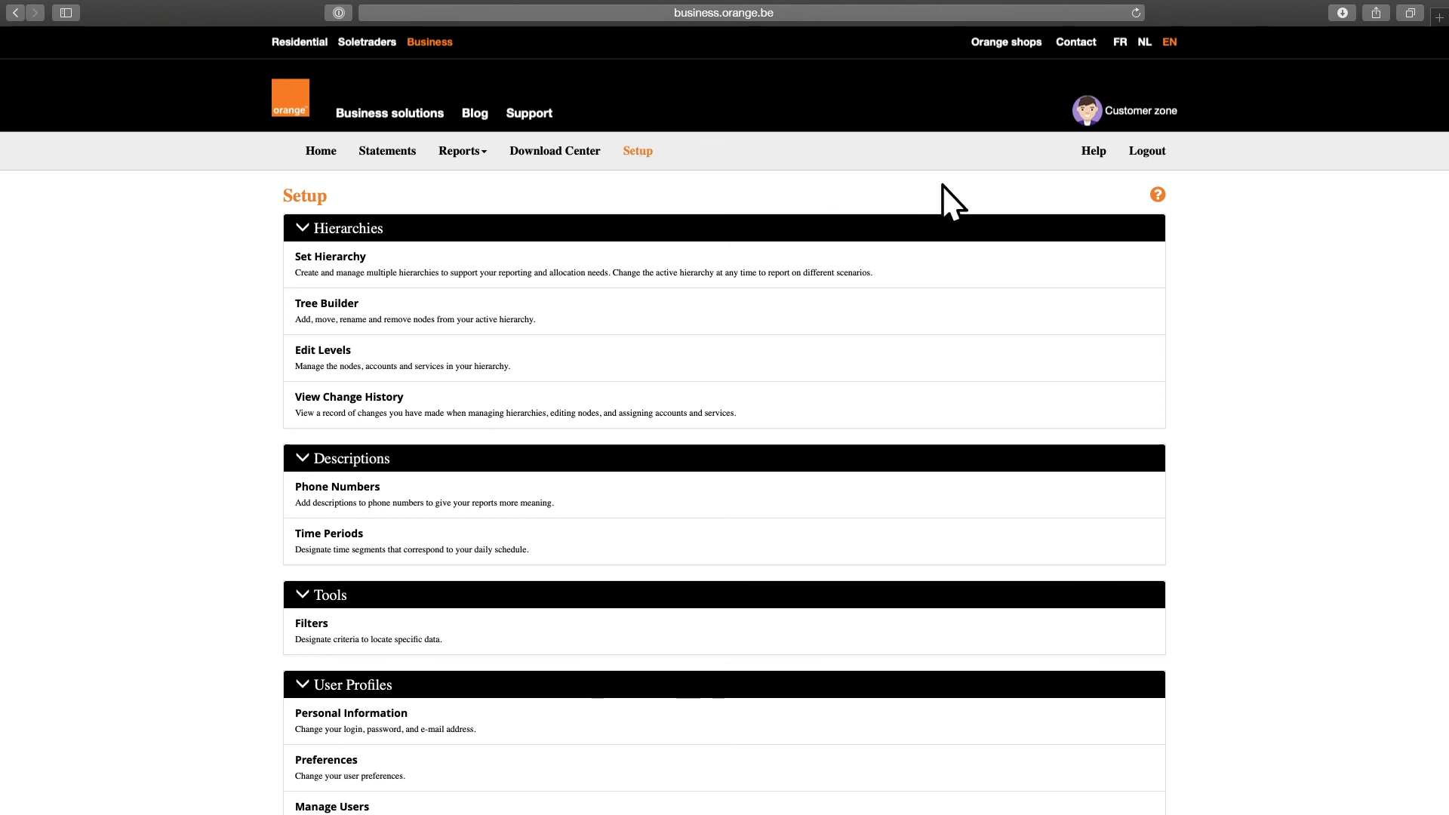
mouse_move(1169, 226)
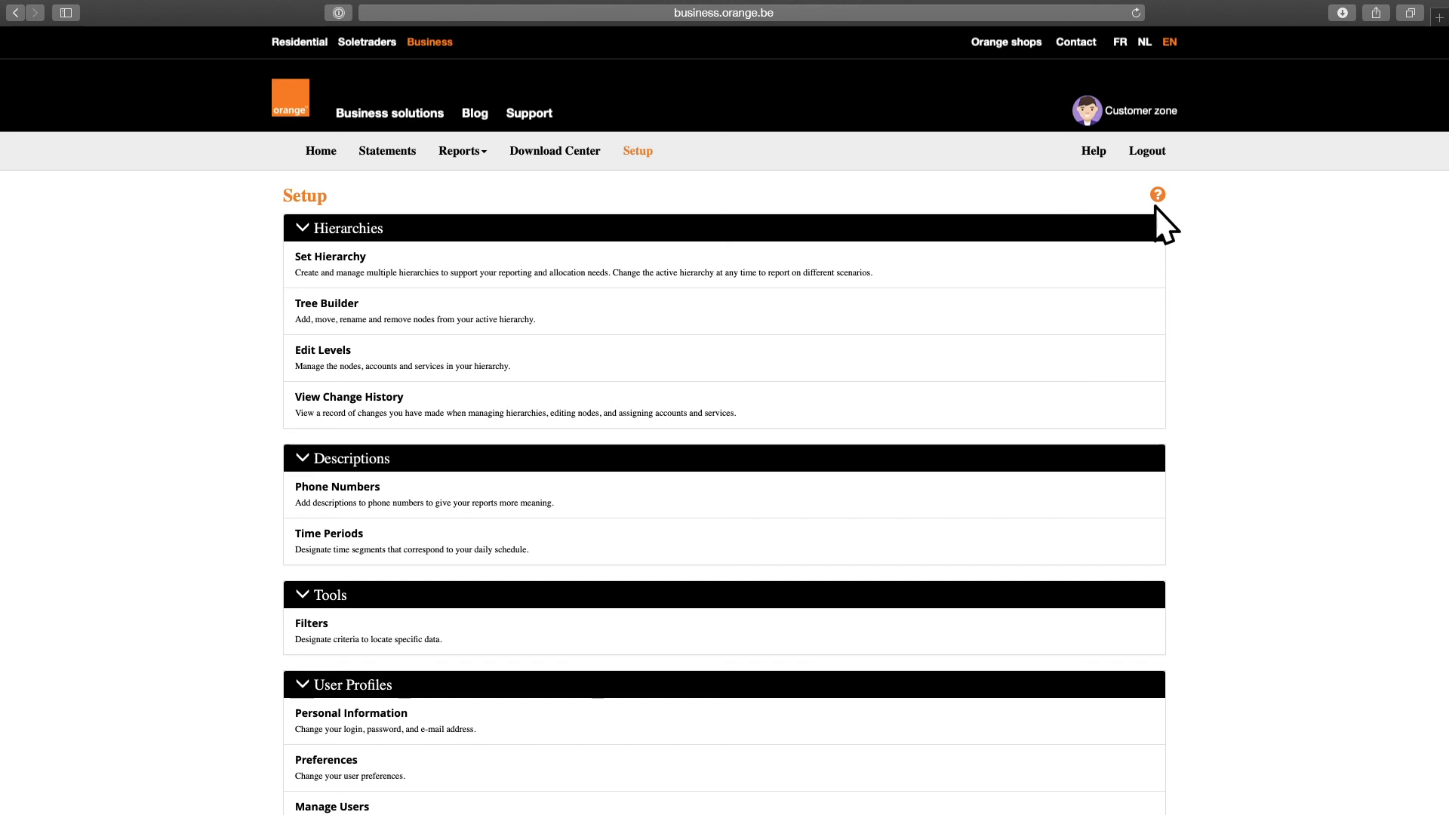
left_click(1158, 195)
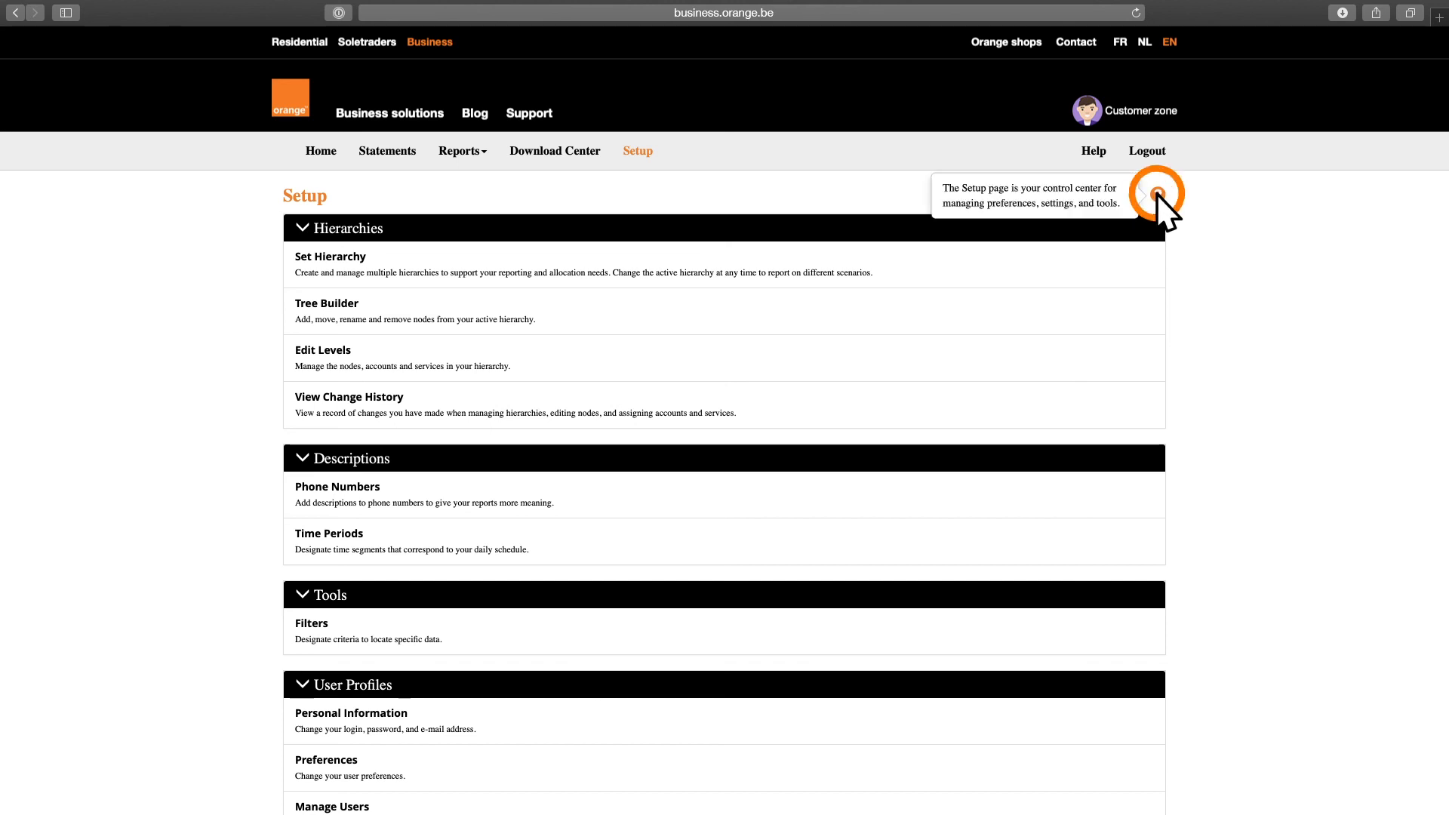